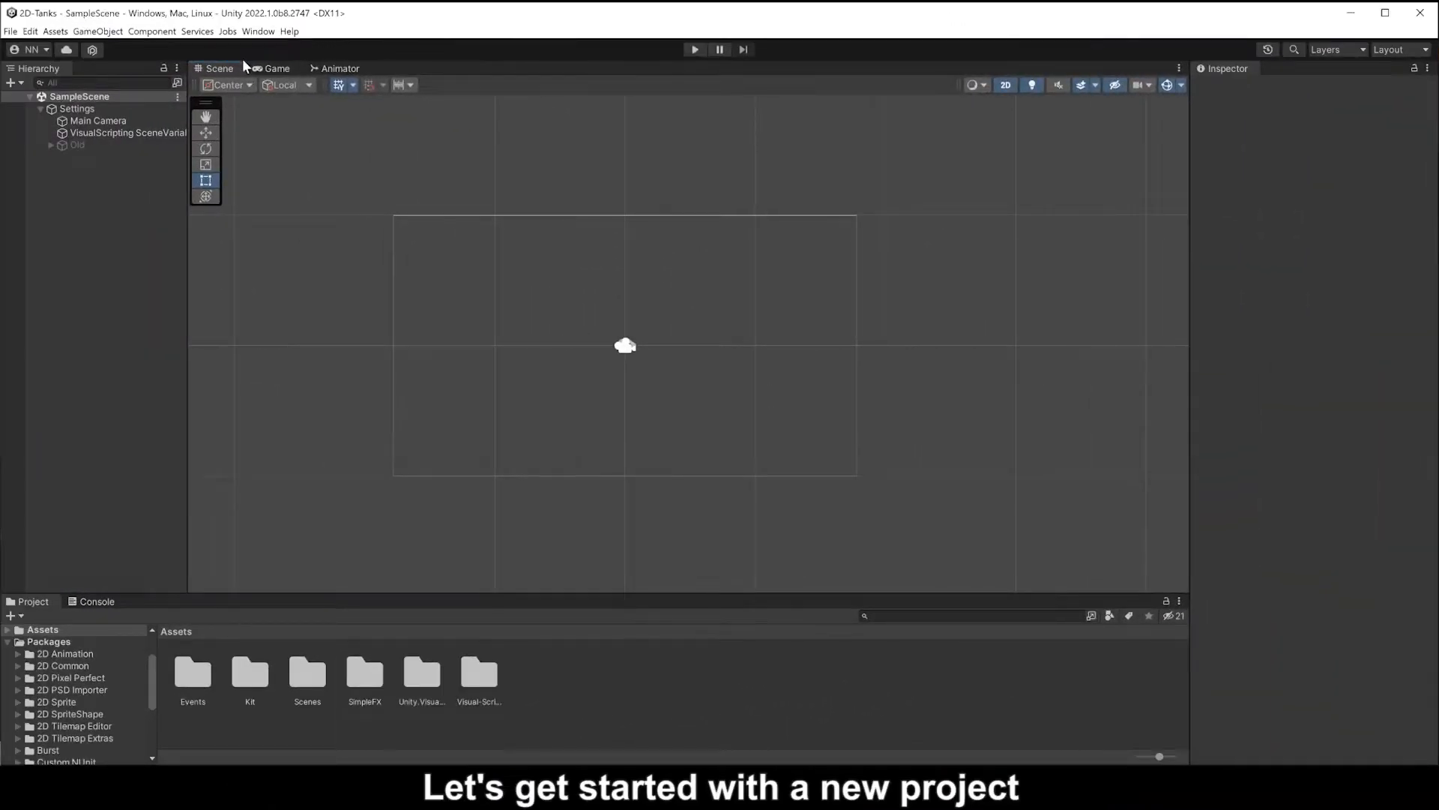
- Check the installed Visual Scripting package, then find Visual Scripting Plus under My Assets
click(258, 30)
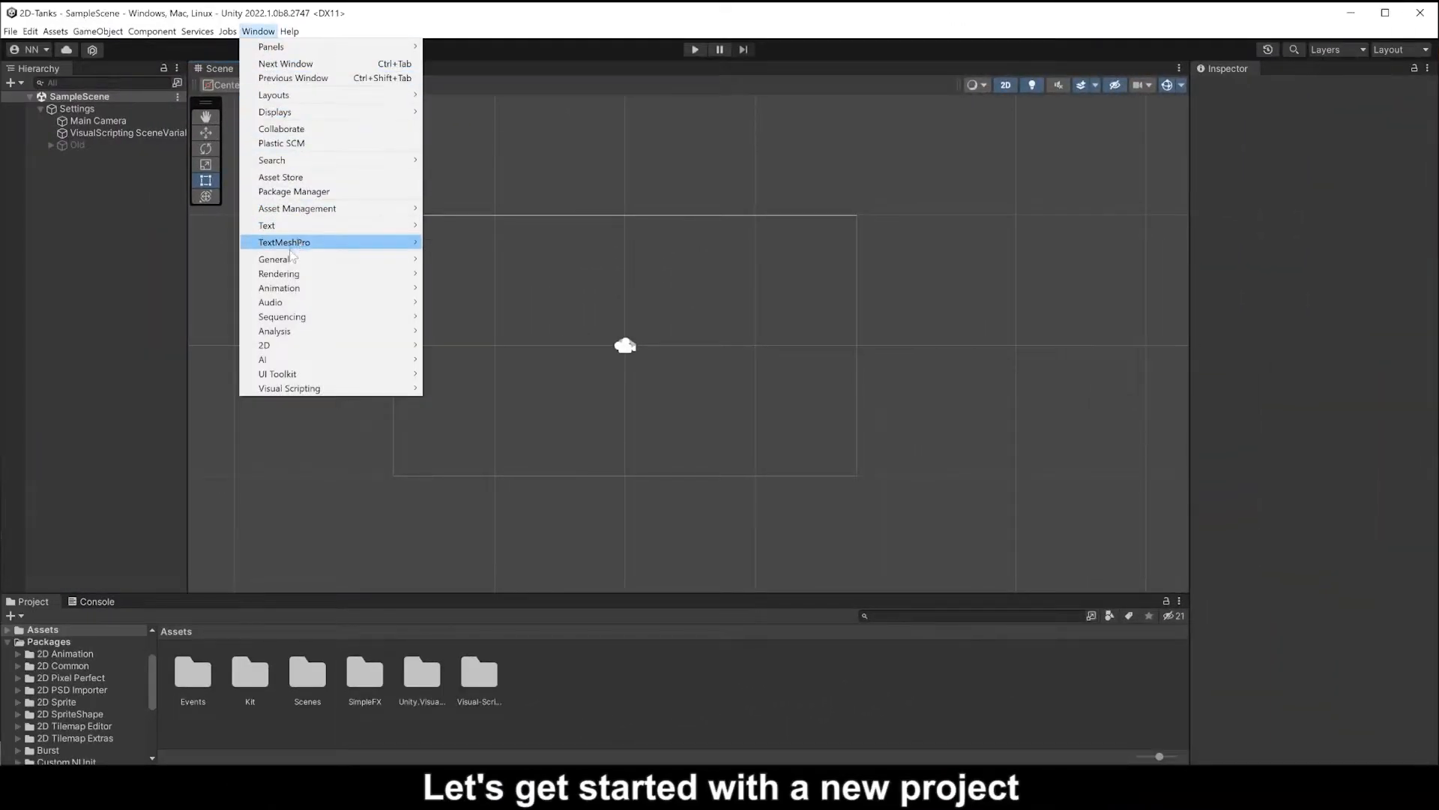
click(294, 192)
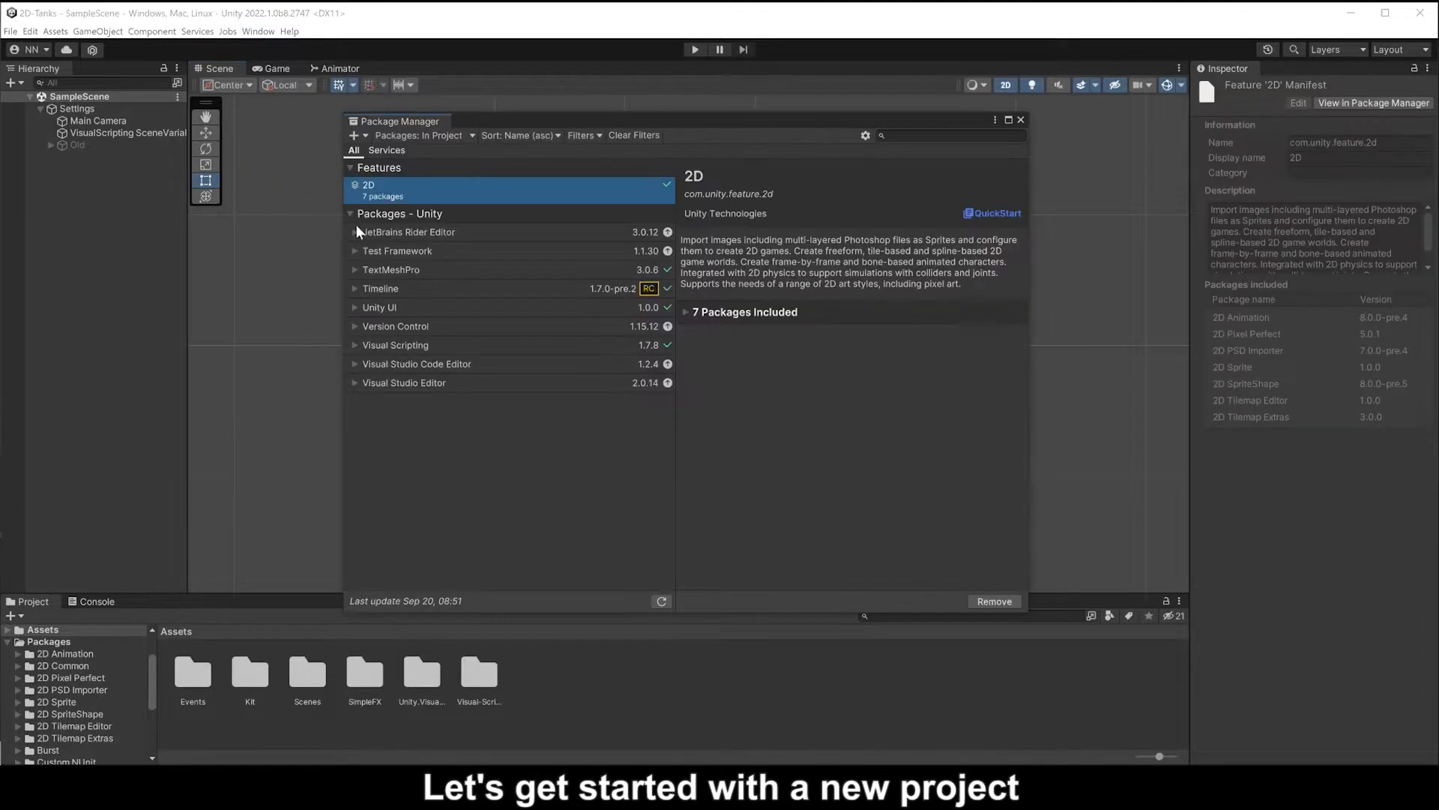
click(419, 135)
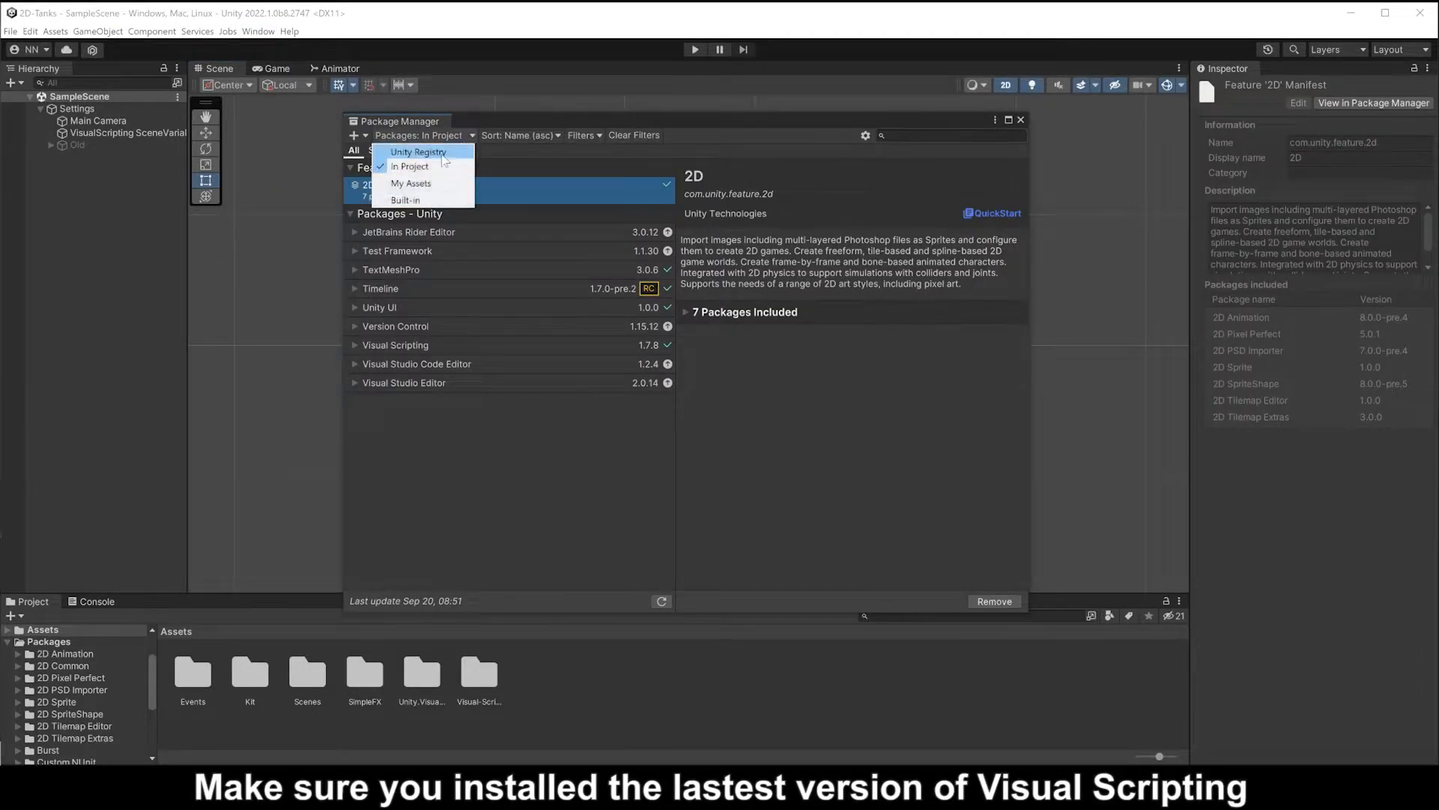
click(396, 327)
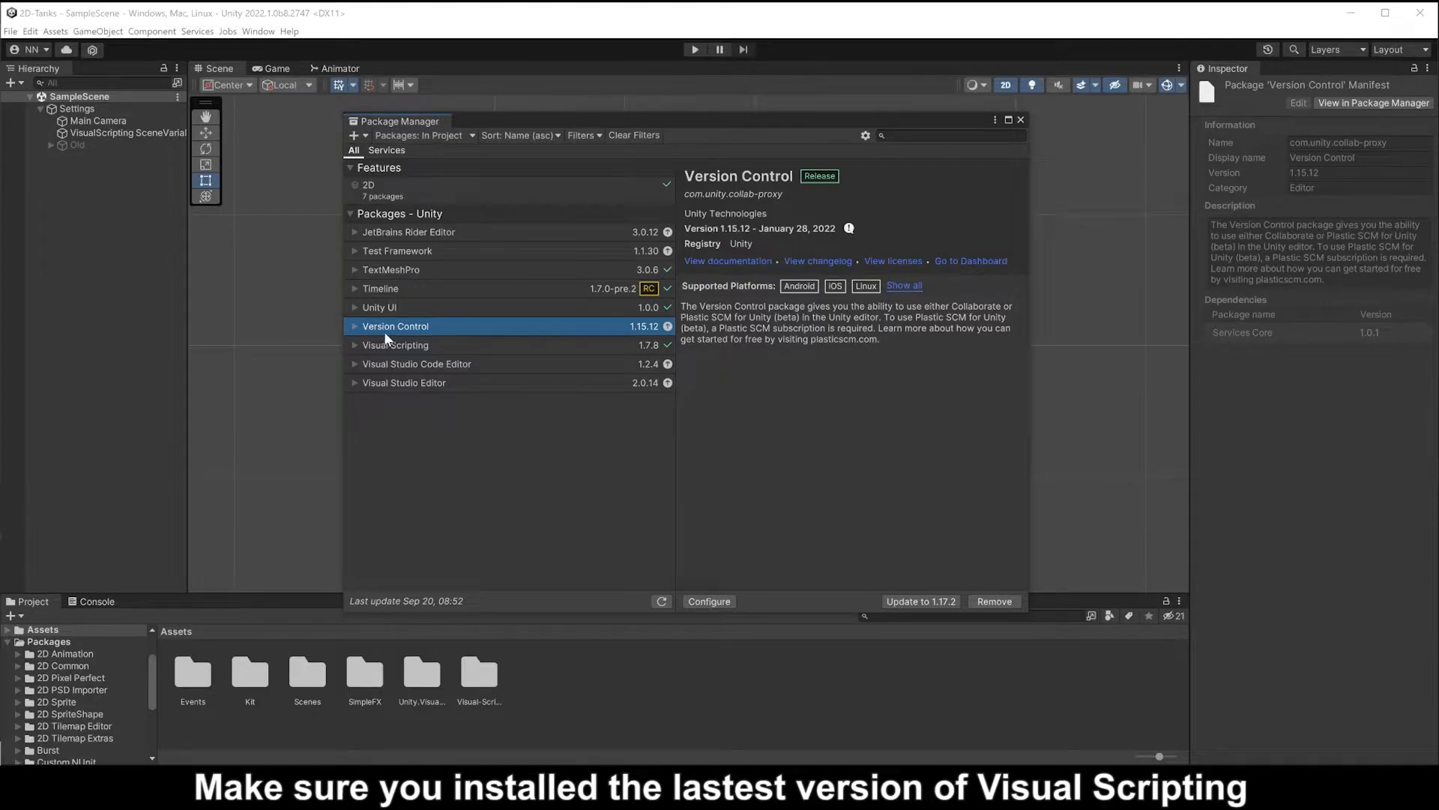
click(396, 345)
text(visual)
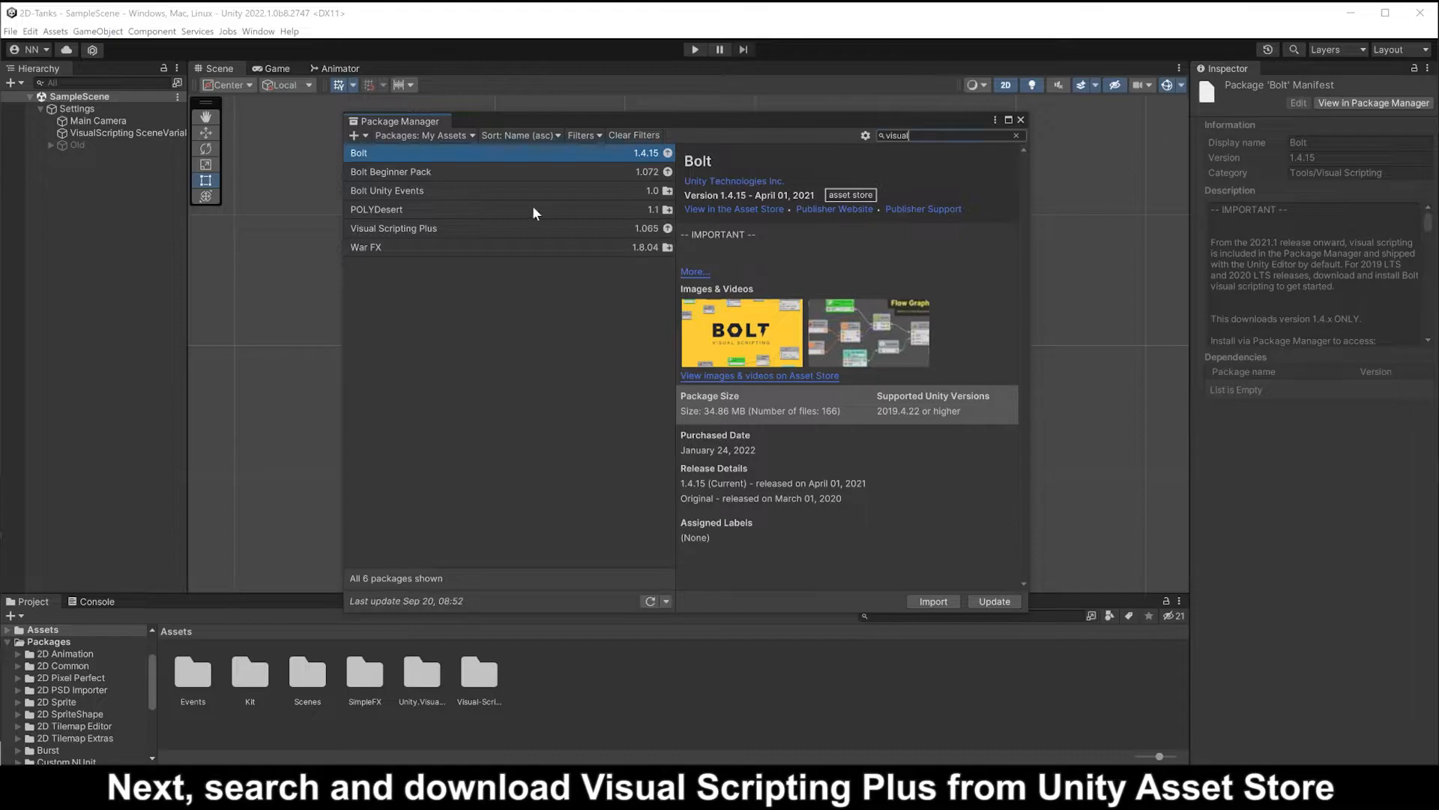
click(423, 228)
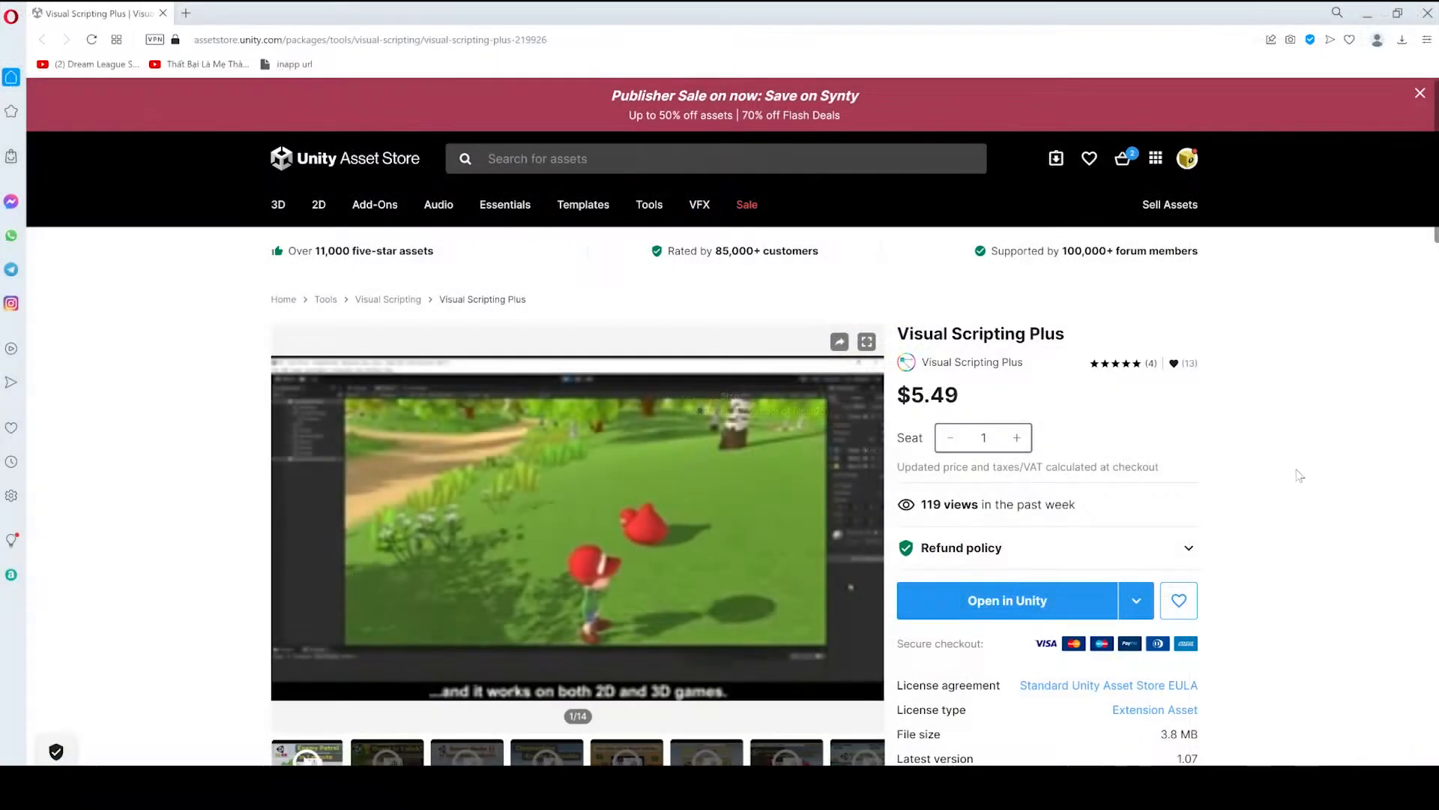
- Scroll the Visual Scripting Plus Asset Store page to review it
scroll(down, 3)
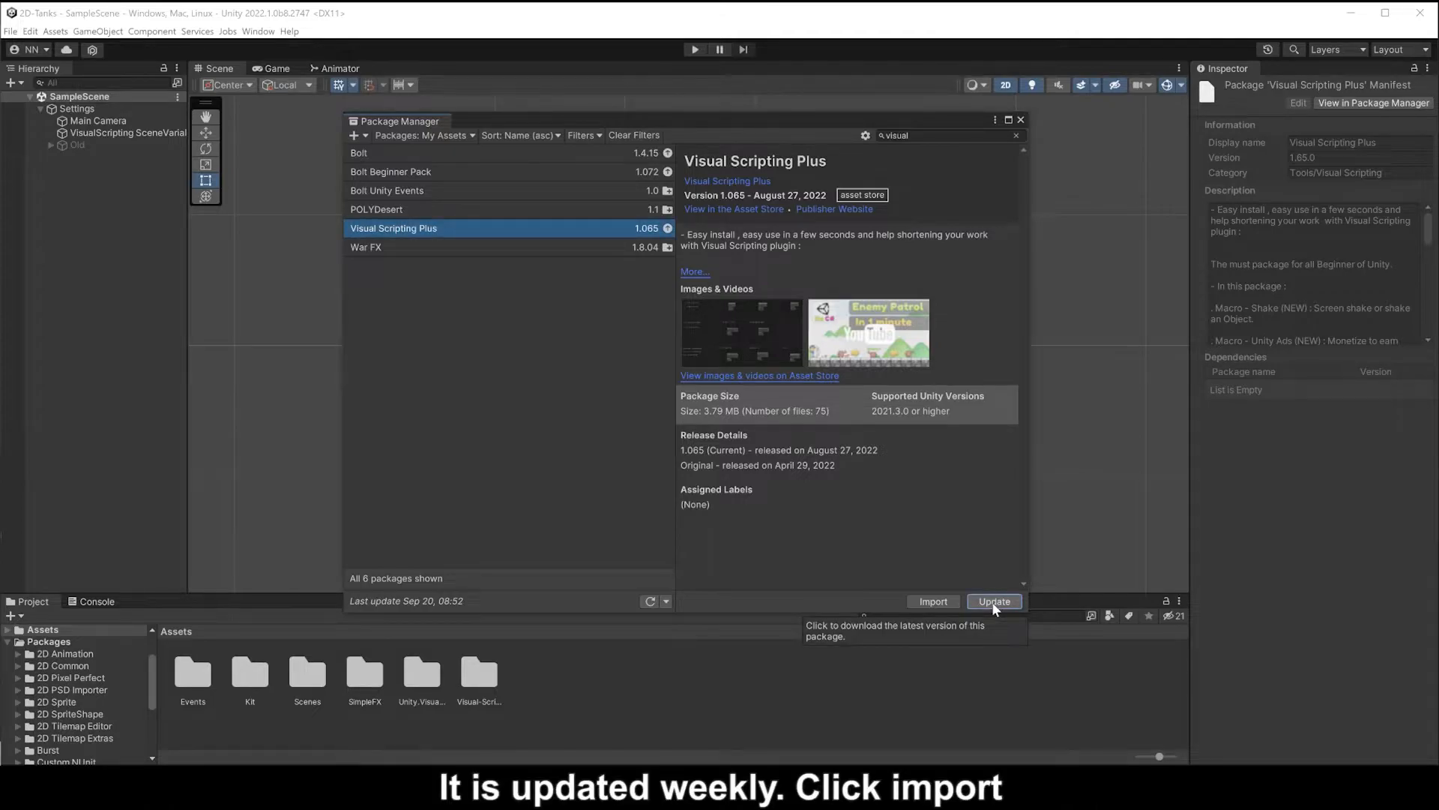
- Update Visual Scripting Plus to 1.07 and import it into the project
click(994, 601)
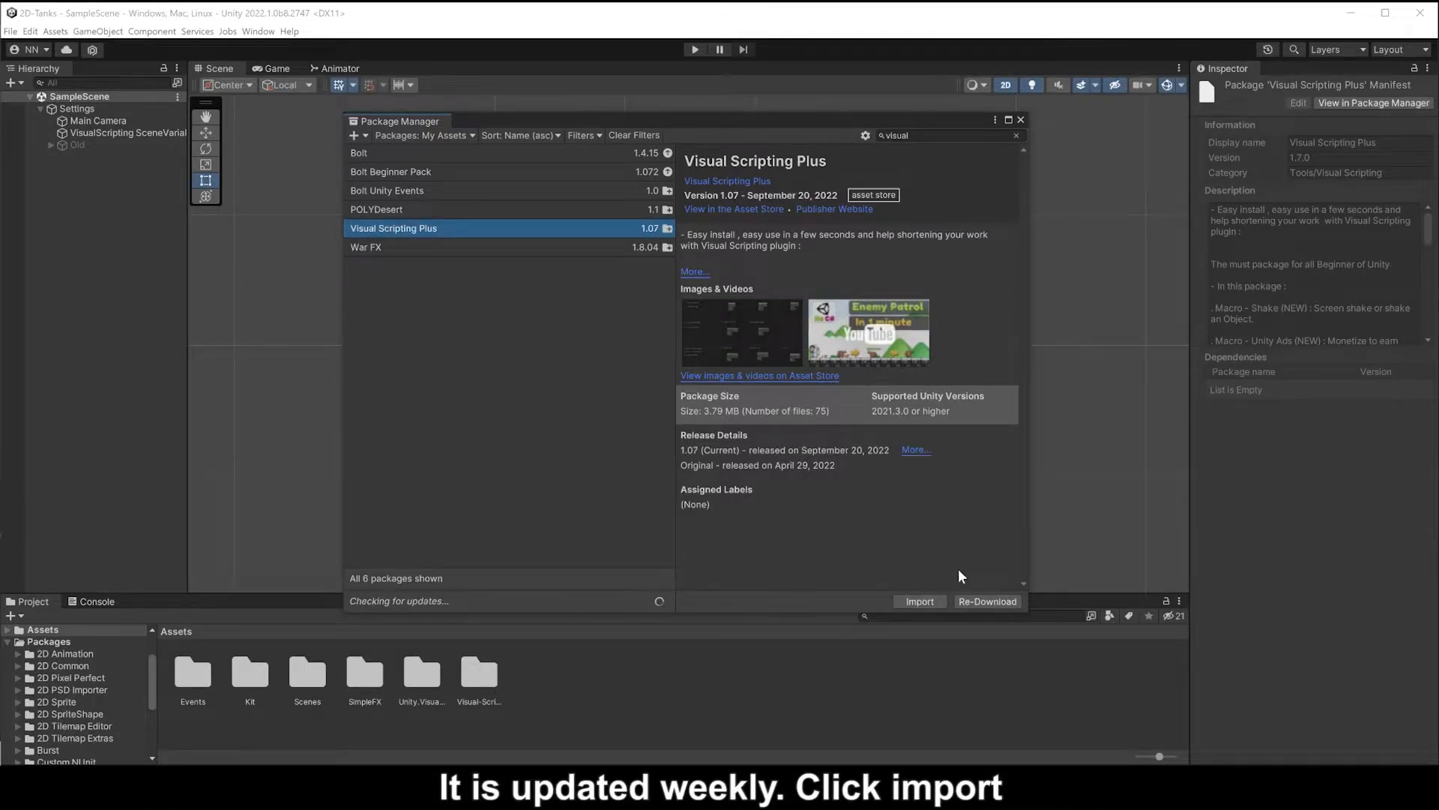
click(1019, 119)
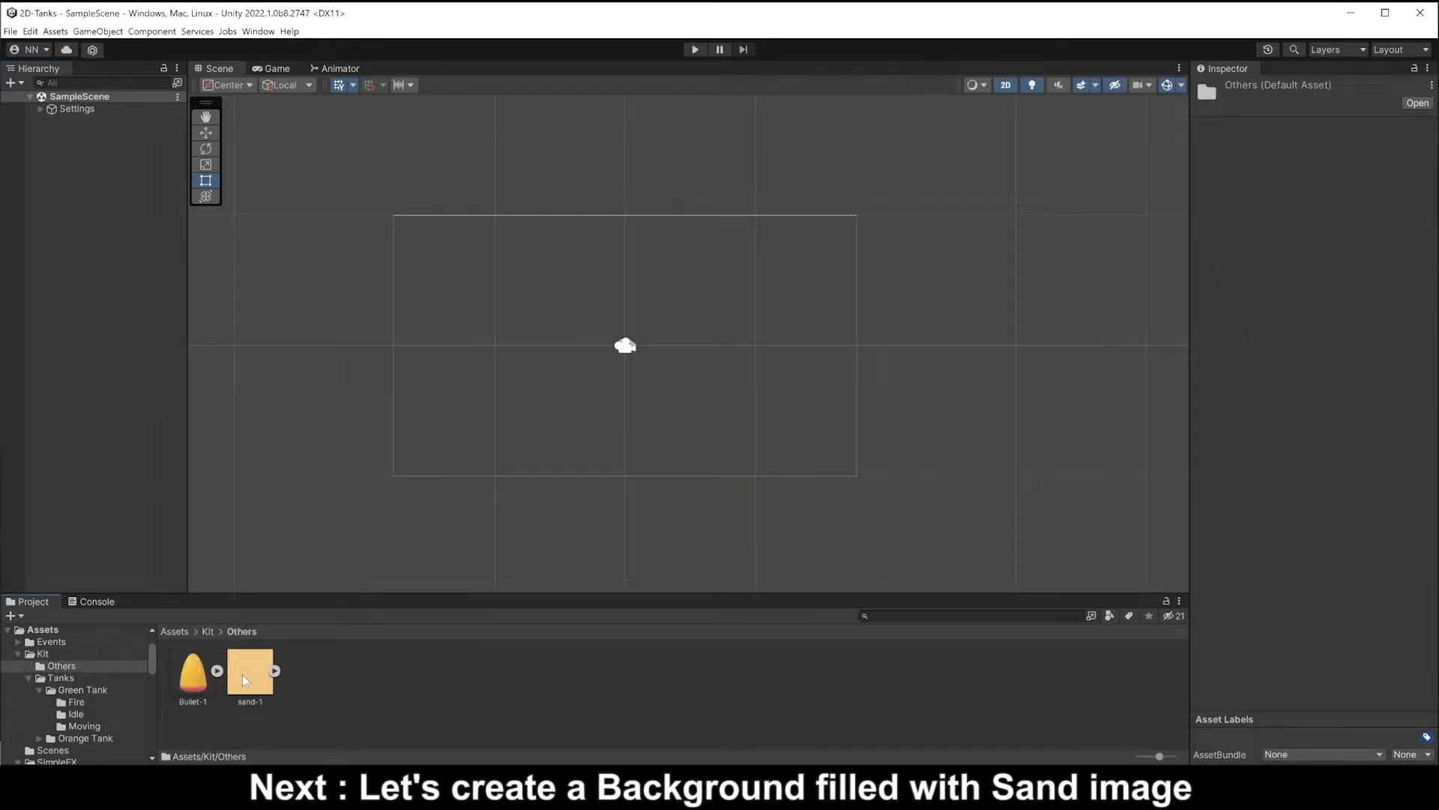
- Set the sand-1 sprite to Full Rect mesh, Left pivot, no physics shape
click(249, 674)
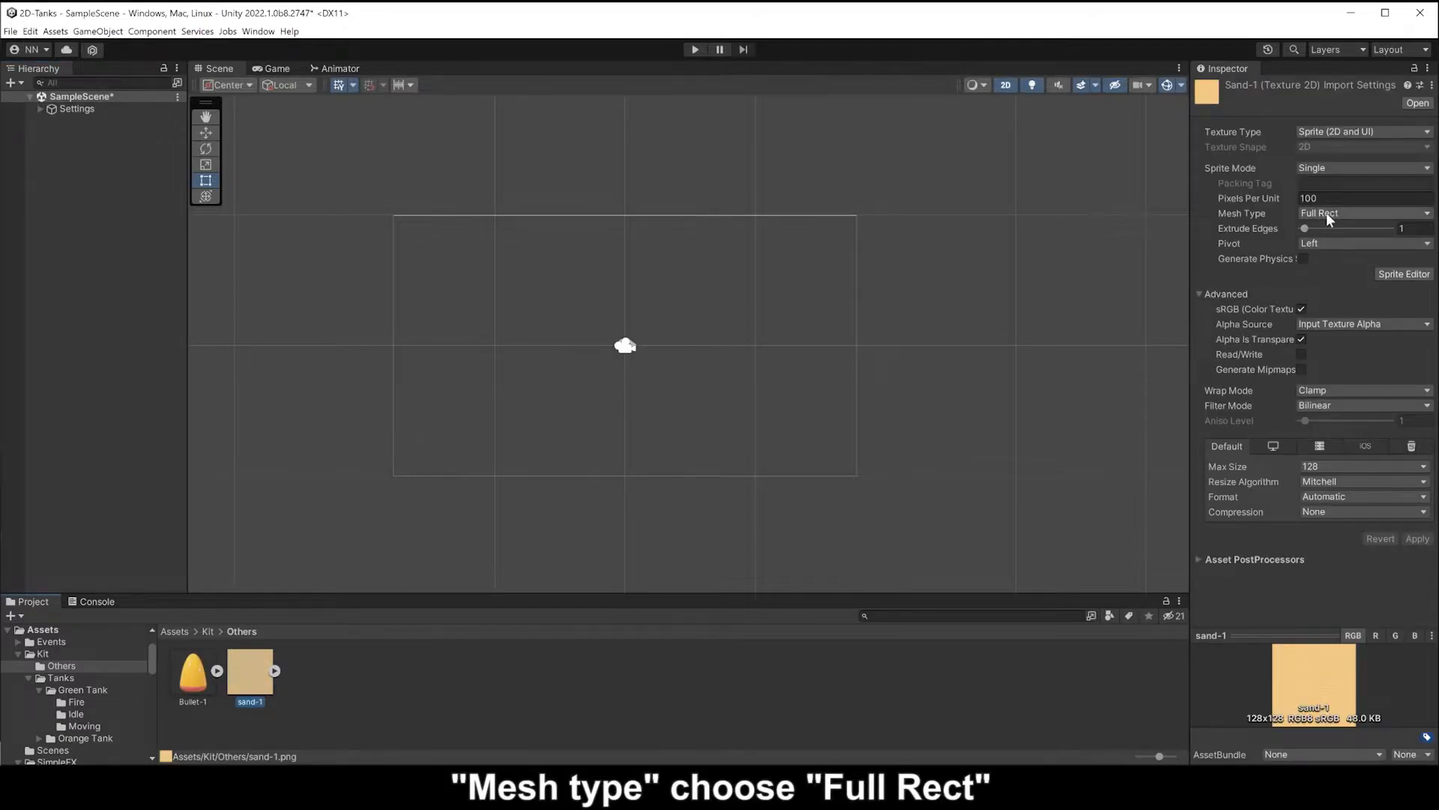
click(1362, 213)
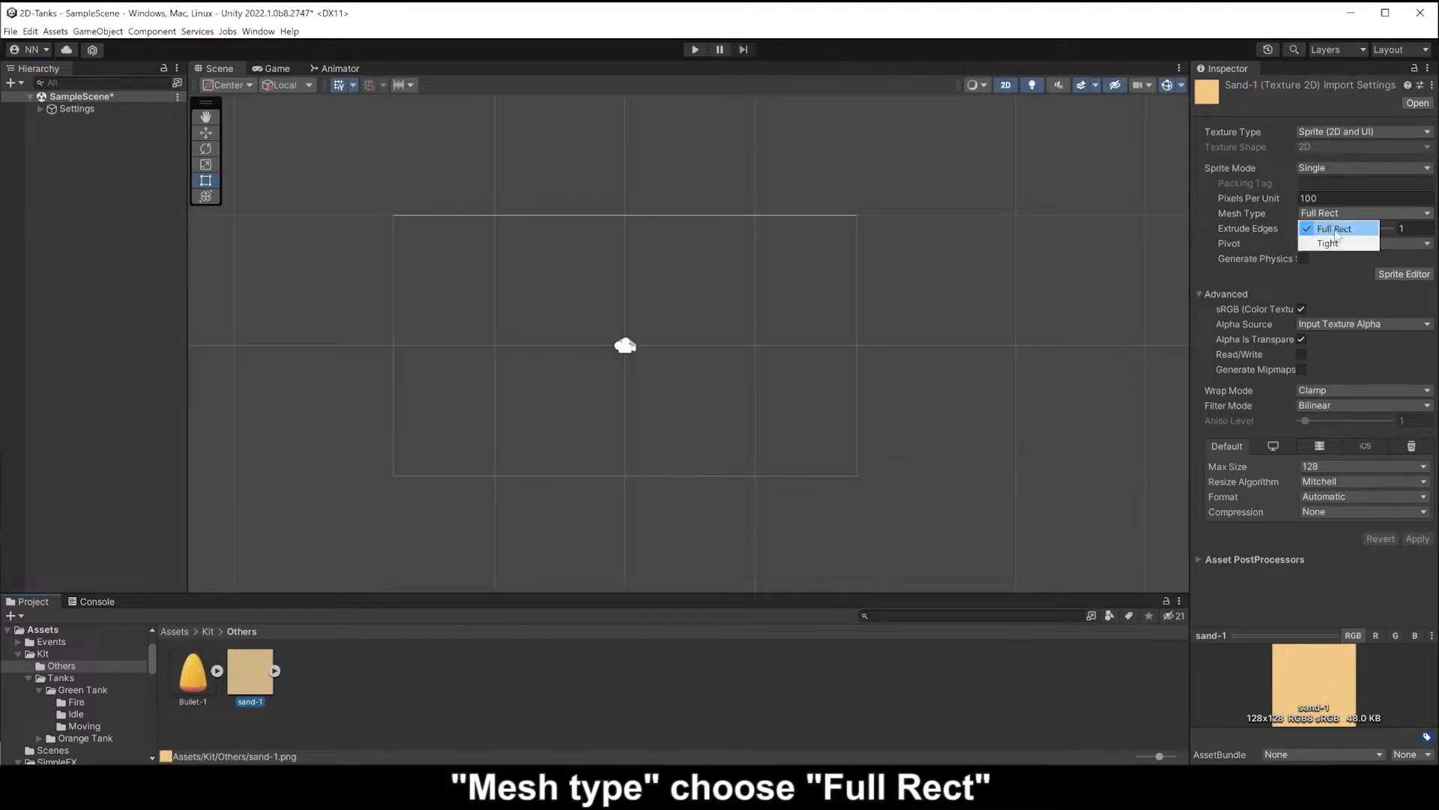
click(1364, 243)
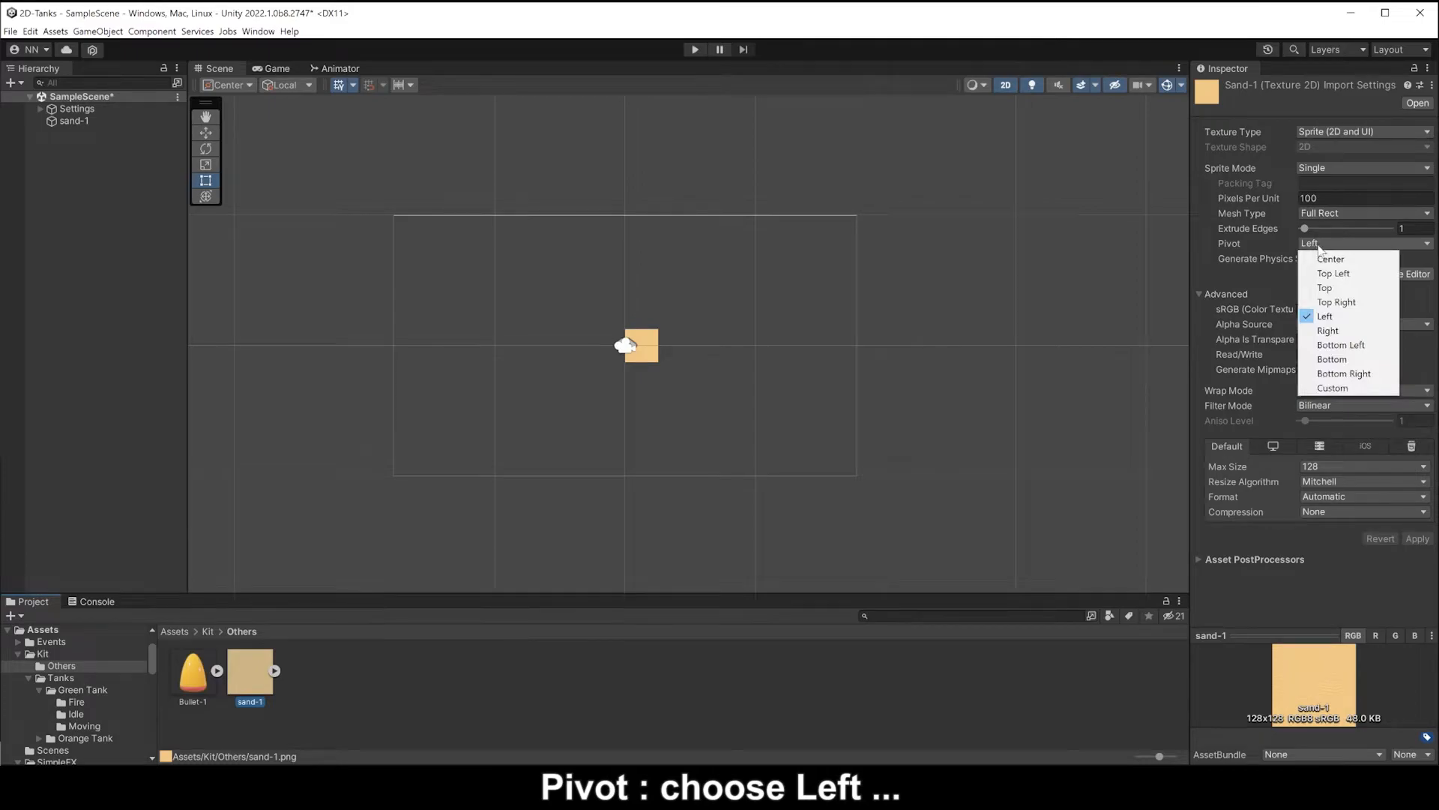
click(1325, 314)
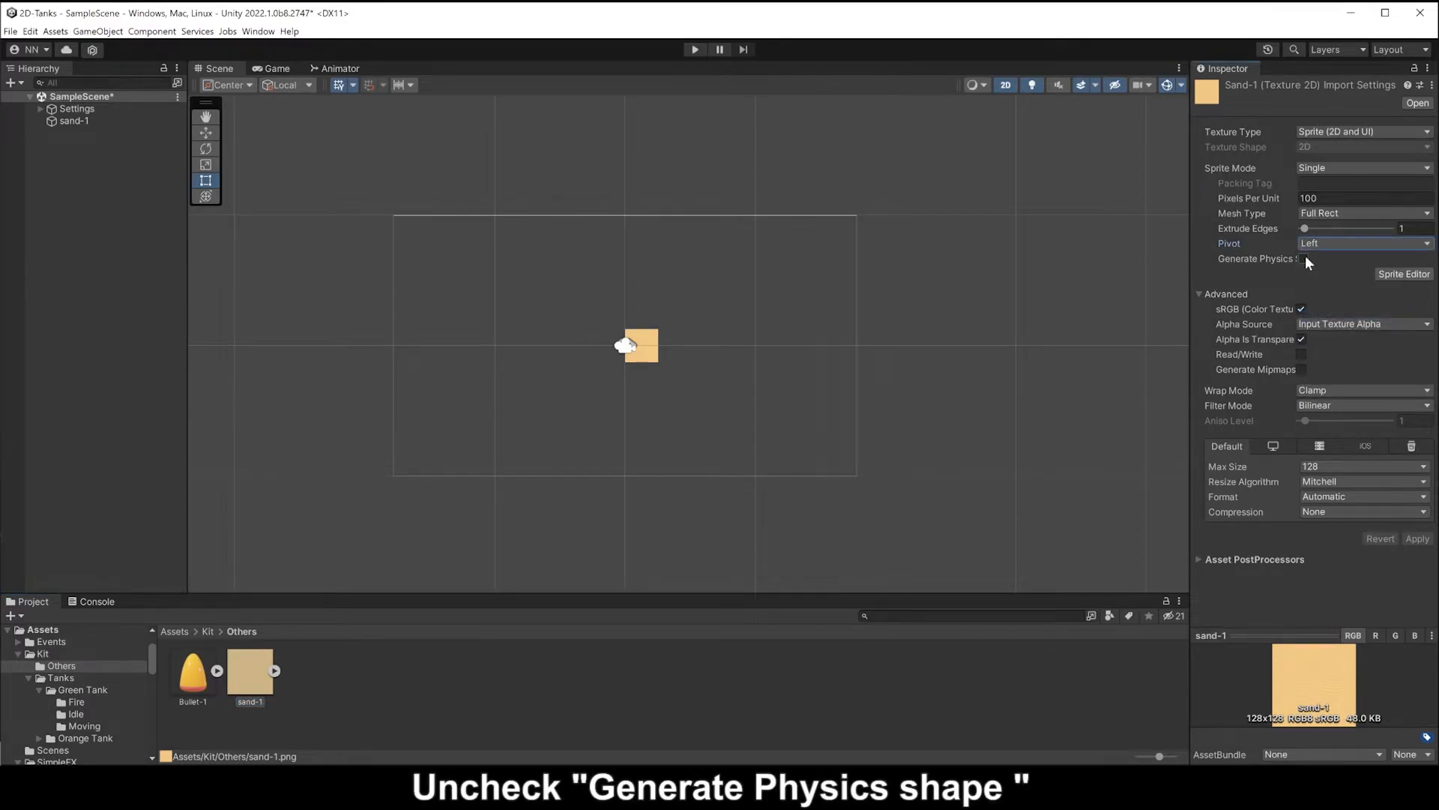
click(1304, 258)
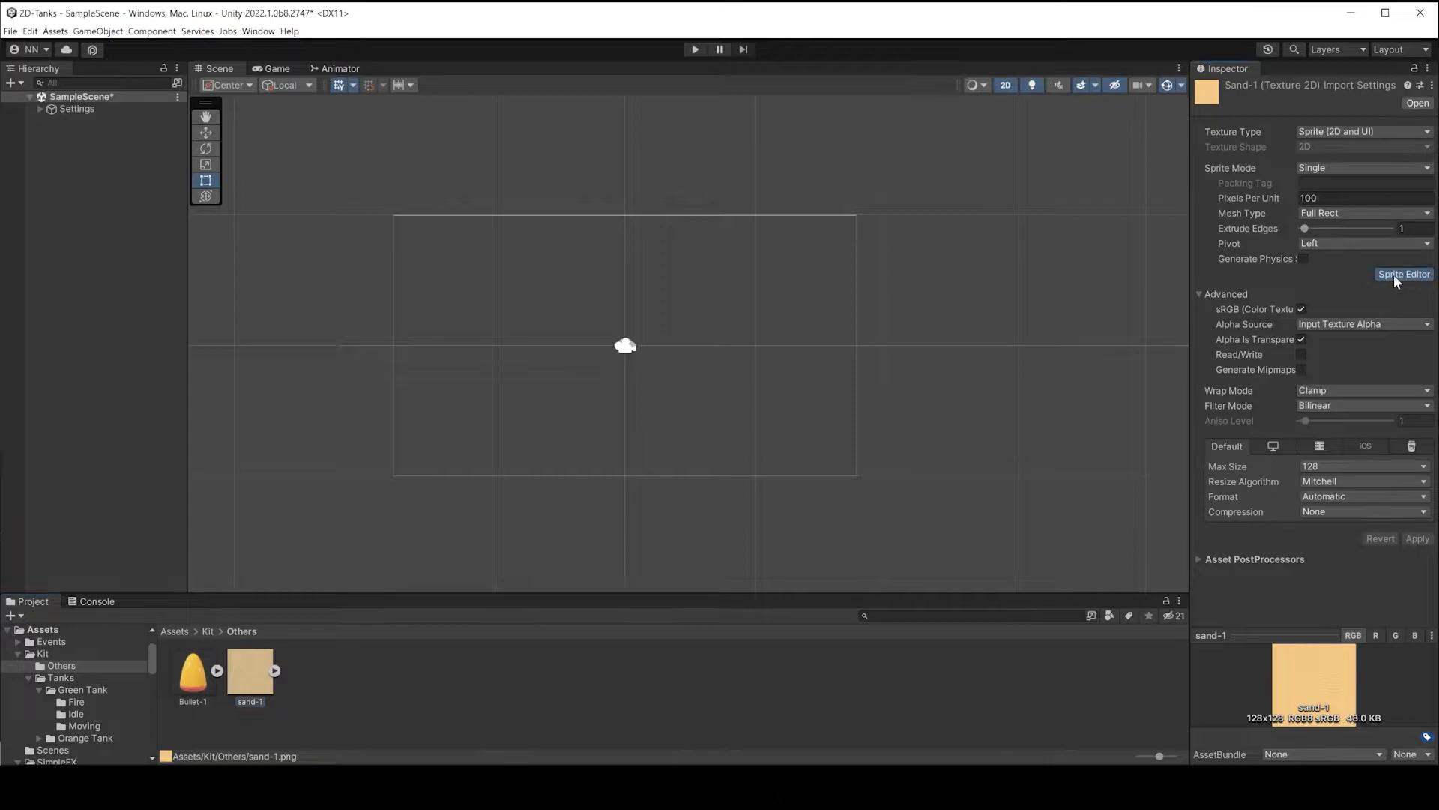
- Set the sand-1 sprite border to left 1, right 2 in the Sprite Editor and apply
click(1403, 273)
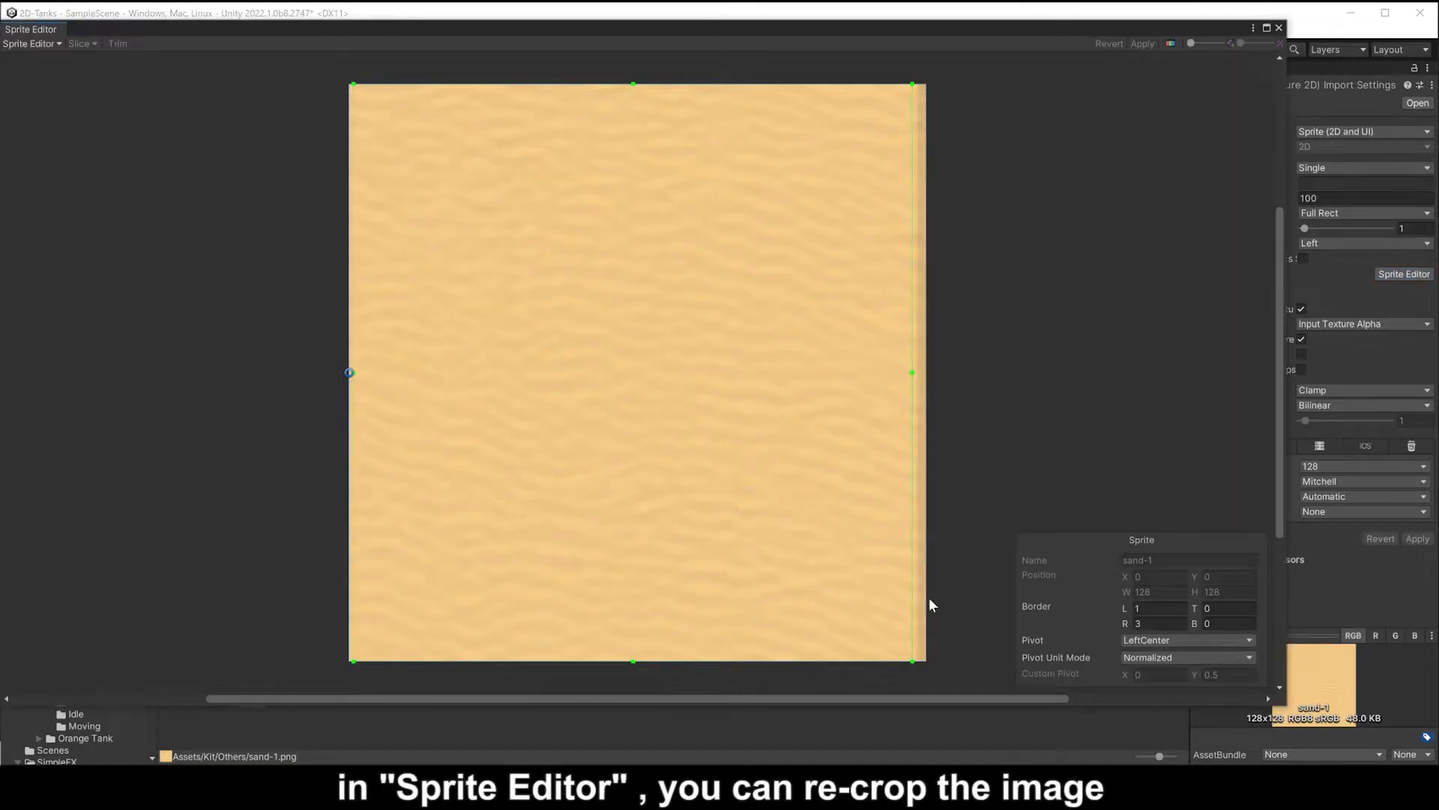
drag(911, 372, 925, 374)
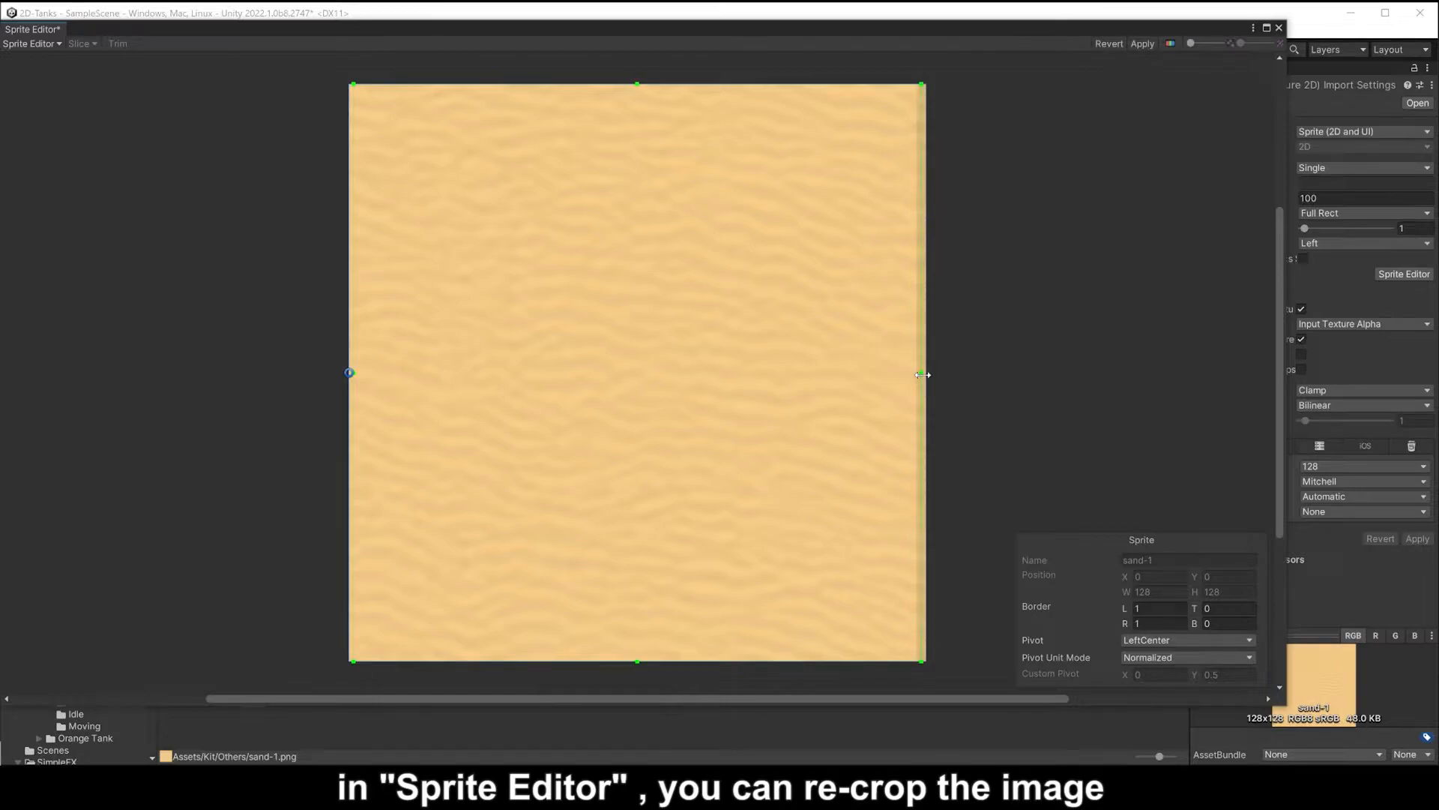
drag(925, 373, 914, 374)
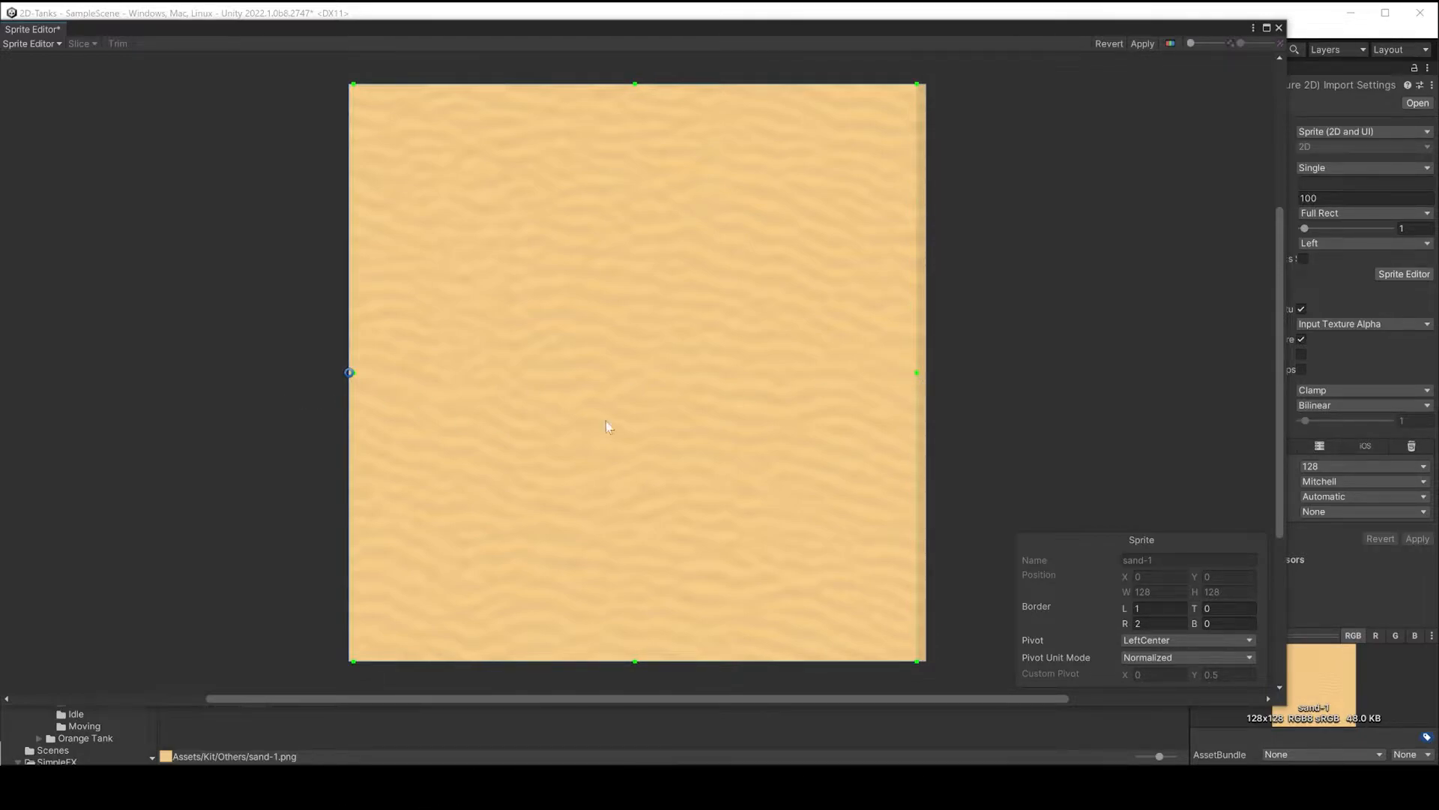
mouse_move(626, 410)
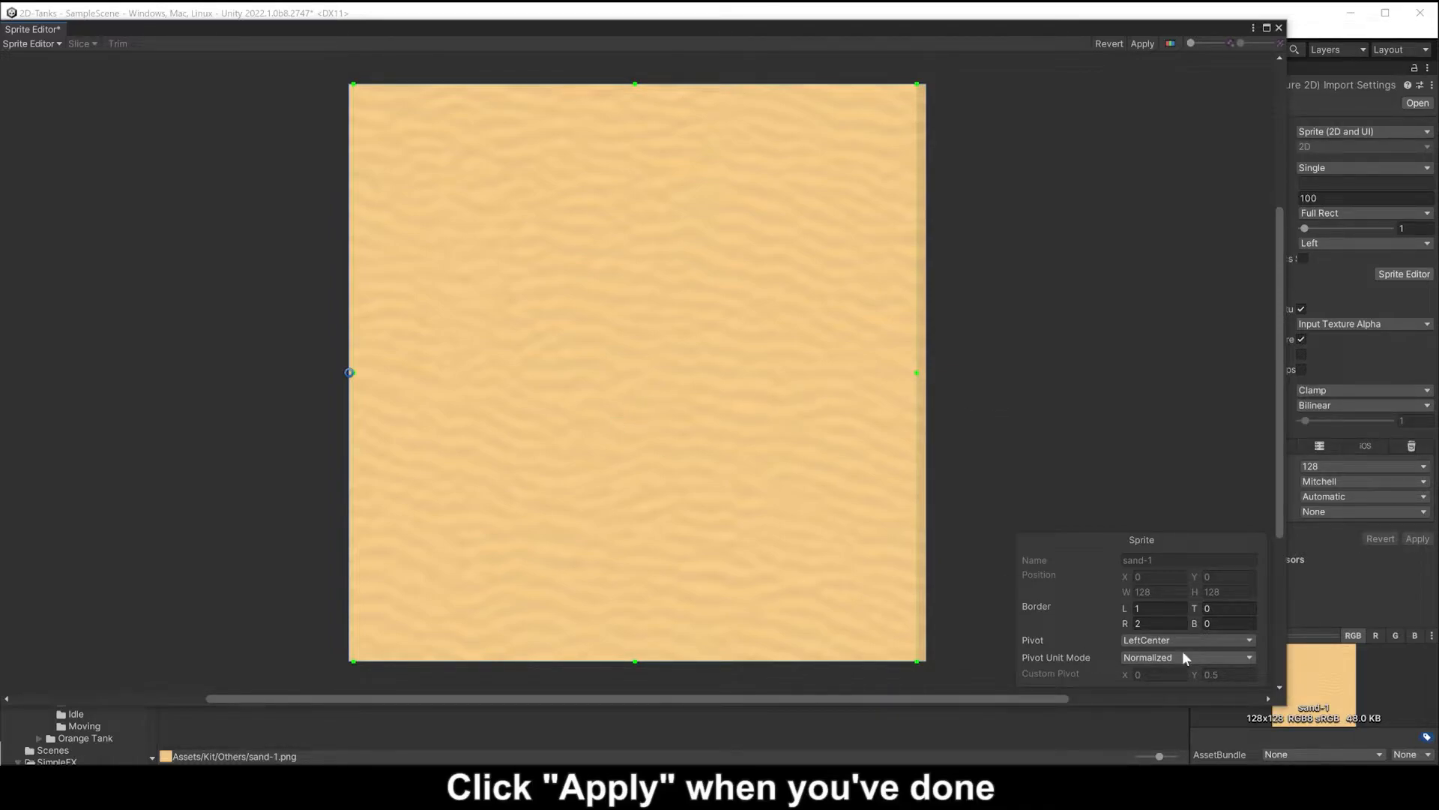
click(1142, 42)
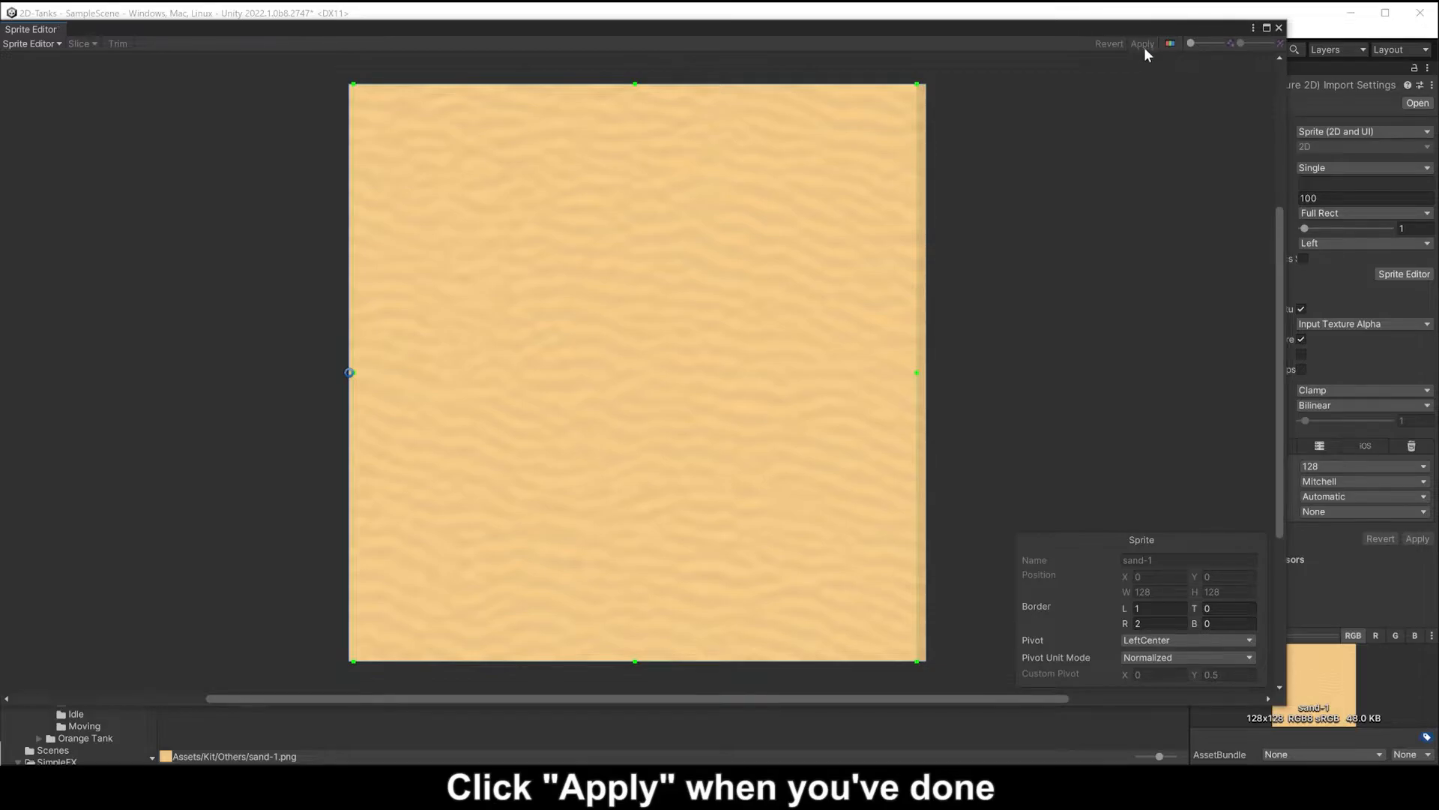
click(1143, 42)
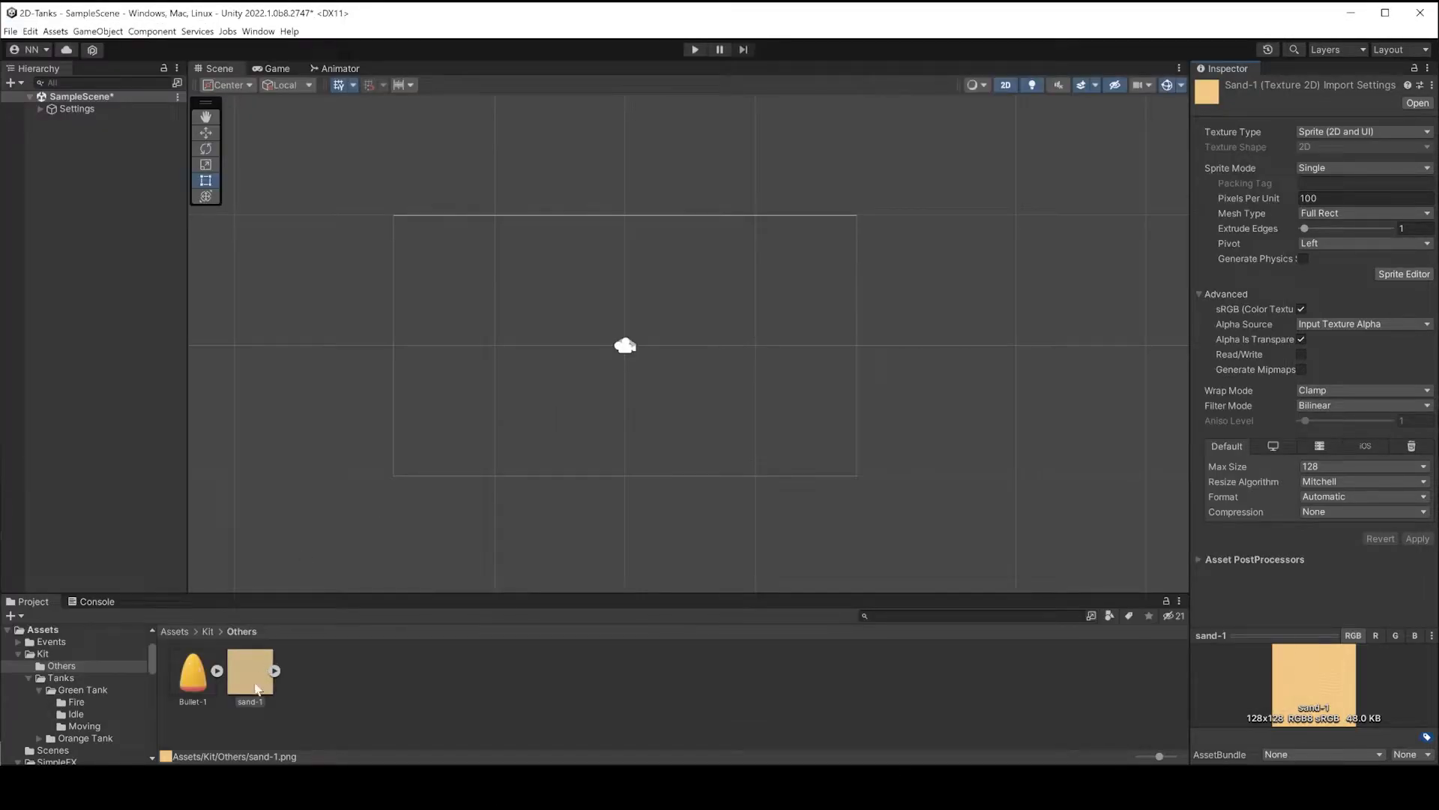
- Place sand-1 in the scene as a Tiled sprite sized 30 filling the game view
drag(251, 670, 639, 346)
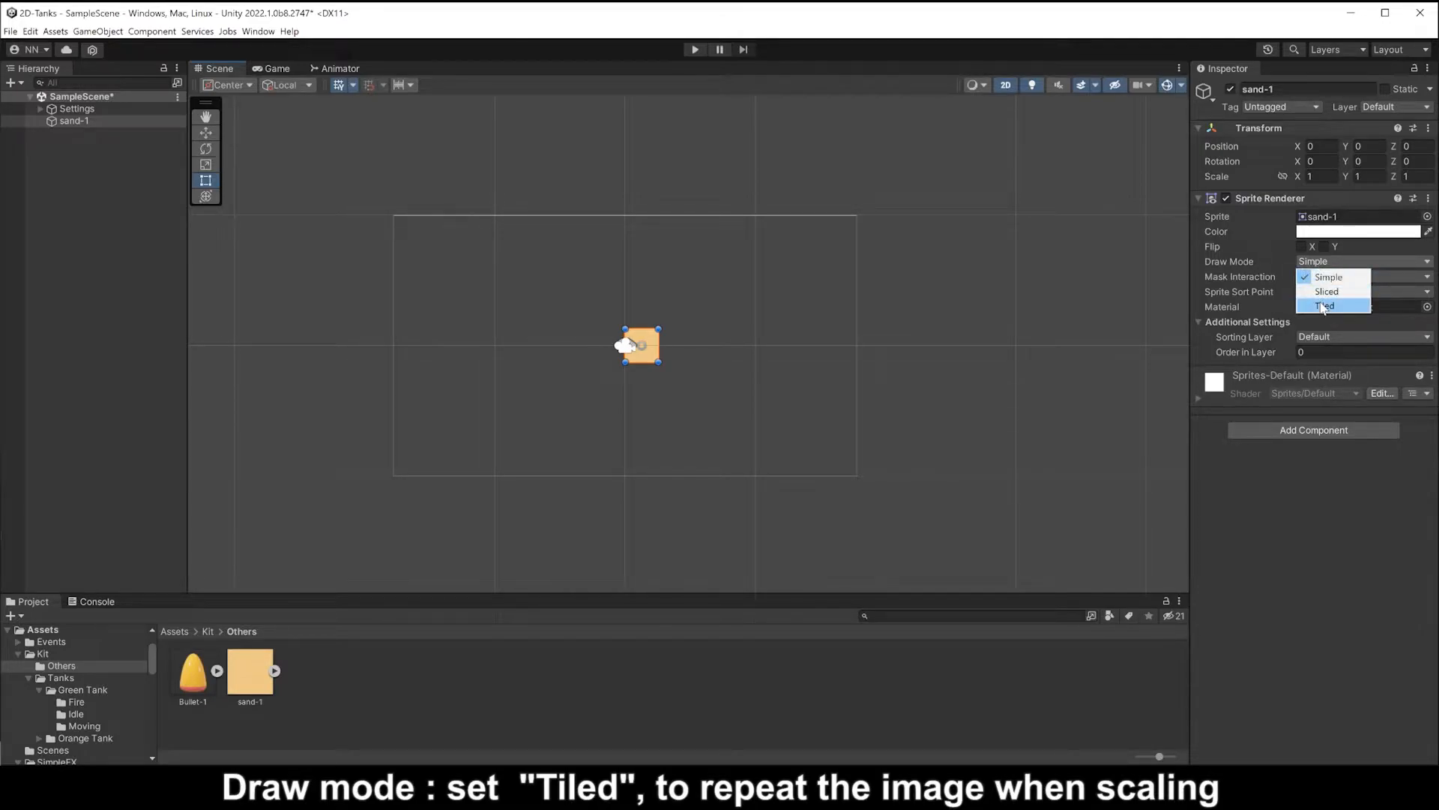
click(1324, 306)
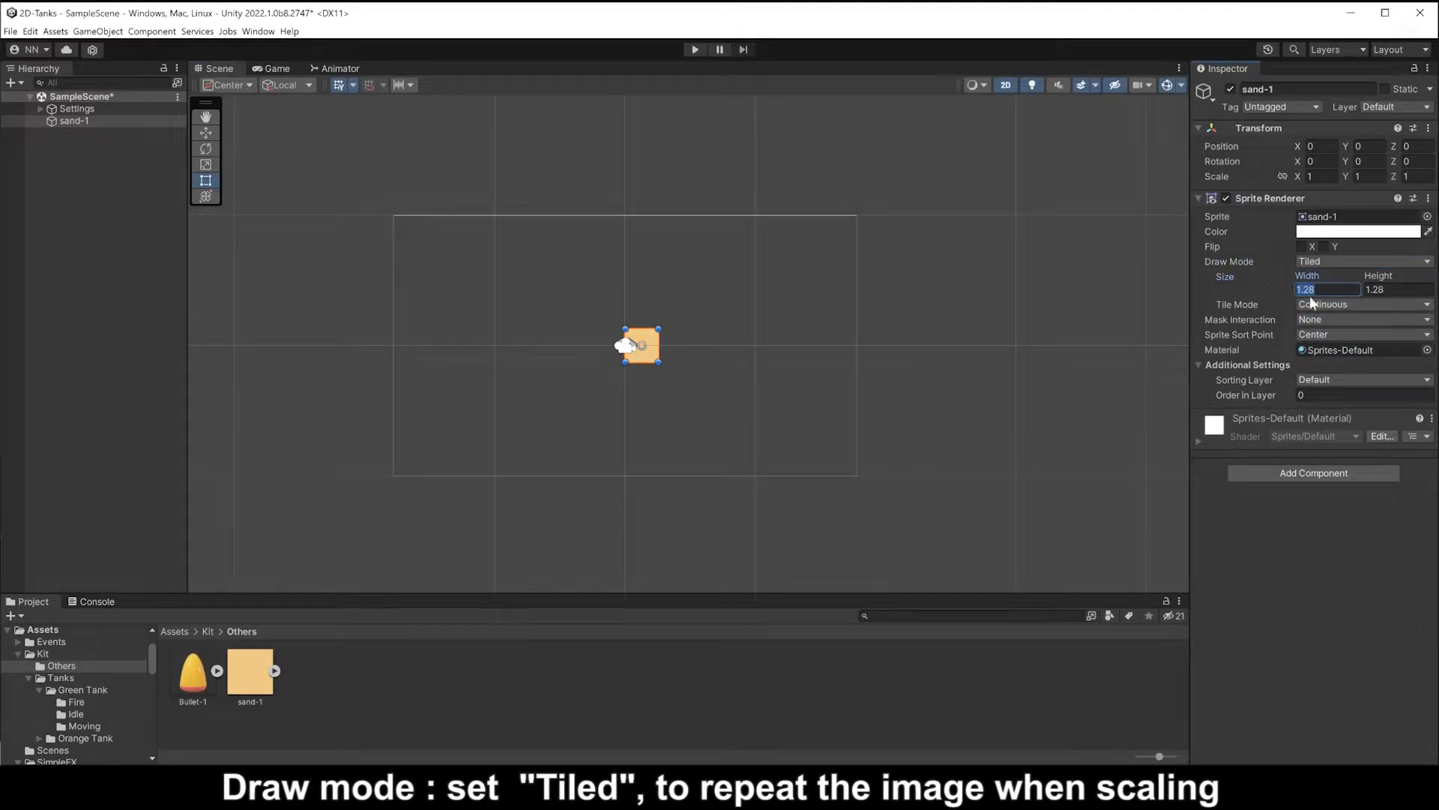
text(30)
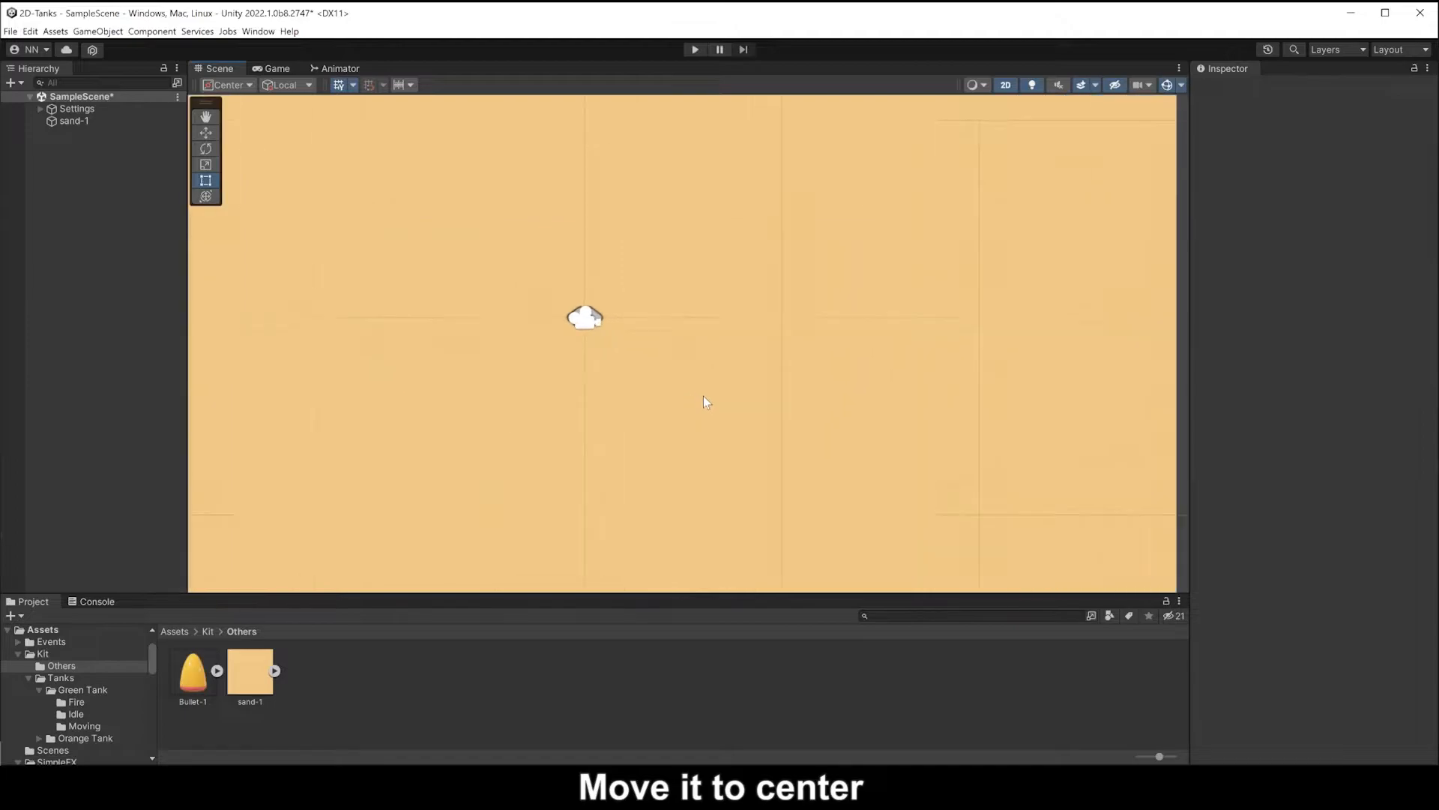
click(276, 69)
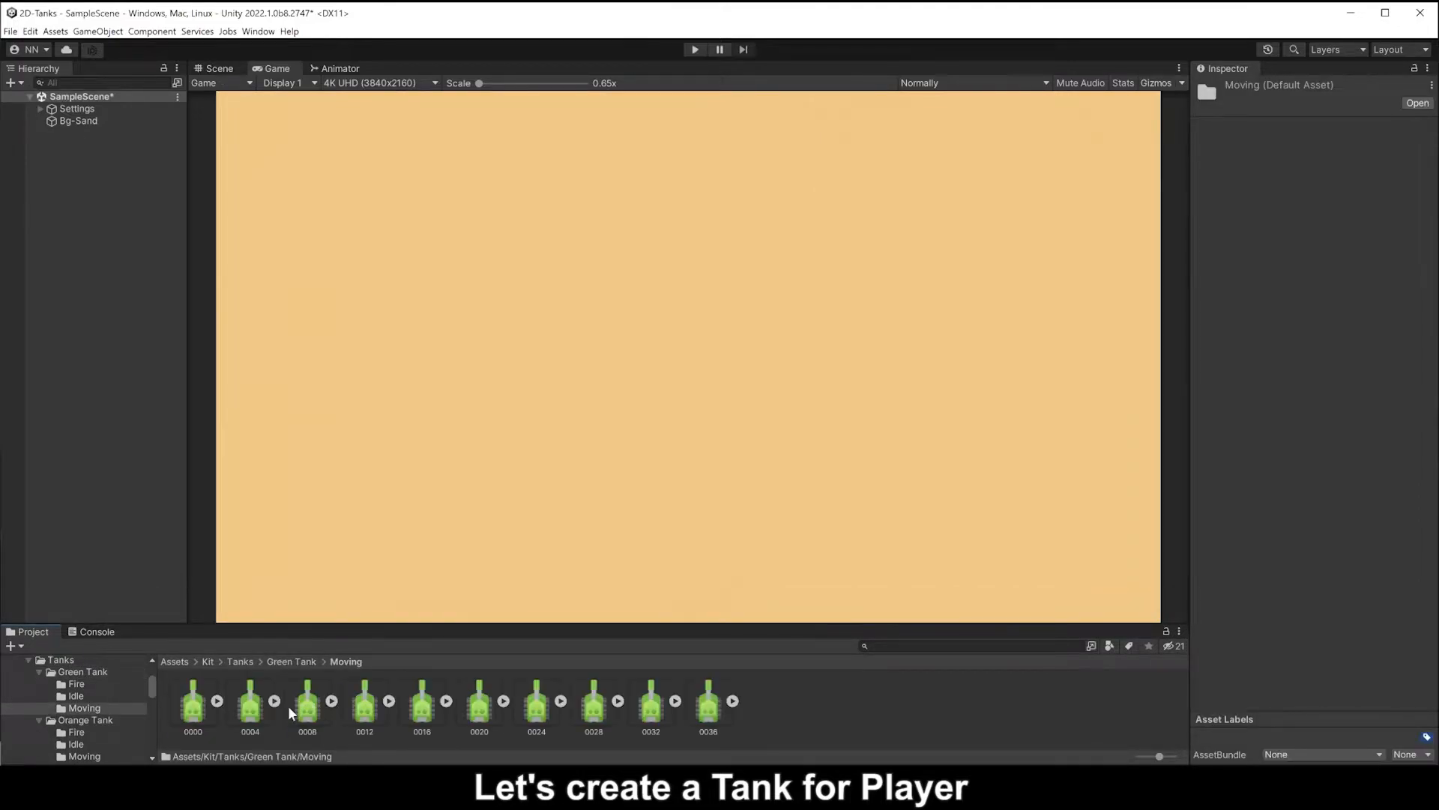
- Create the Tank object from the green tank moving frames with a Walk animation
click(191, 702)
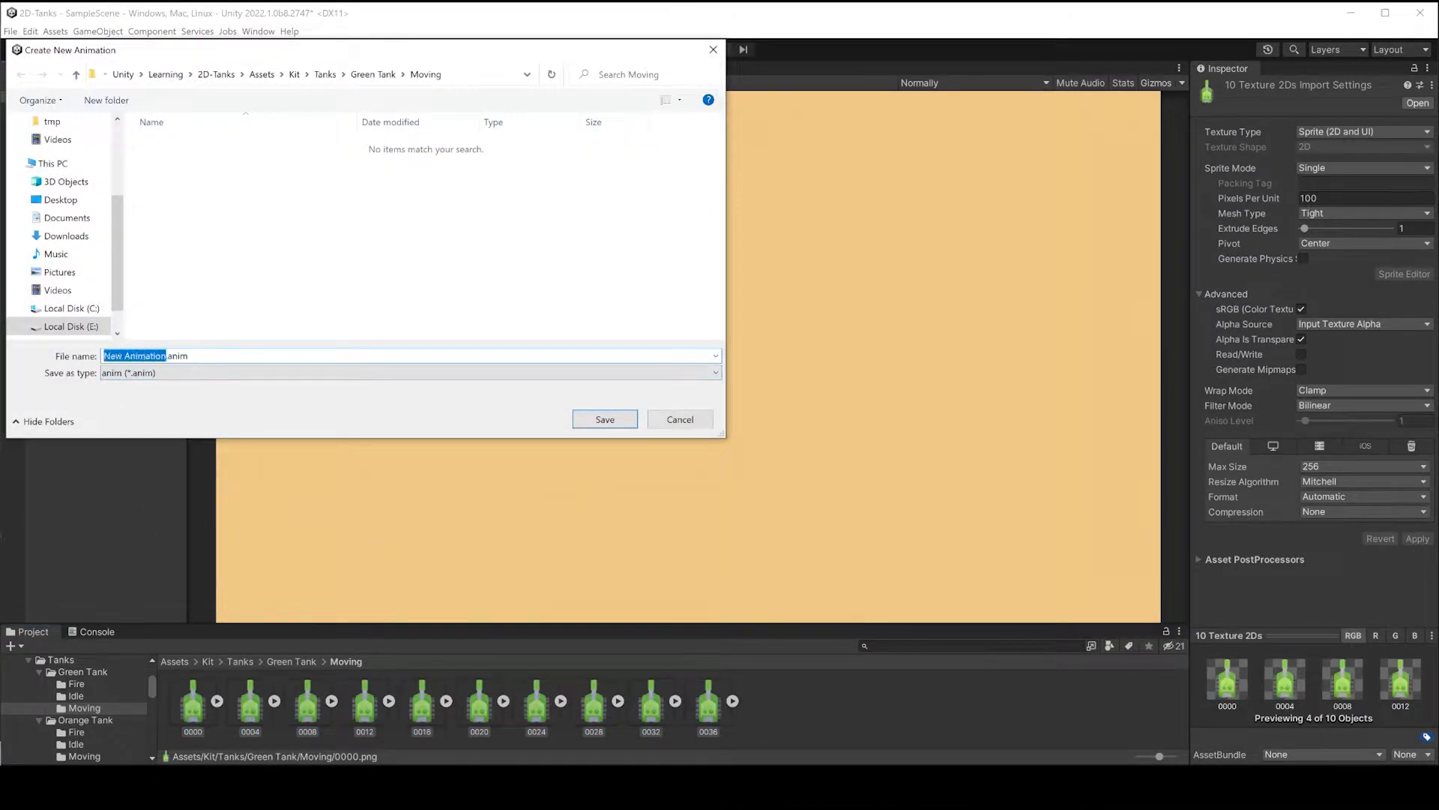
text(Walk.anim)
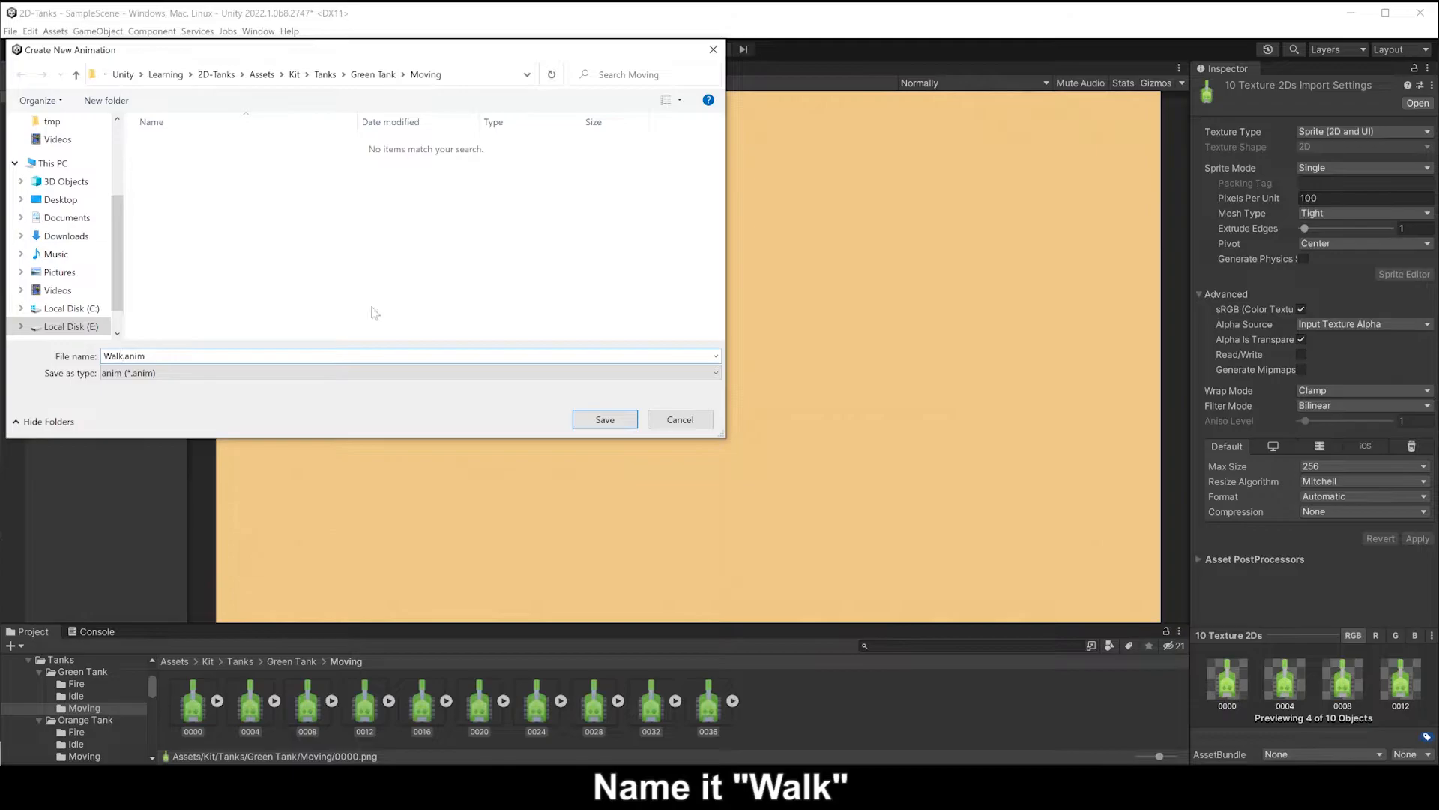
click(604, 420)
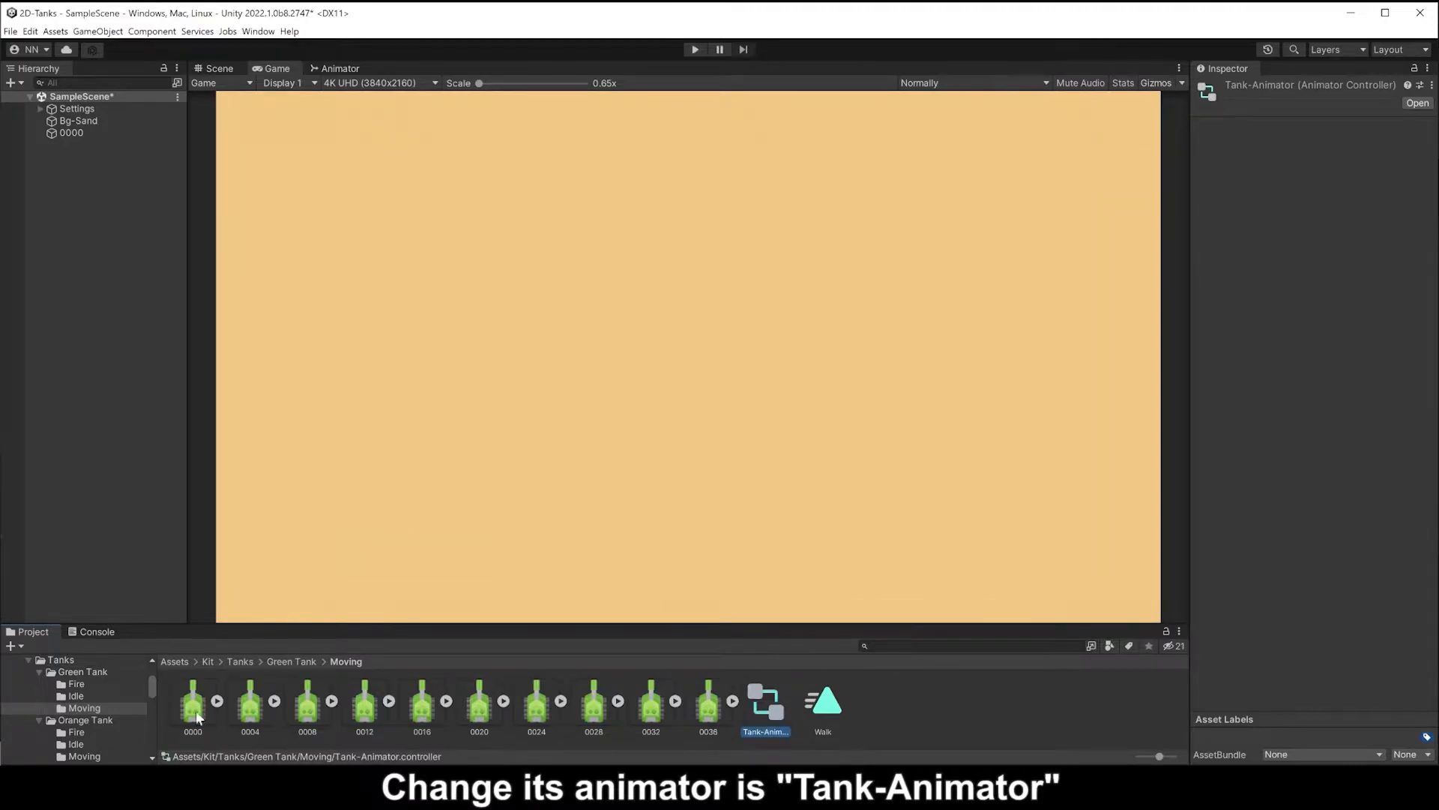
click(72, 132)
text(Tank)
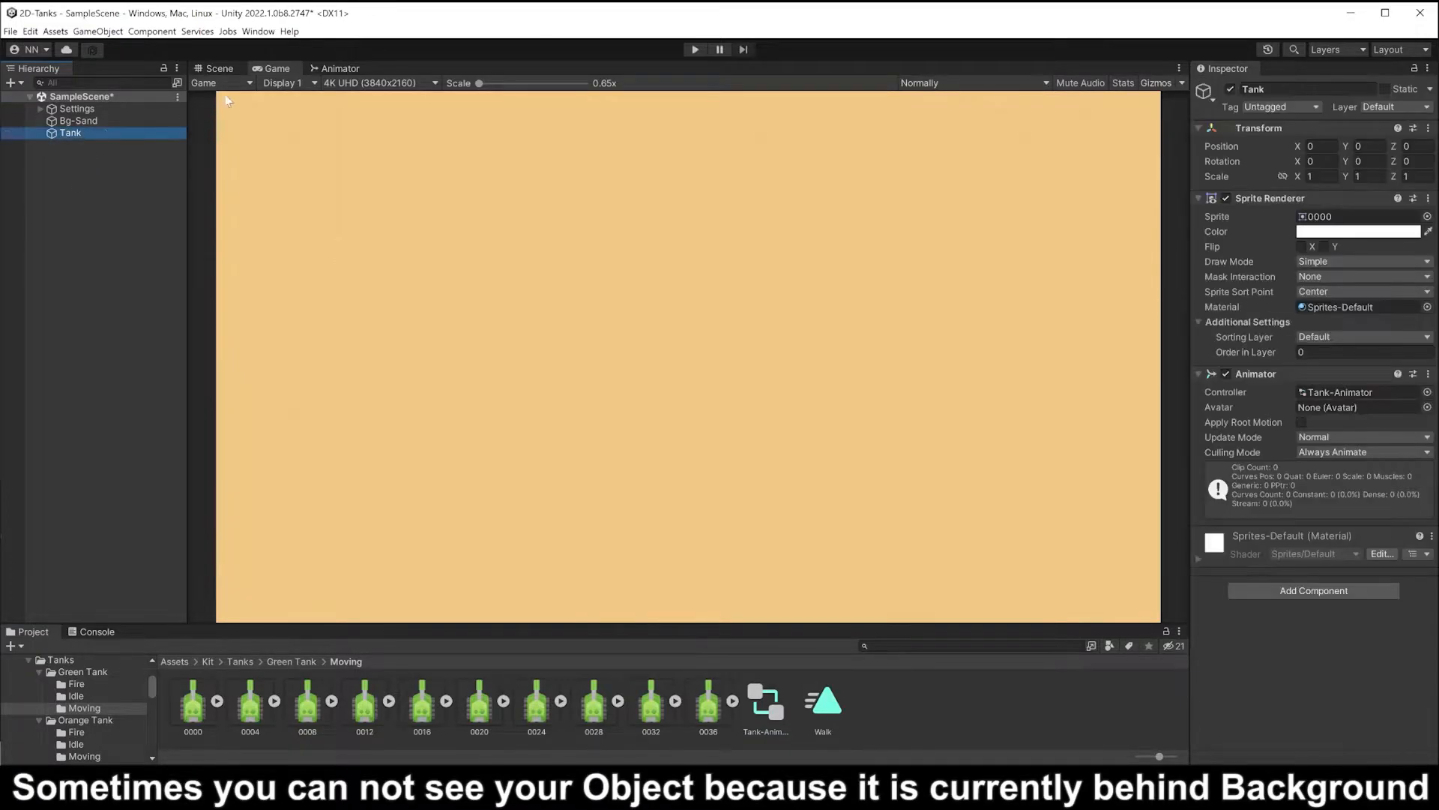
- Add a new sorting layer named Player
click(216, 69)
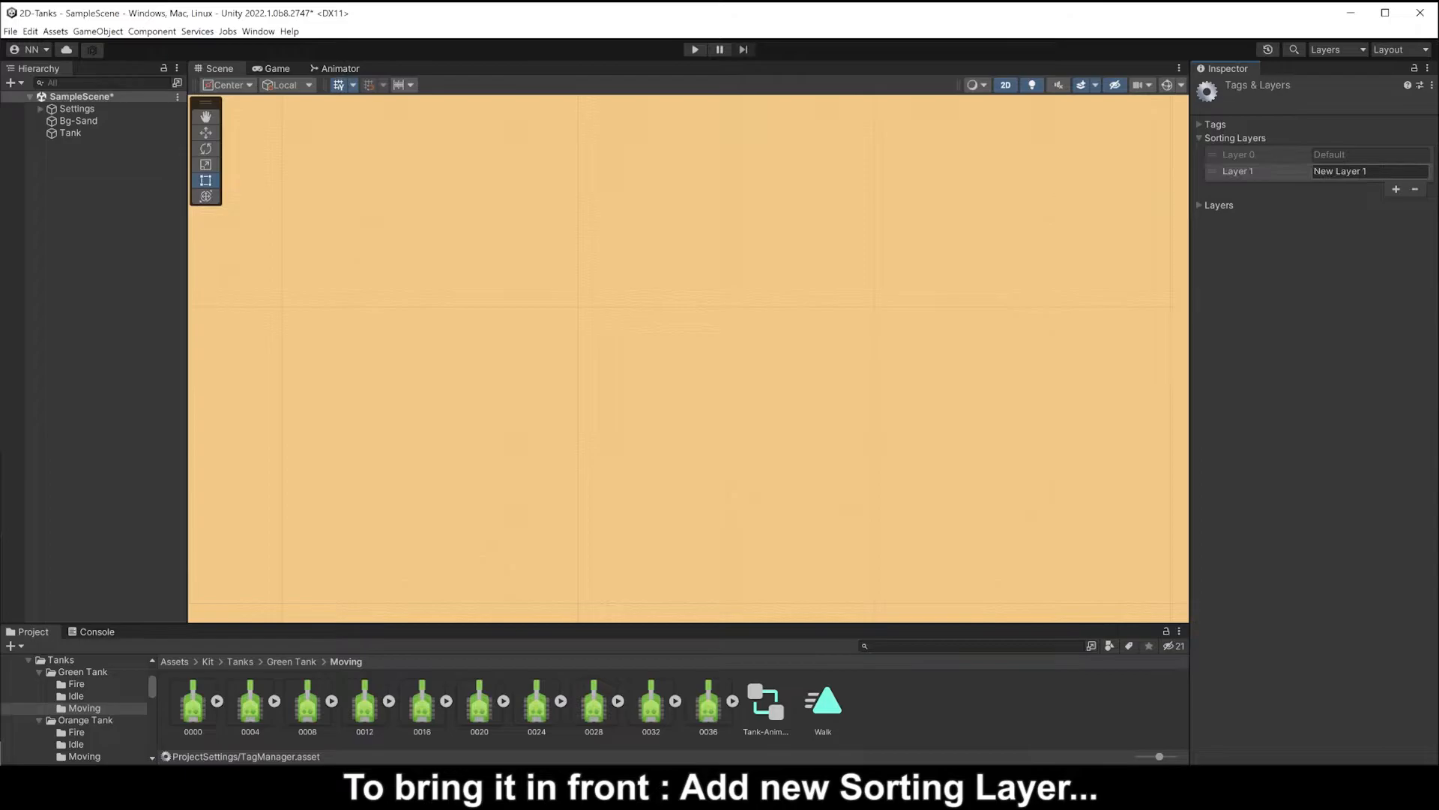
text(Pl)
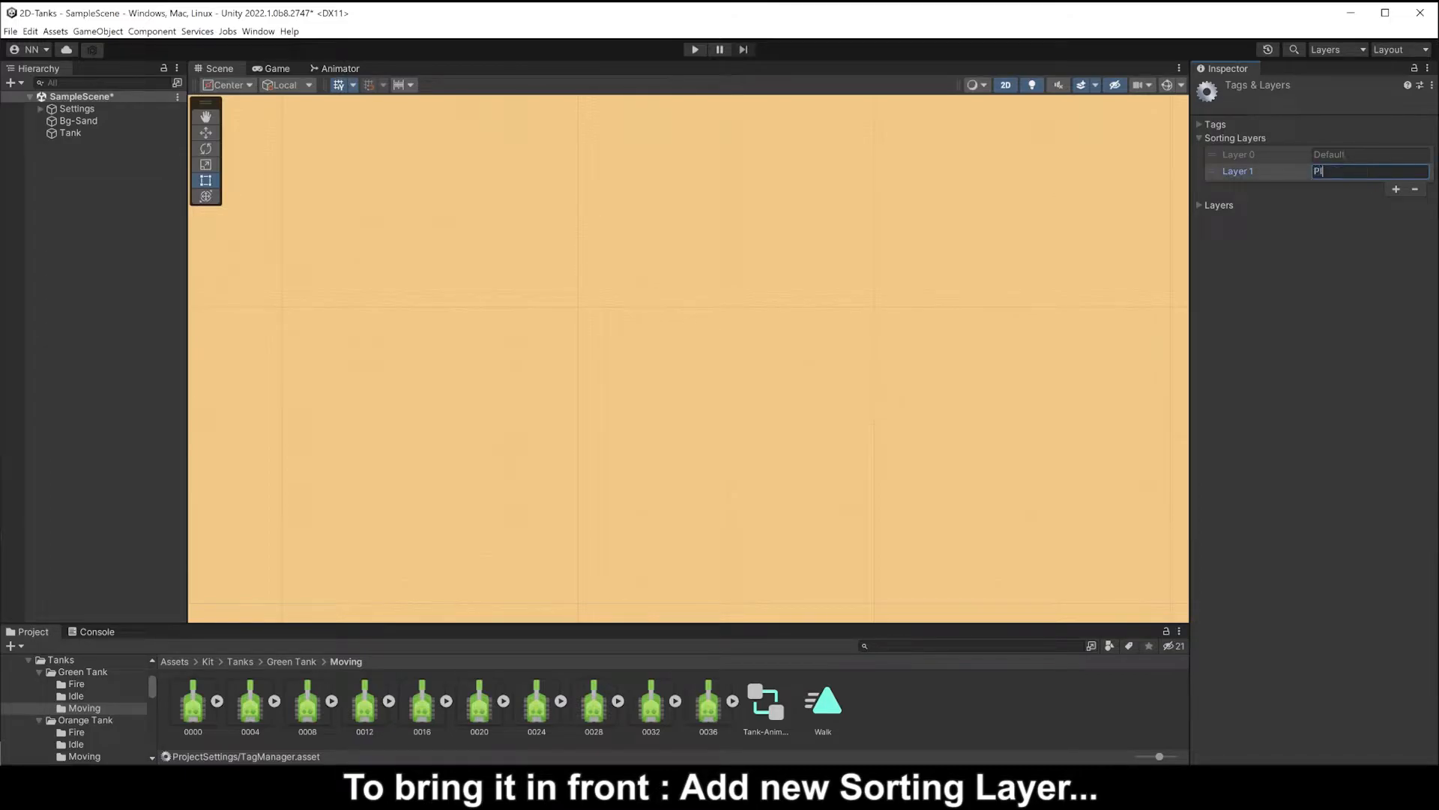
text(Player)
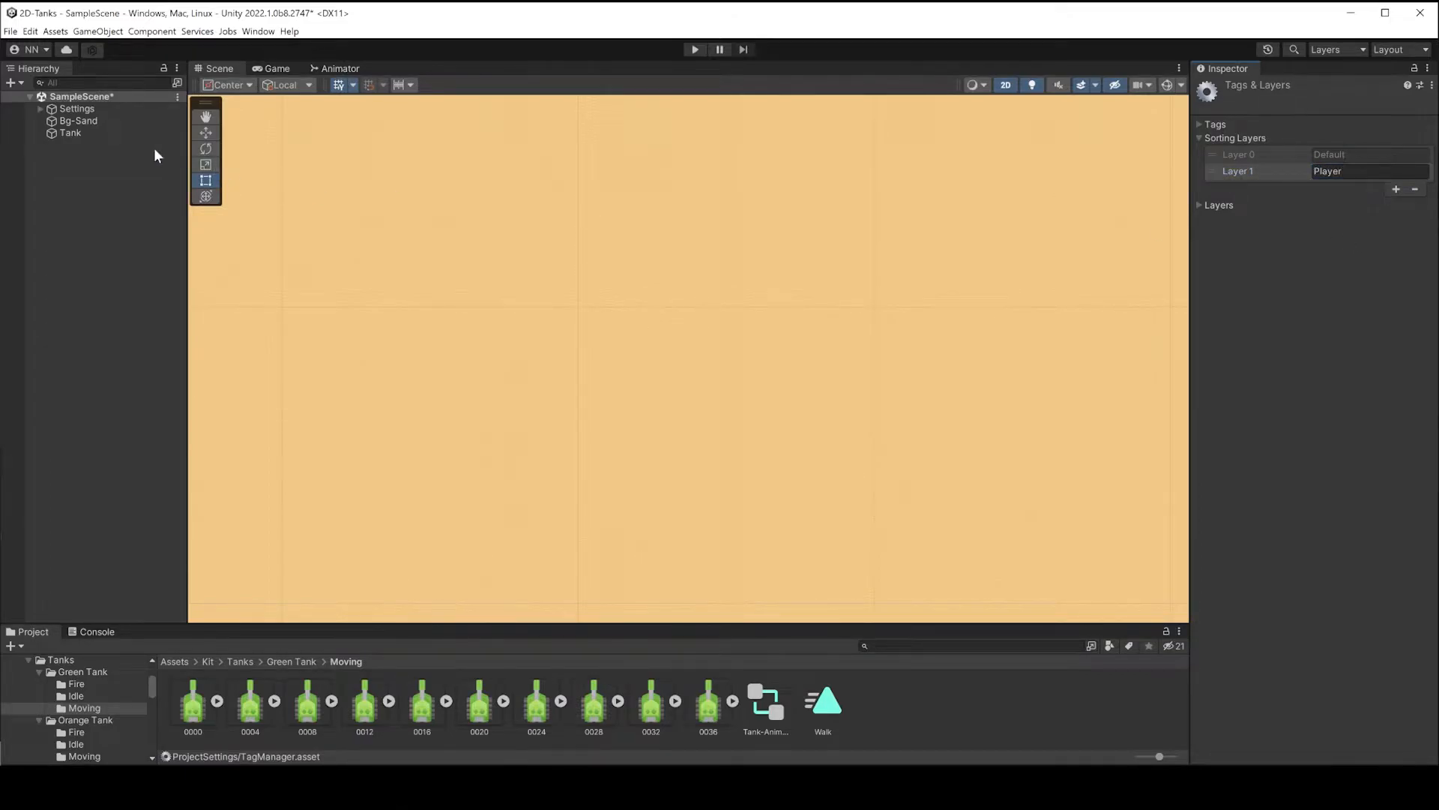
- Assign the Tank to the Player sorting layer and preview in the game view
click(69, 132)
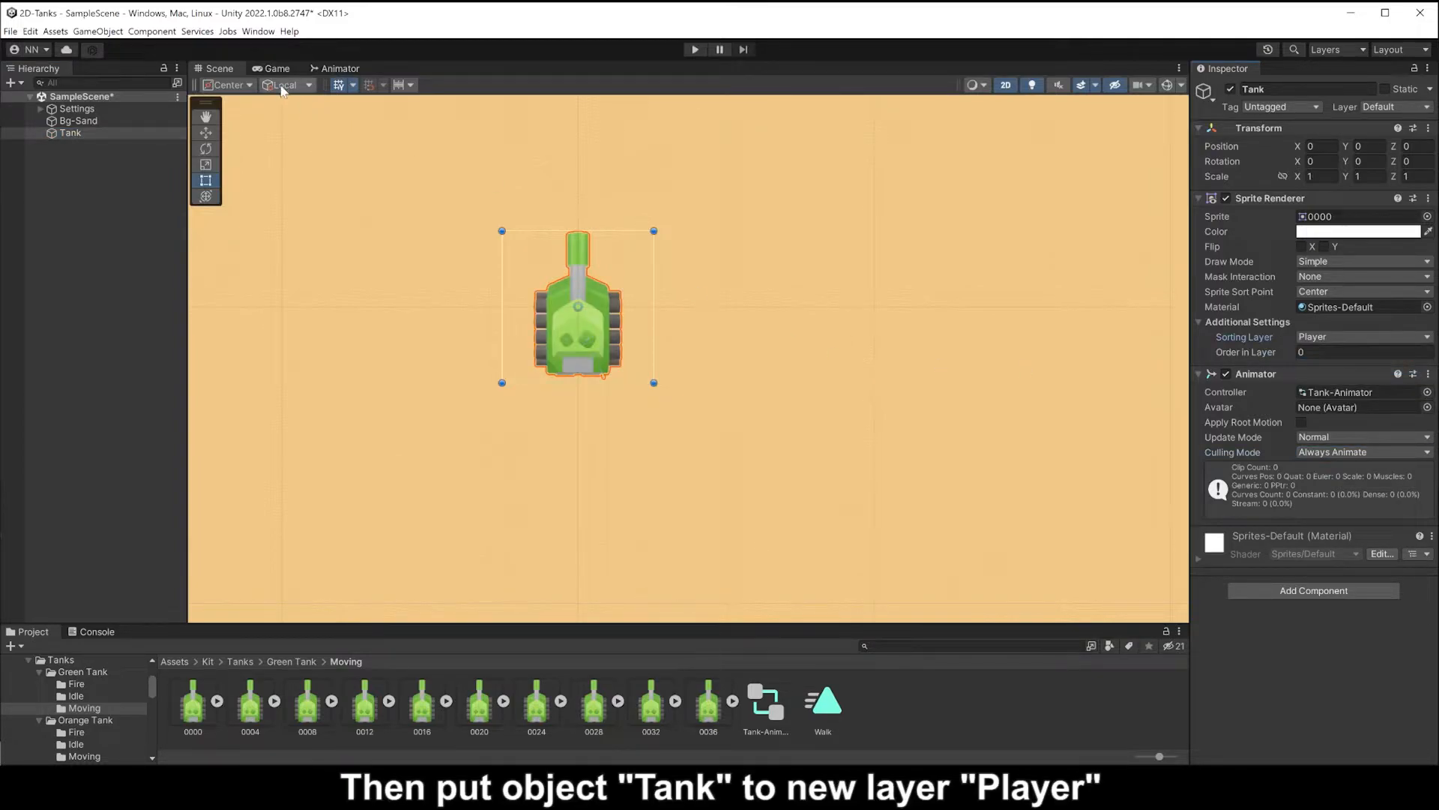
click(275, 69)
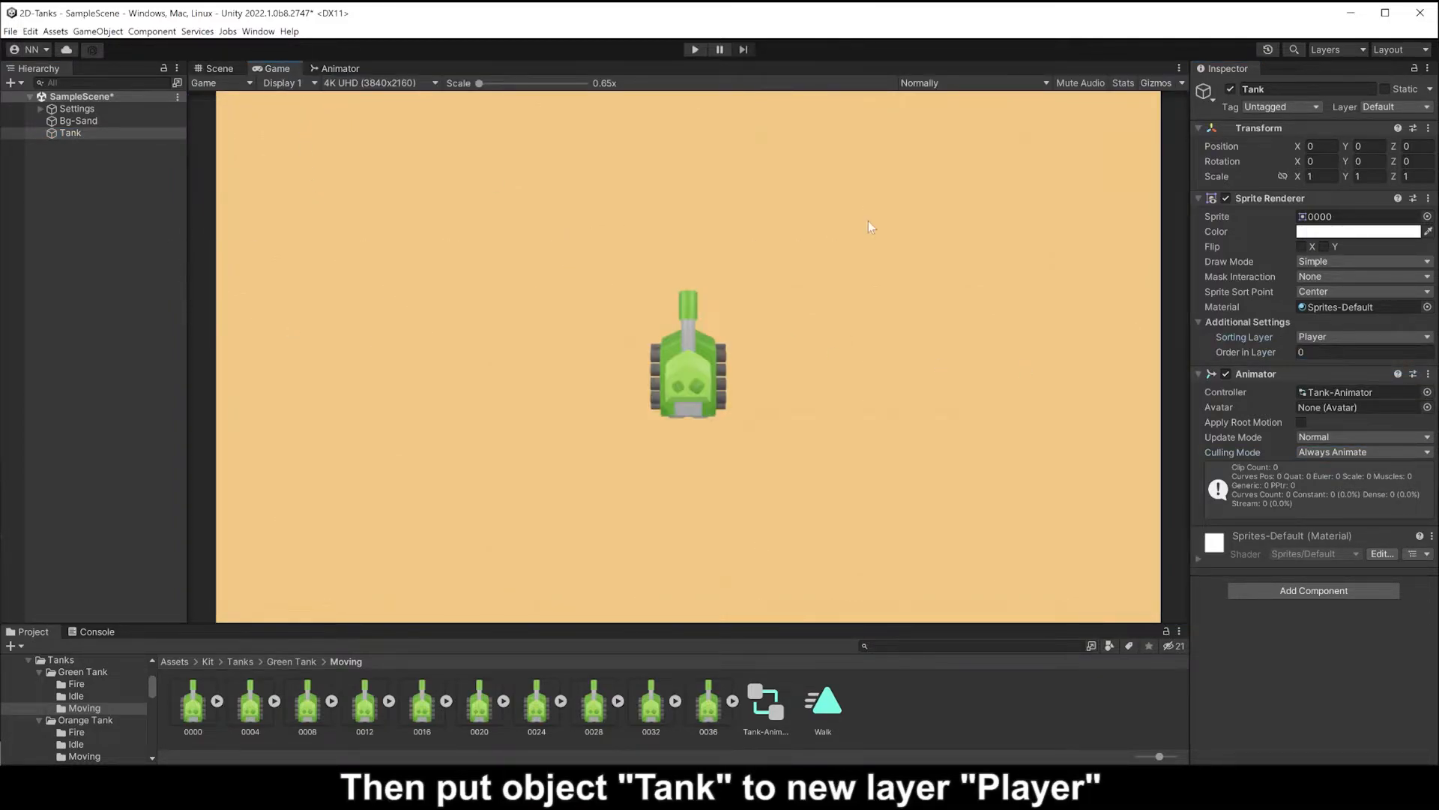
click(1312, 177)
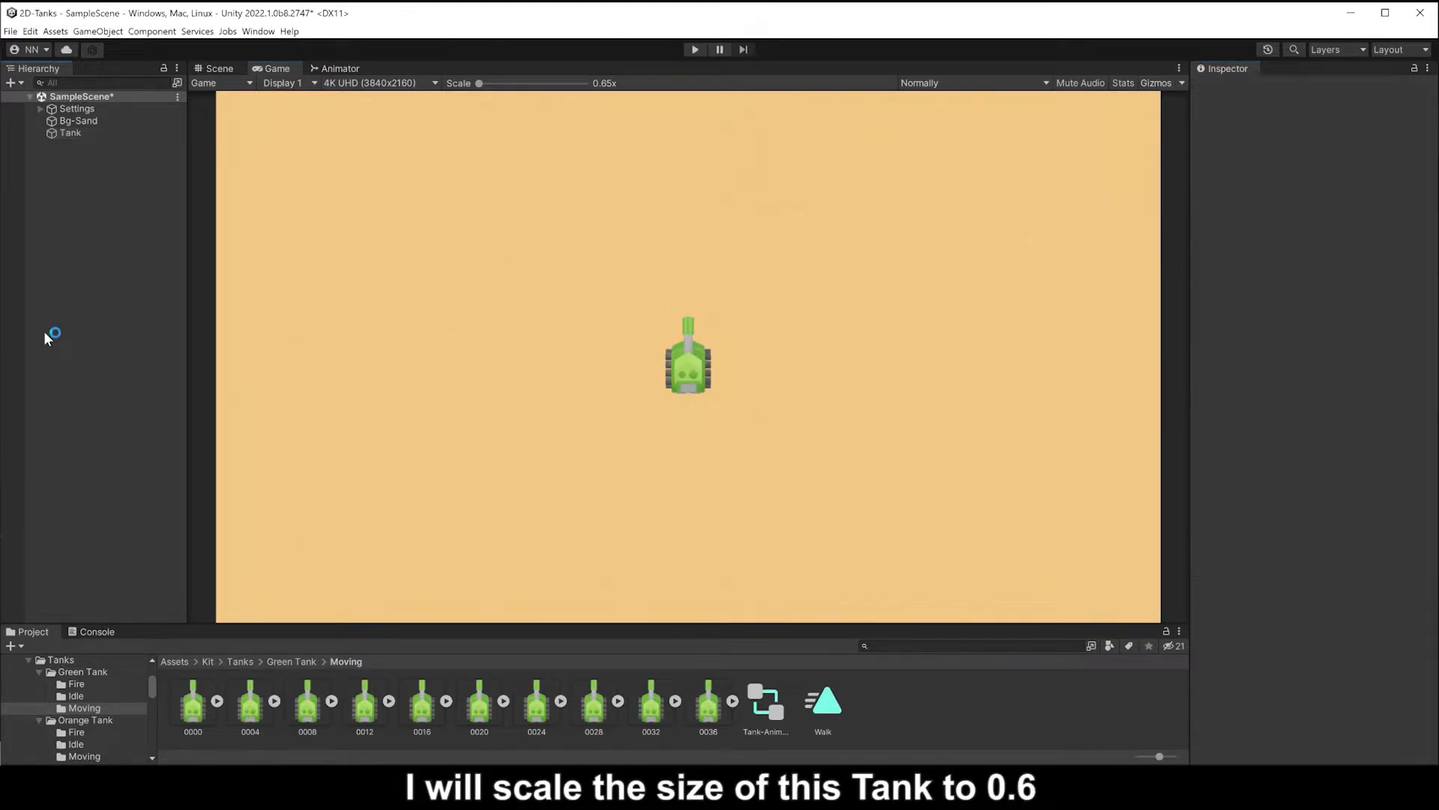
mouse_move(180, 649)
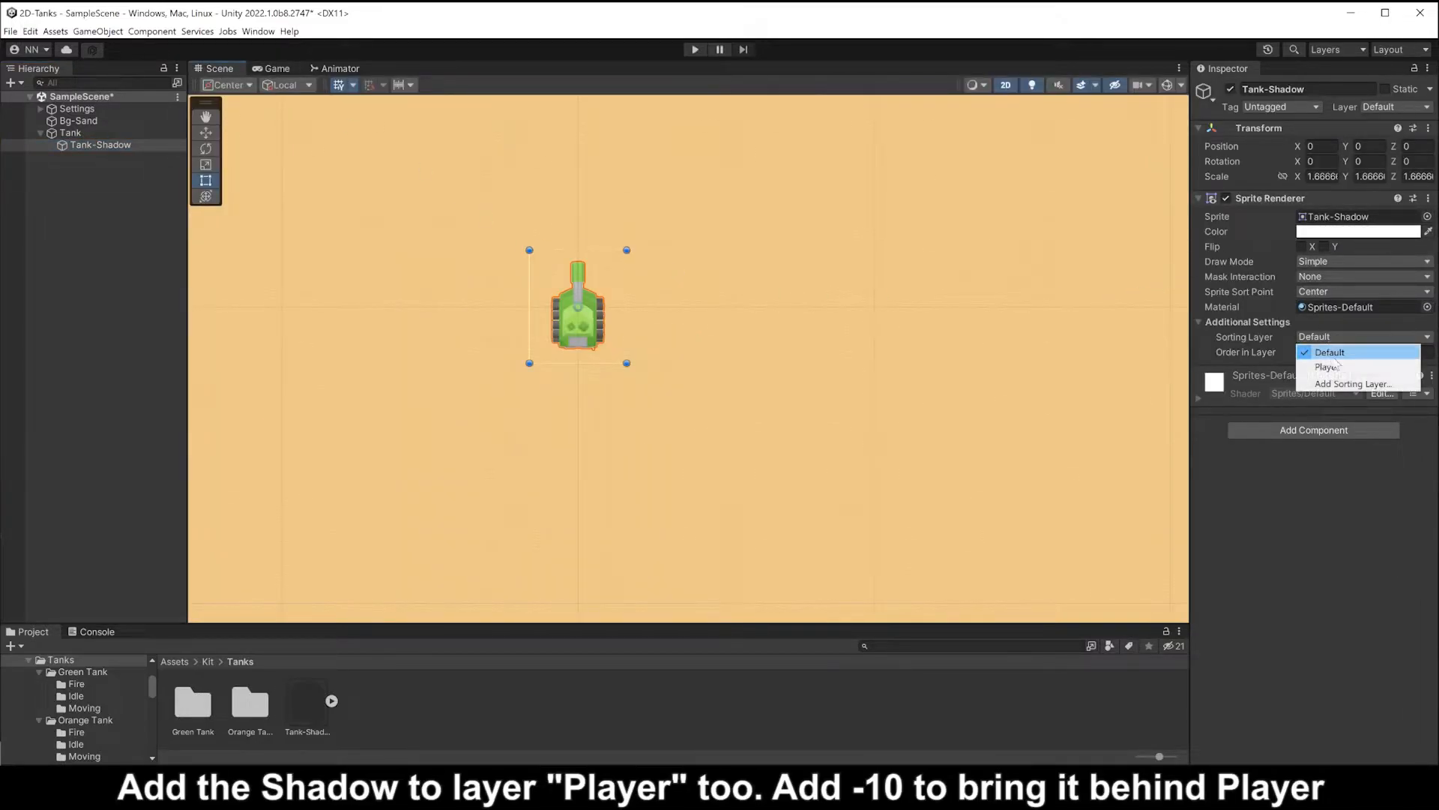
- Put Tank-Shadow on Player layer at order -10, scale 1.05, Y -0.35
click(1325, 367)
text(-)
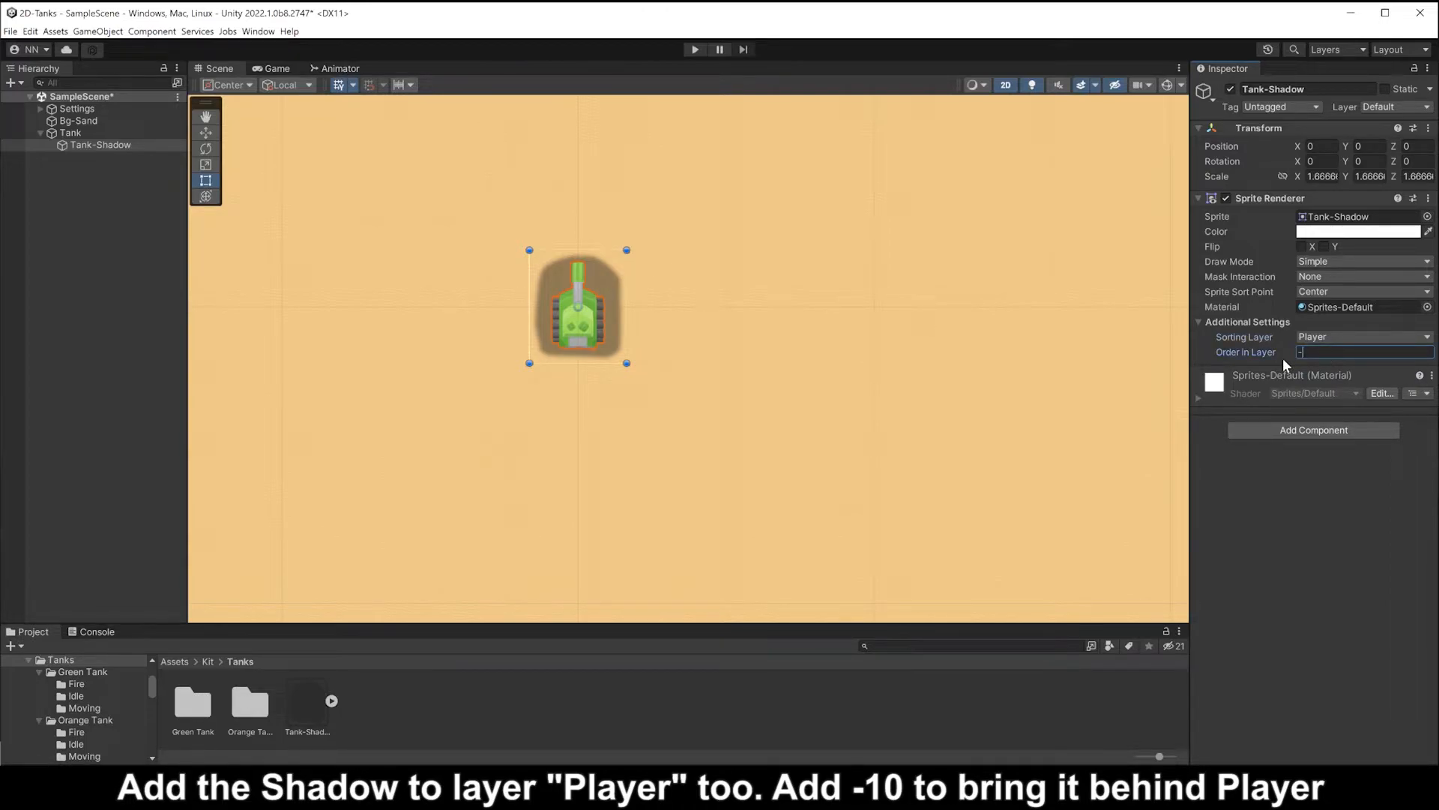
text(10)
click(1321, 175)
text(1.14)
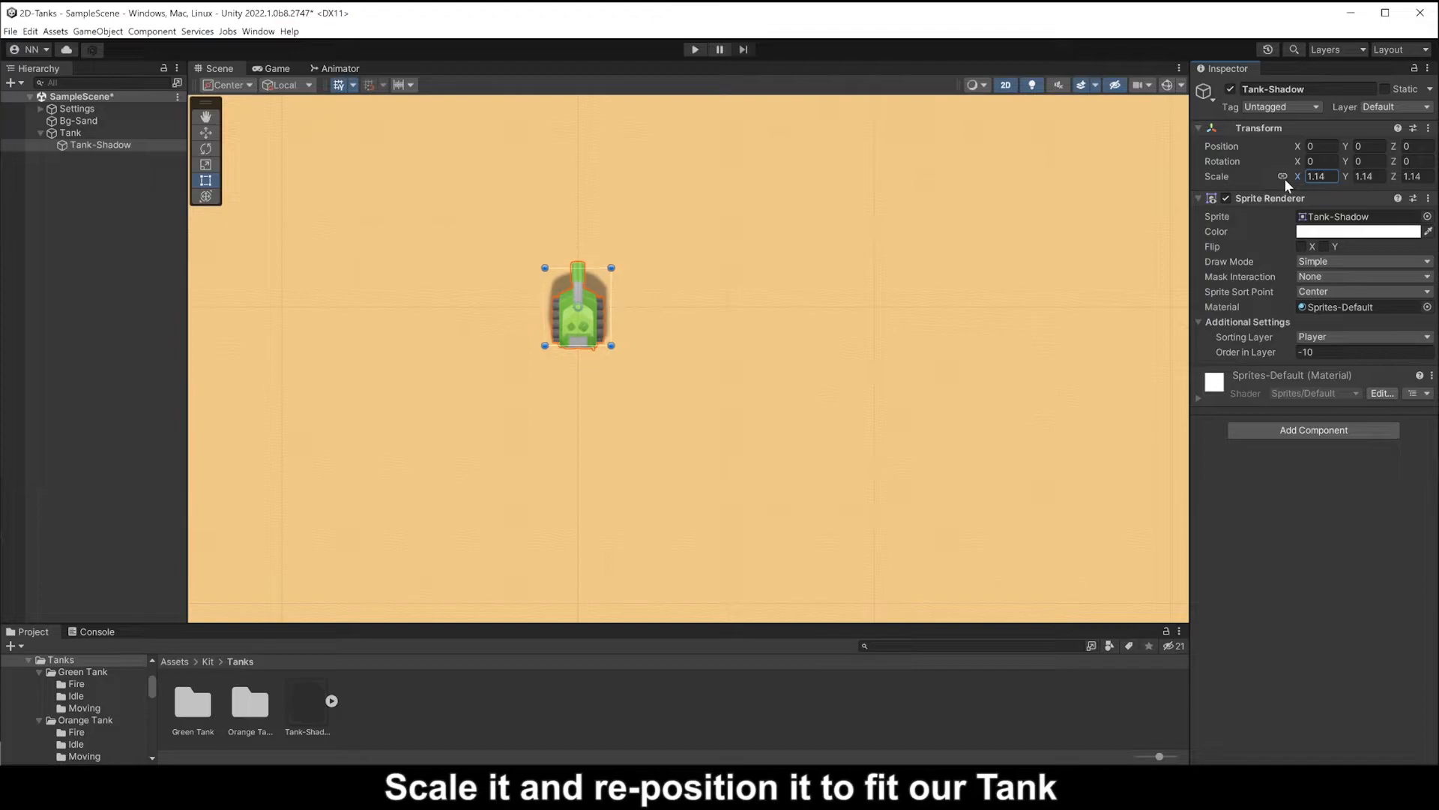
text(1.05)
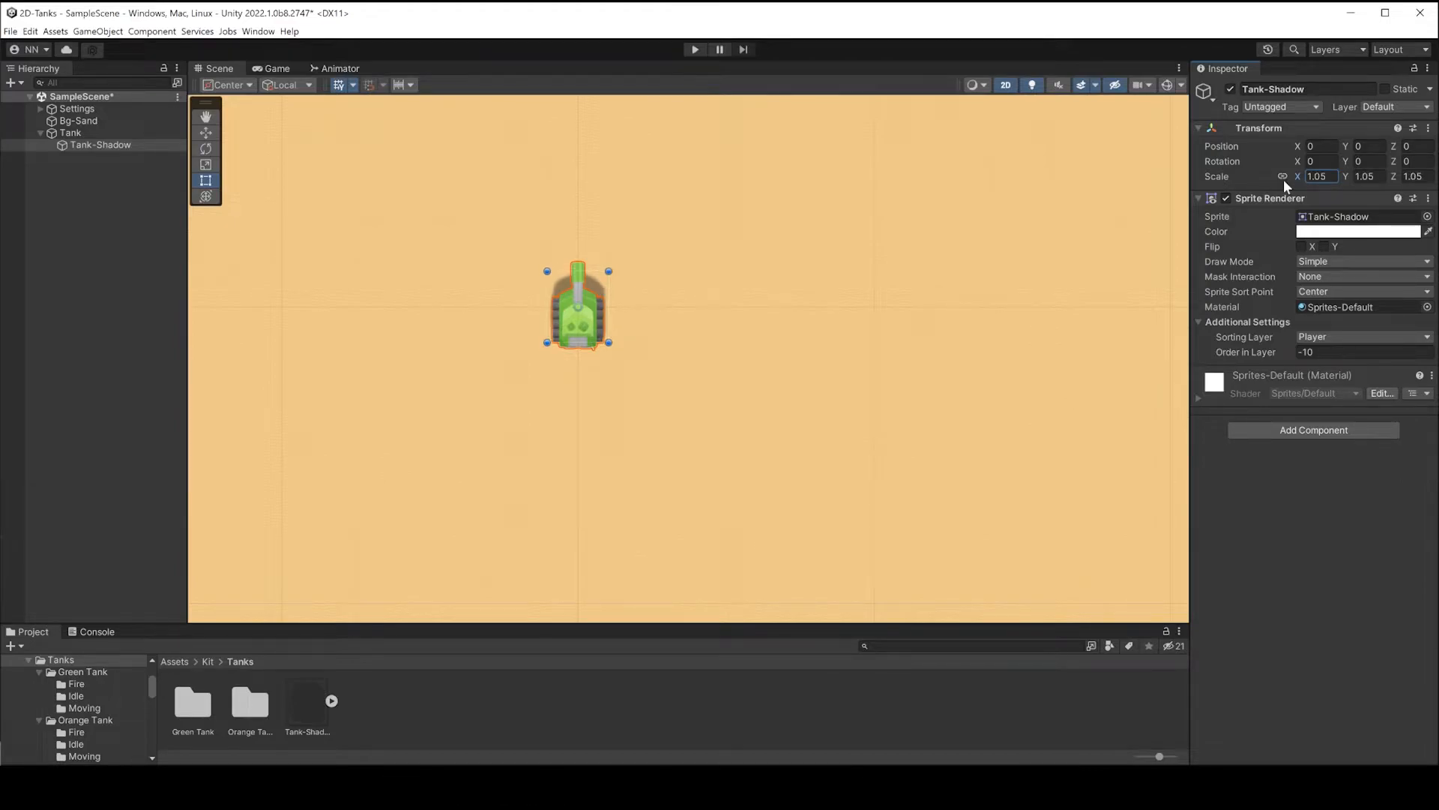
text(-0.35)
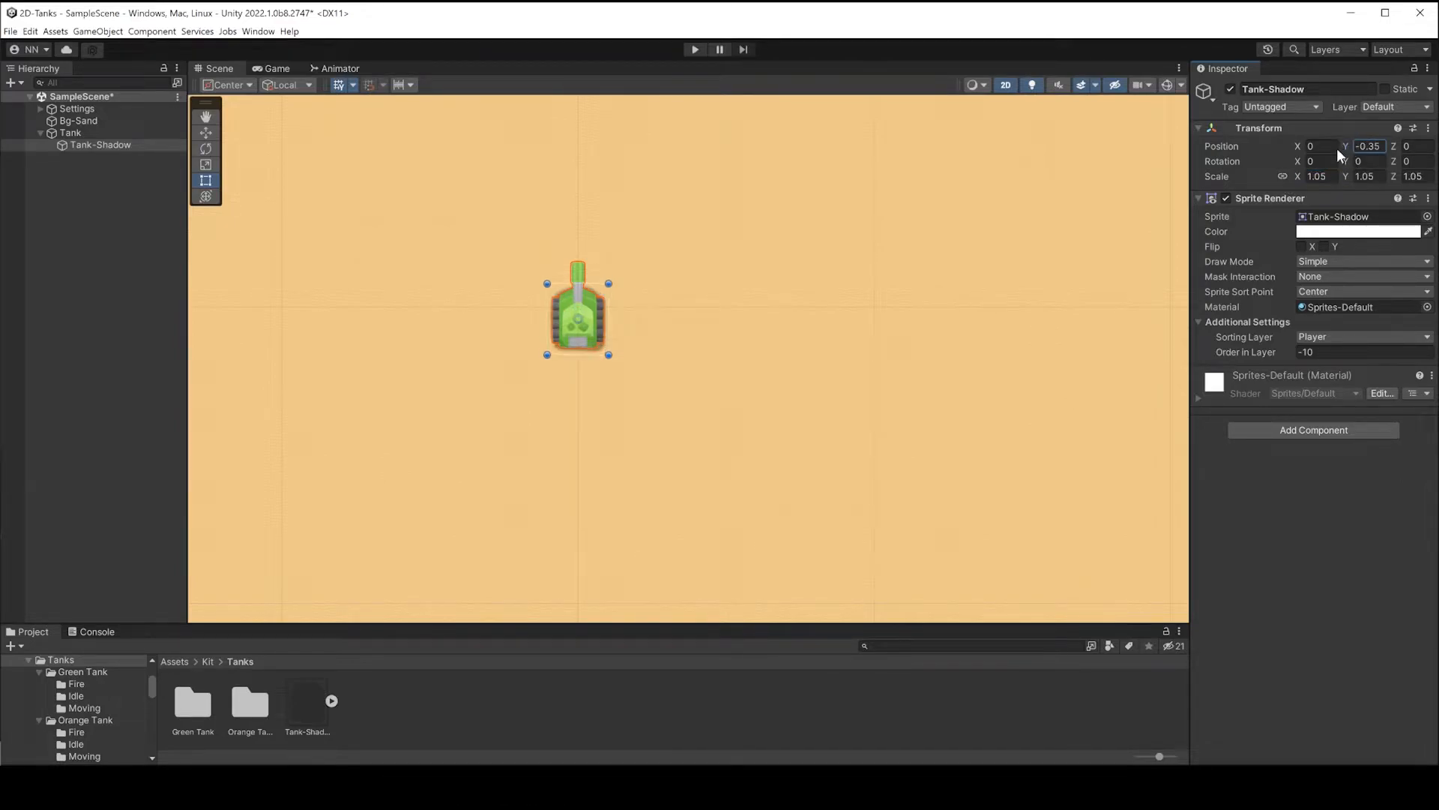
- Play the scene to test the tank animation
click(1358, 231)
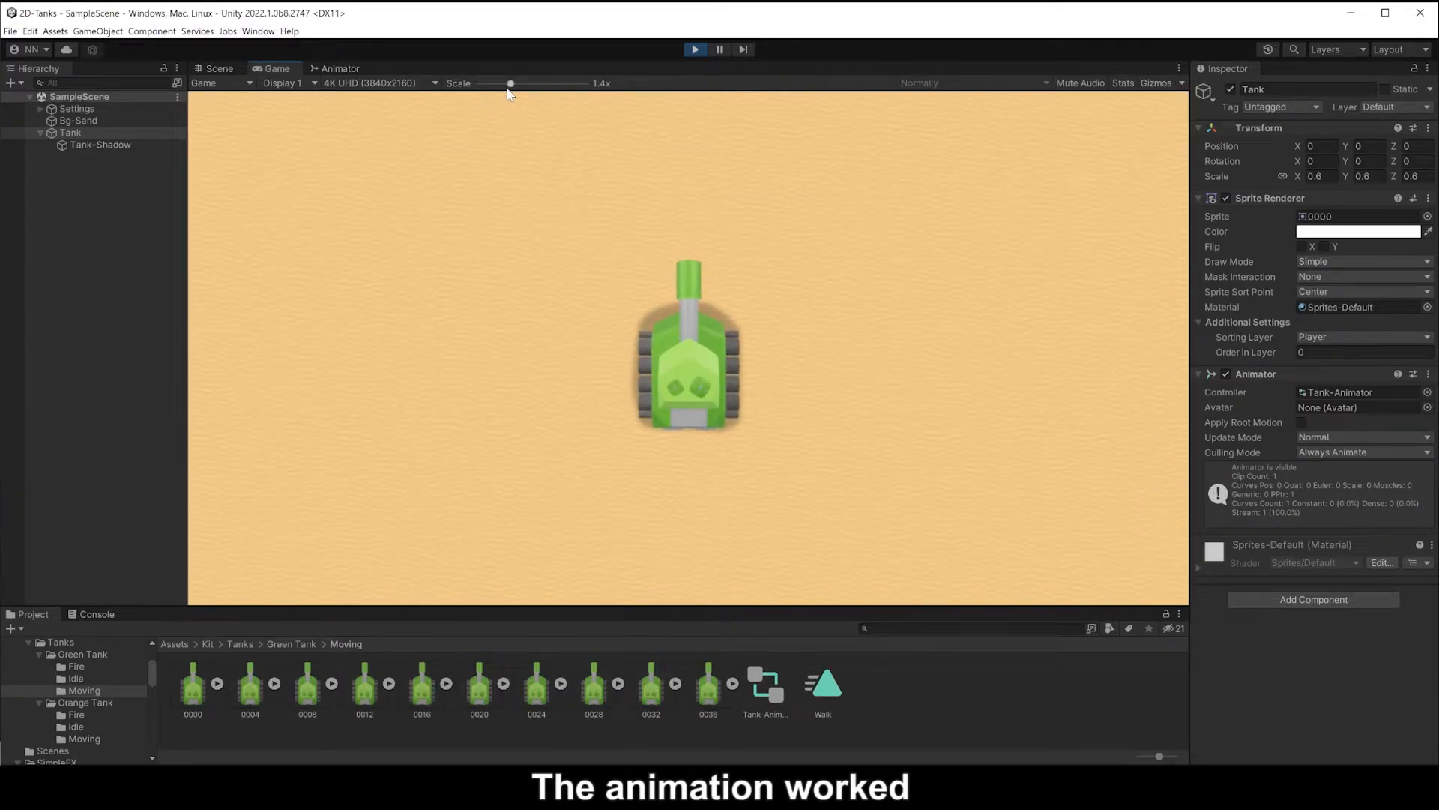
drag(510, 84, 476, 84)
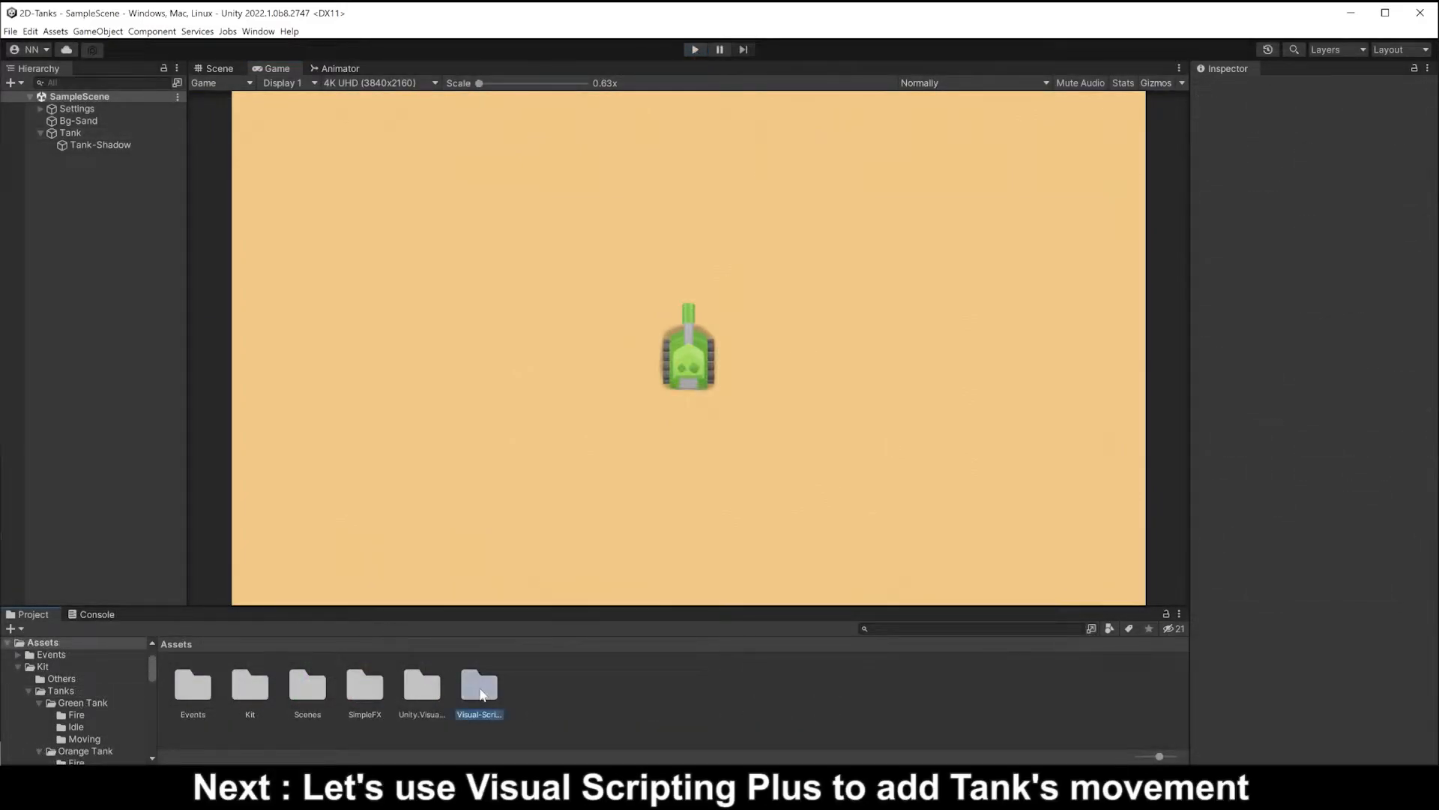
- Add the Macro-Controller prefab and group it under an empty Macro object
double_click(479, 687)
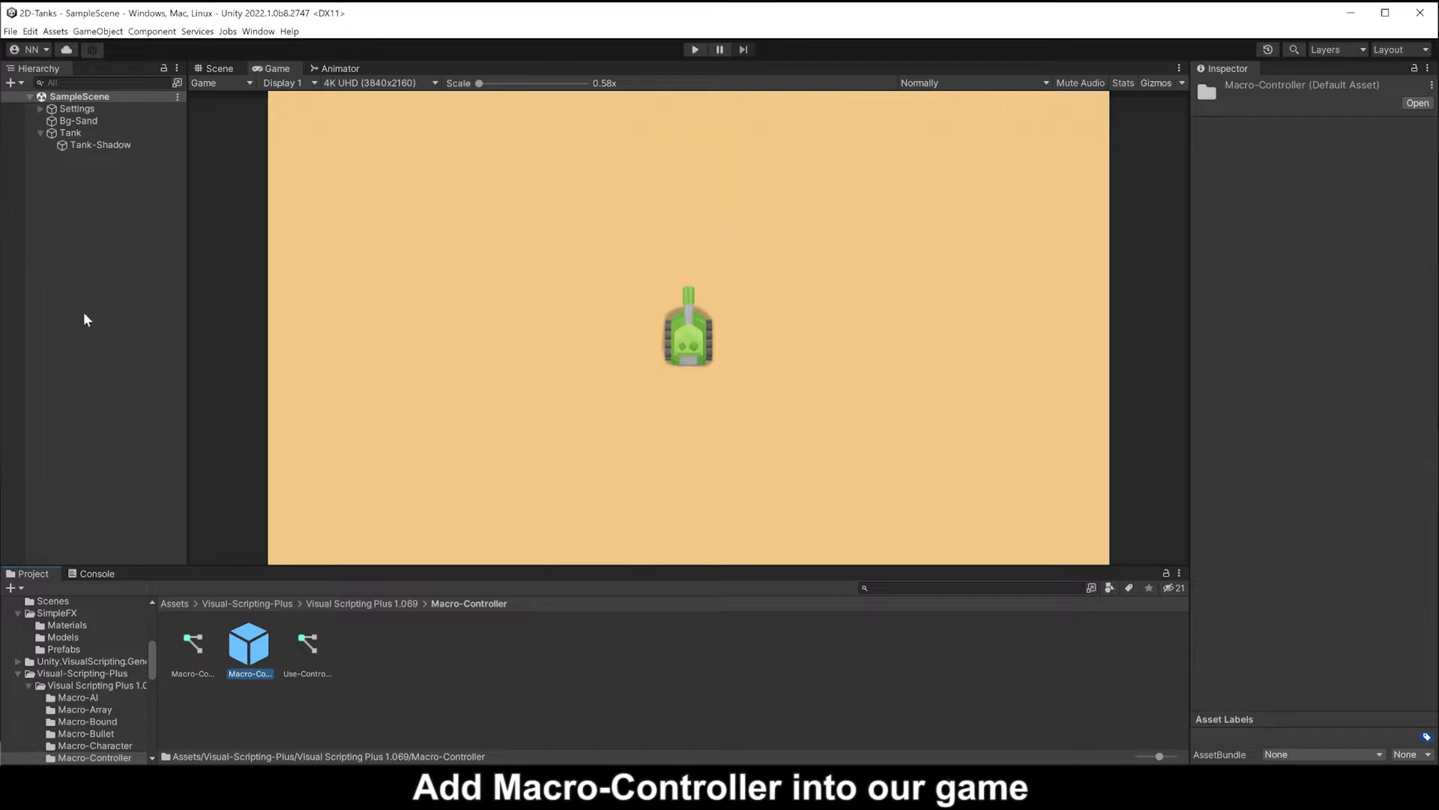
drag(249, 638, 101, 155)
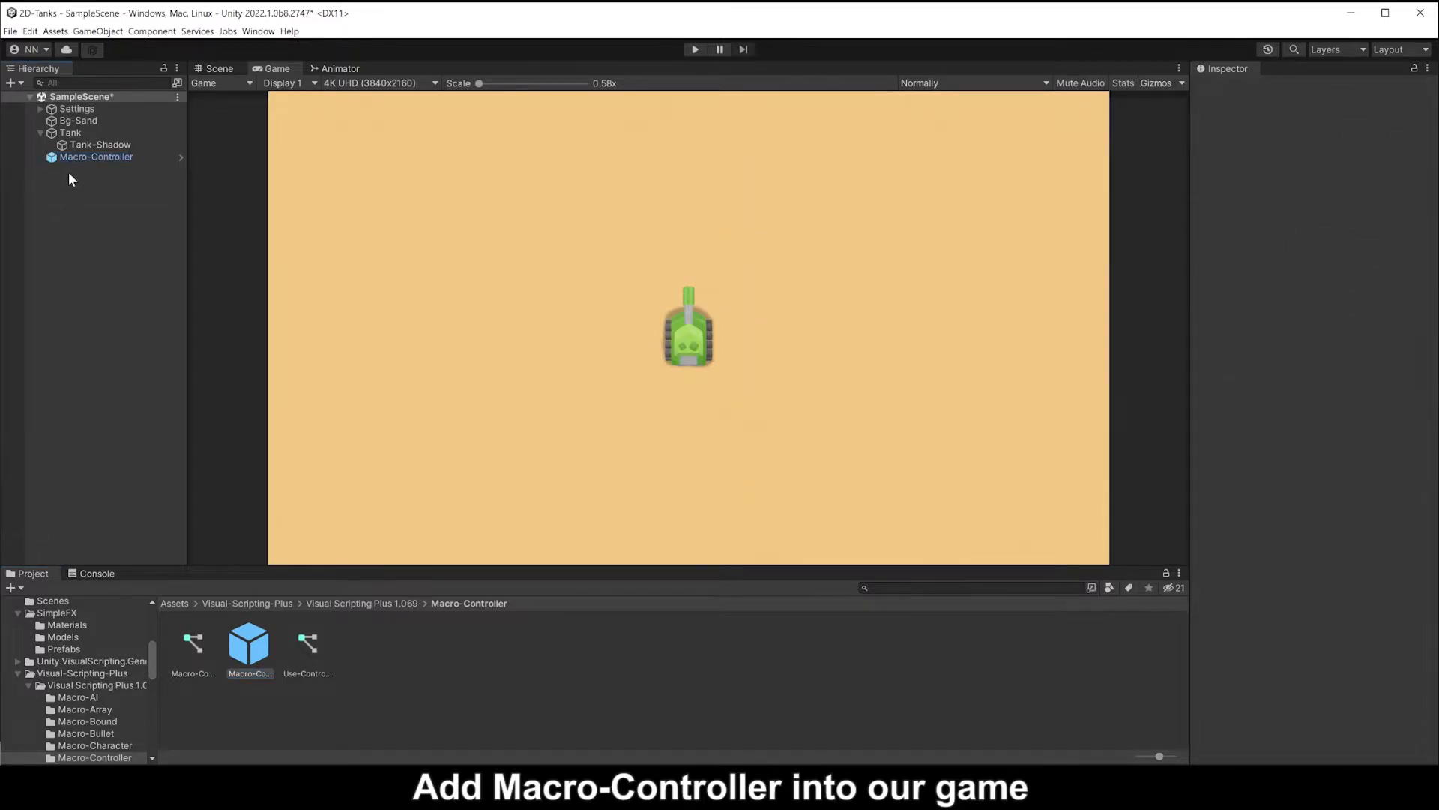
right_click(72, 180)
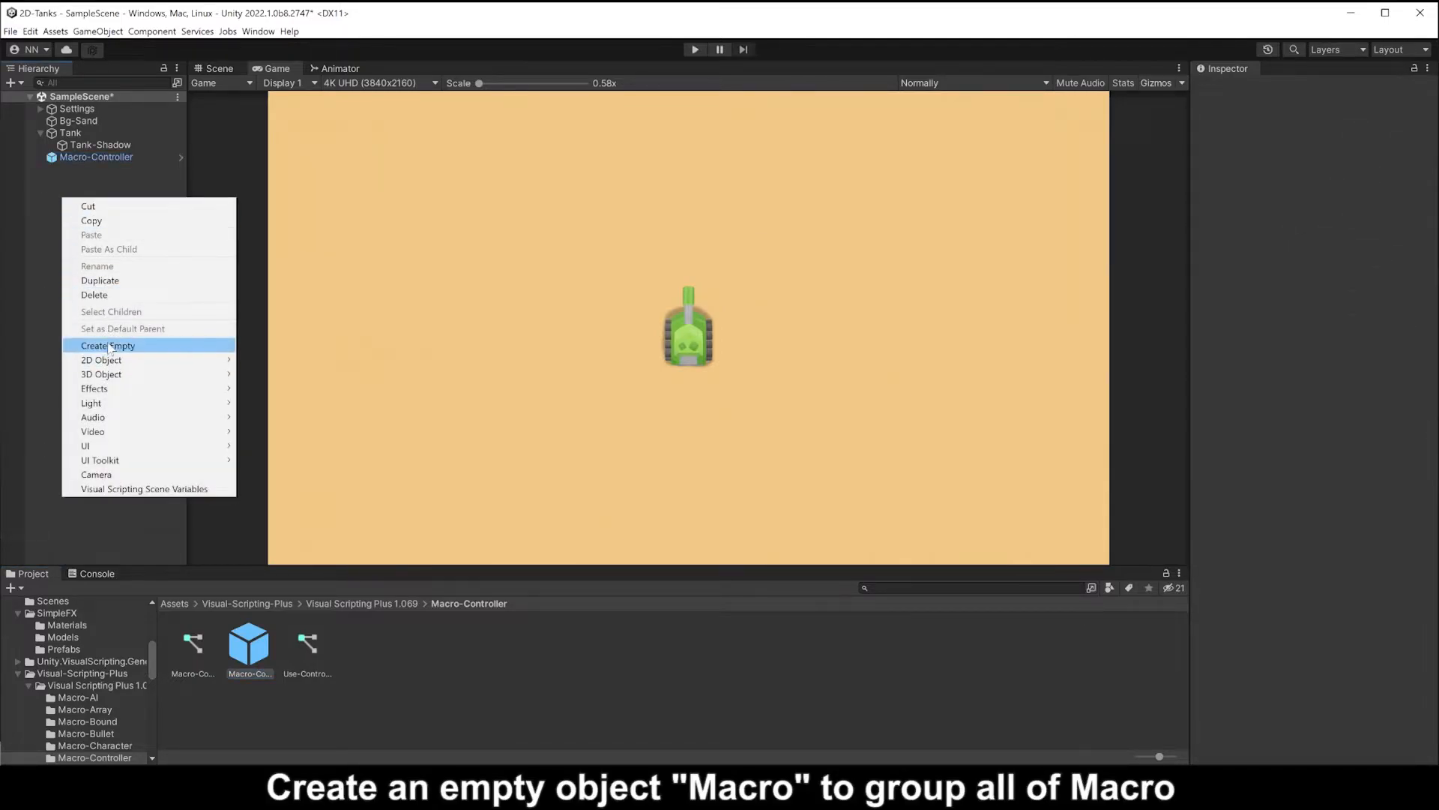
click(108, 345)
text(Macro)
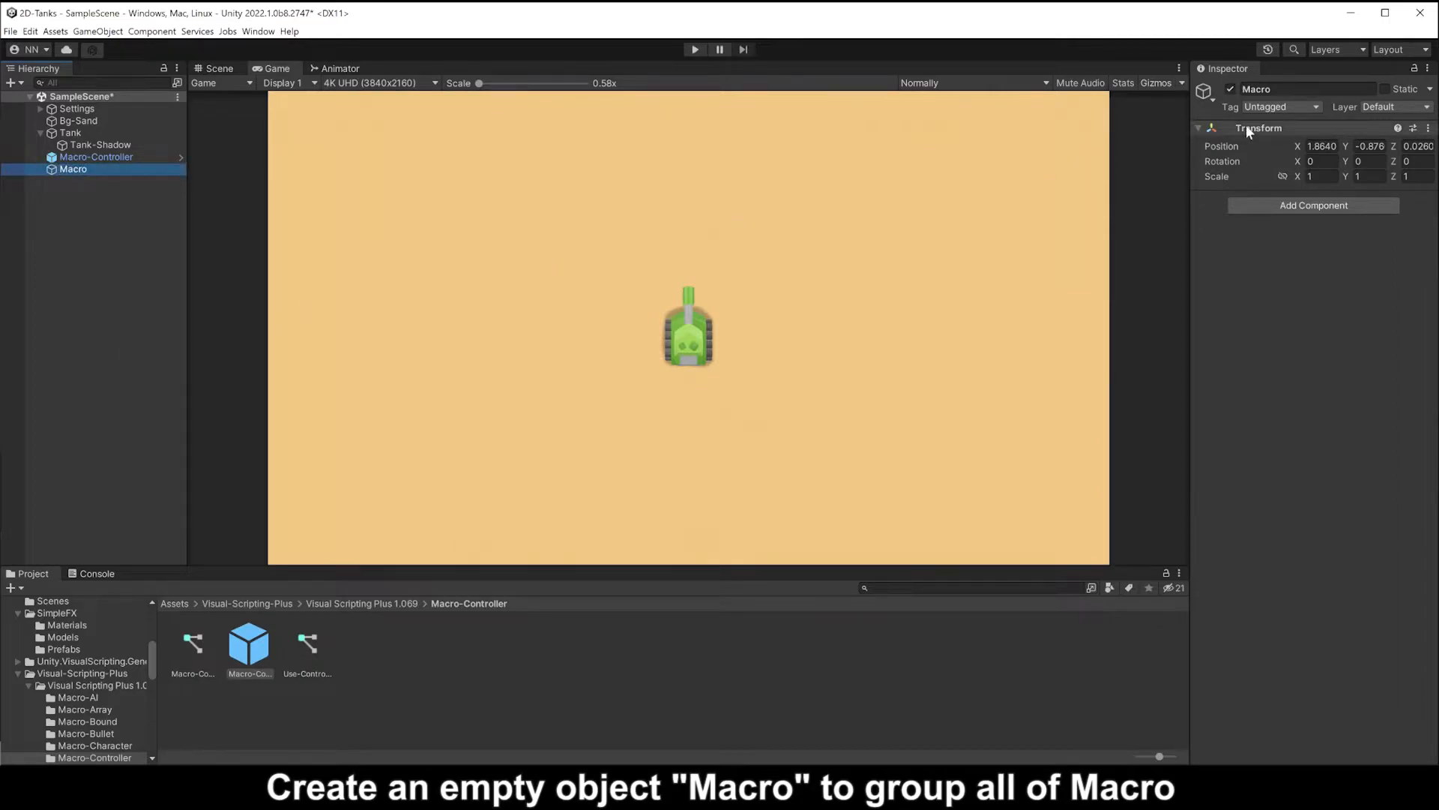
- Add a Script Machine component to the Tank
click(96, 157)
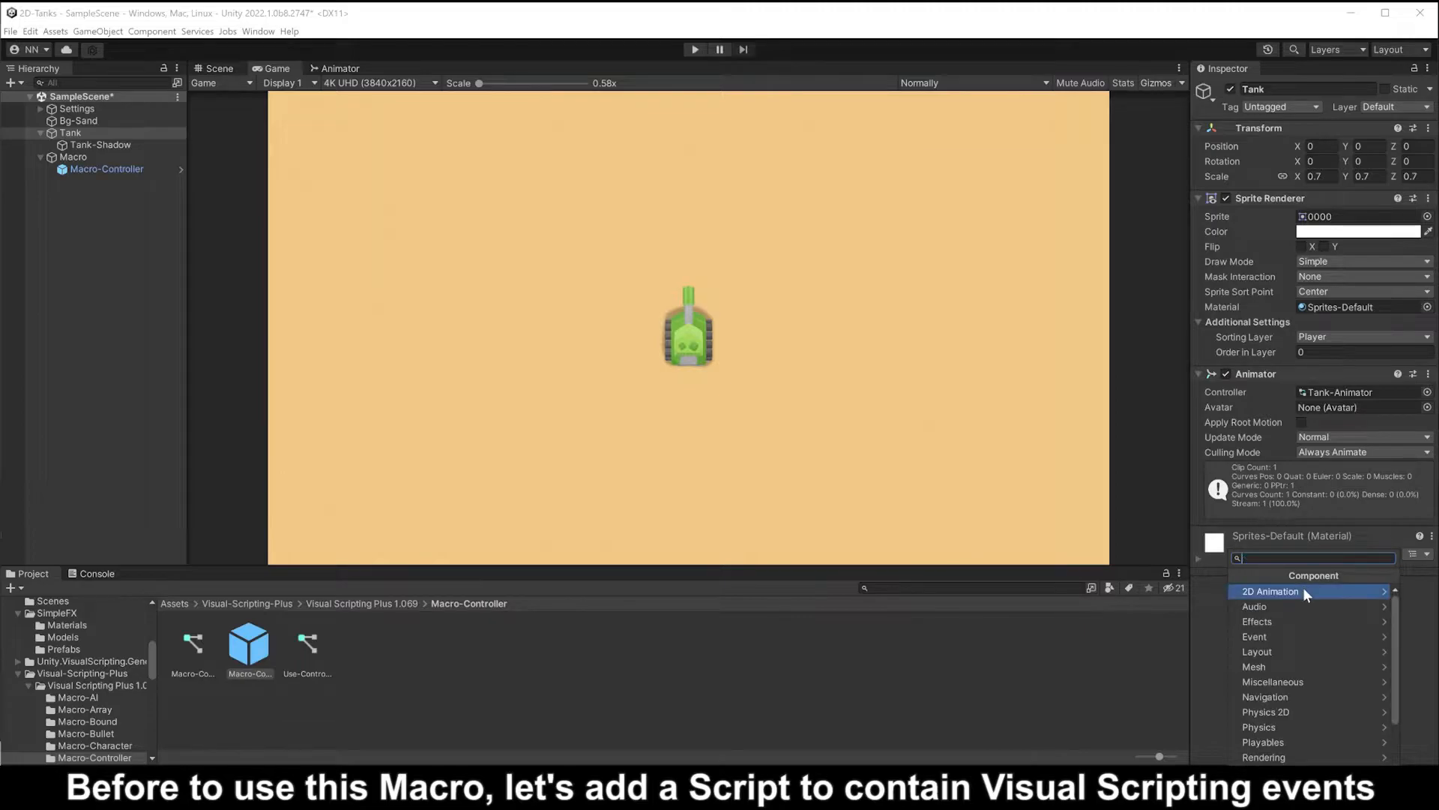
click(1314, 576)
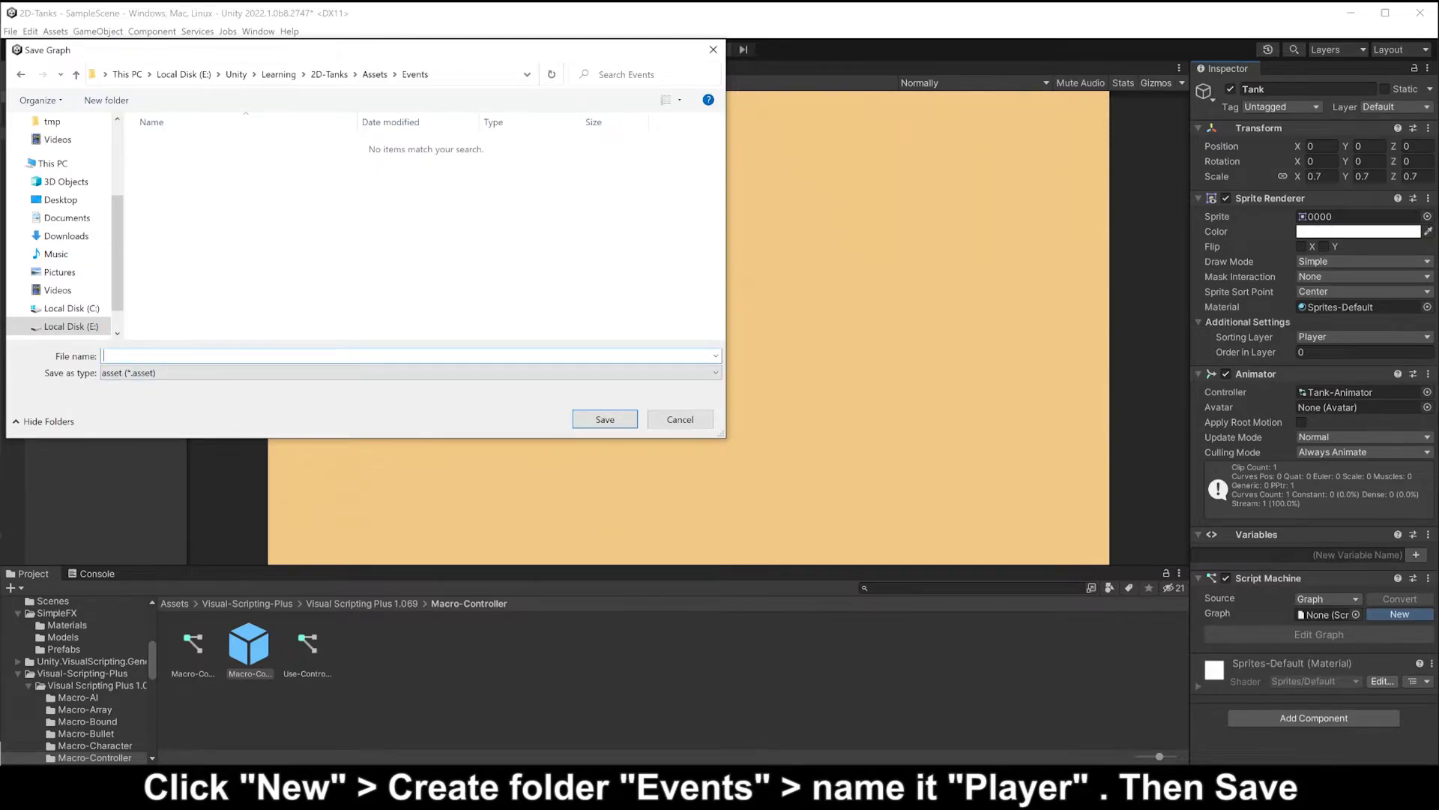
- Save a new Player script graph in Assets/Events and open it for editing
text(Pla)
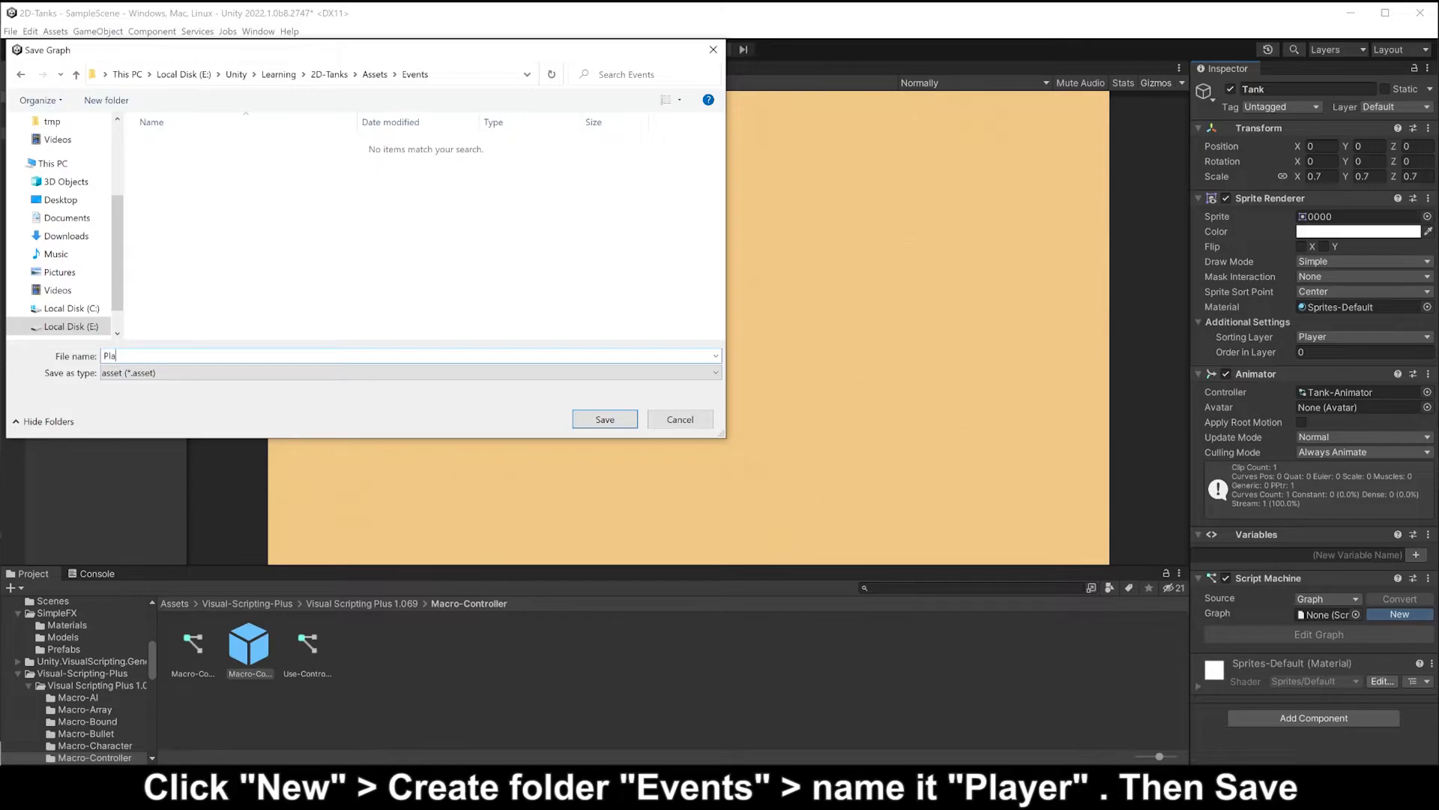
click(604, 420)
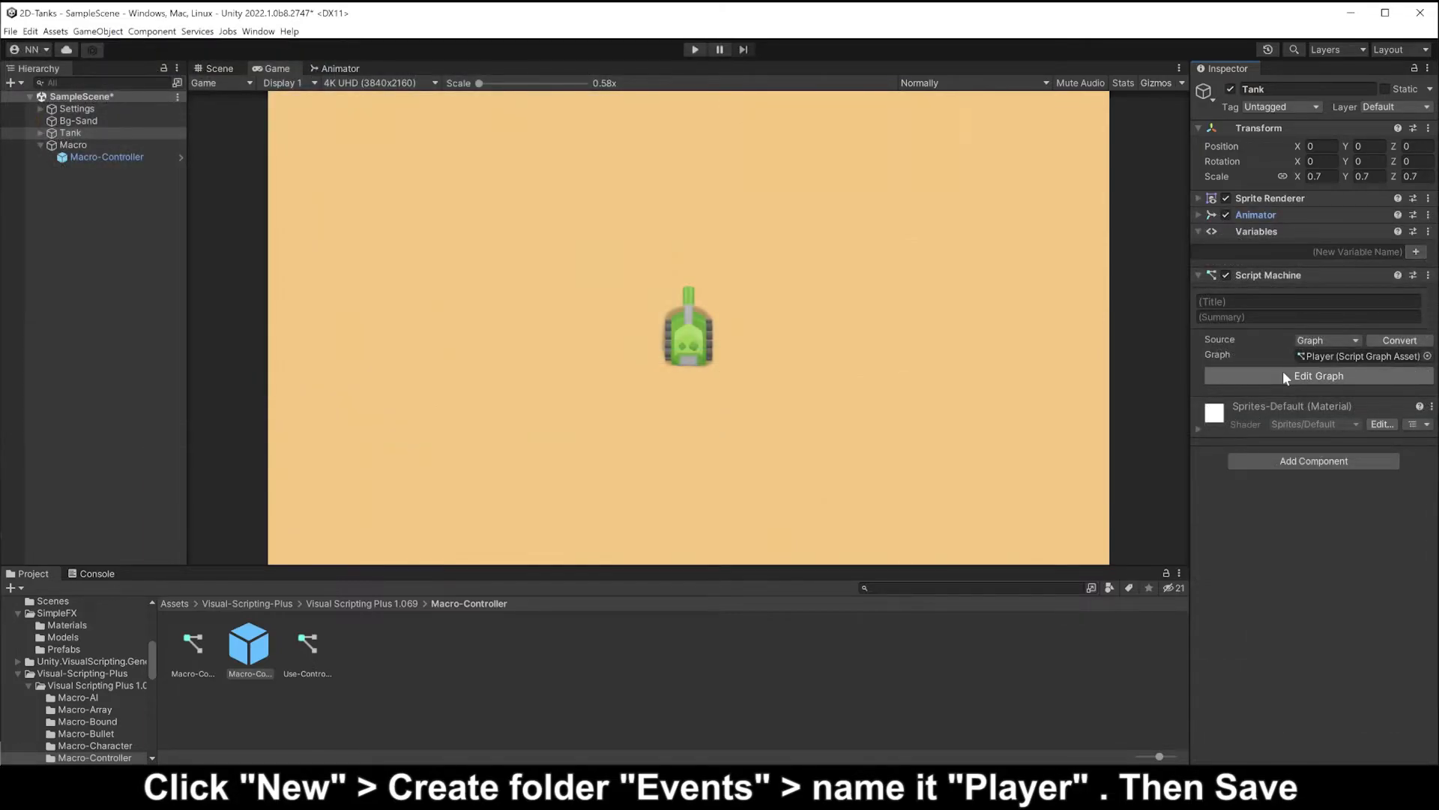
click(1320, 375)
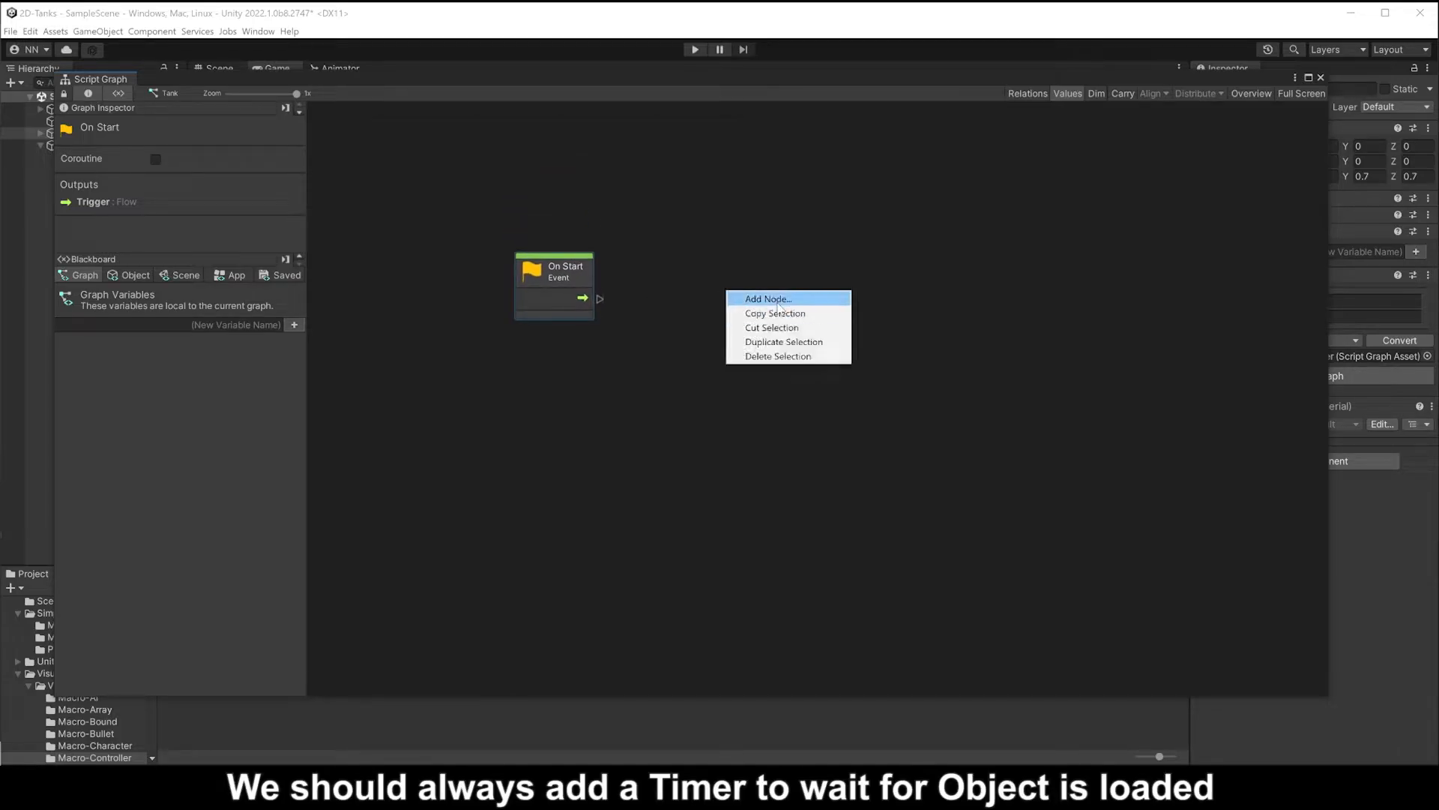
- Add a Timer node after On Start with Duration 0.5
click(767, 298)
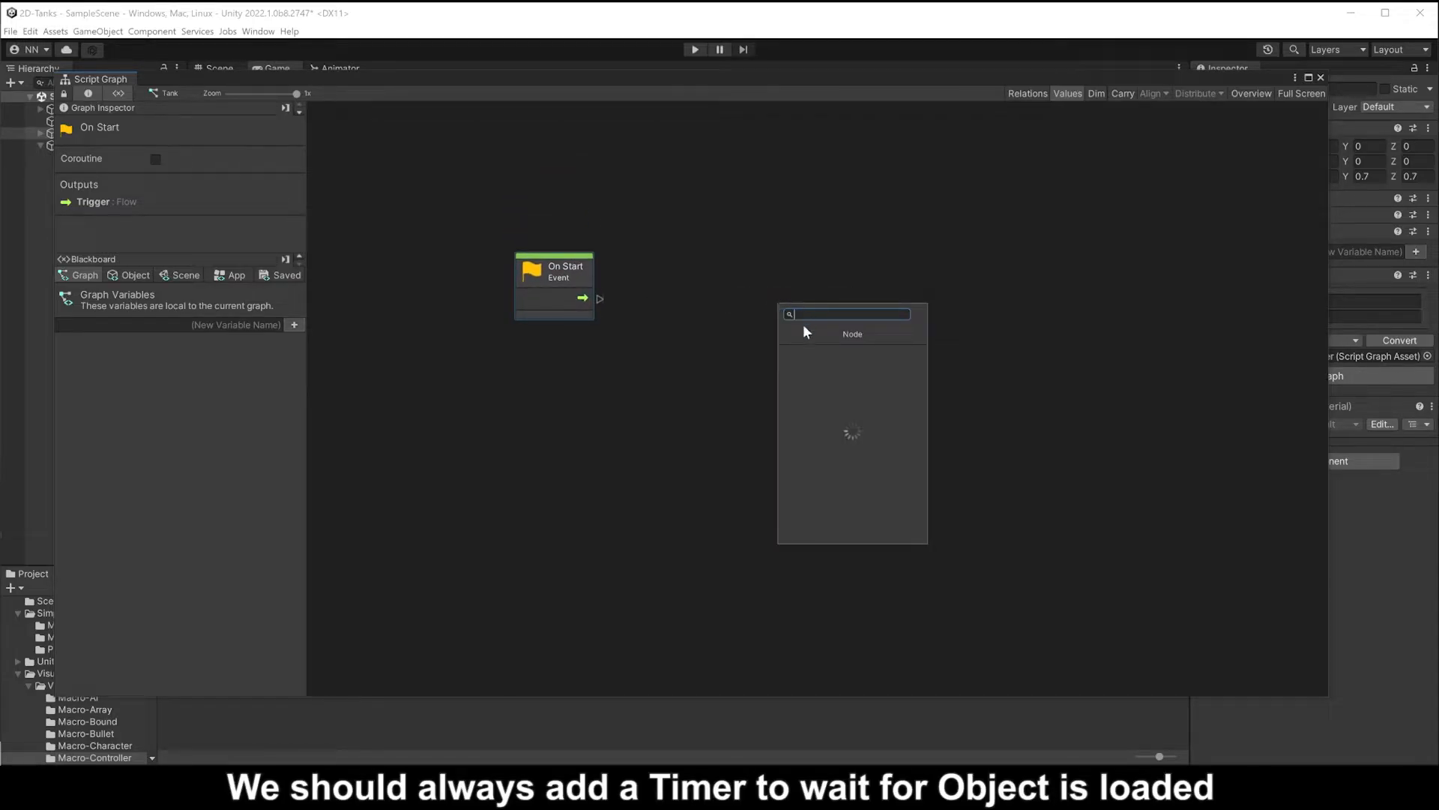
text(timer)
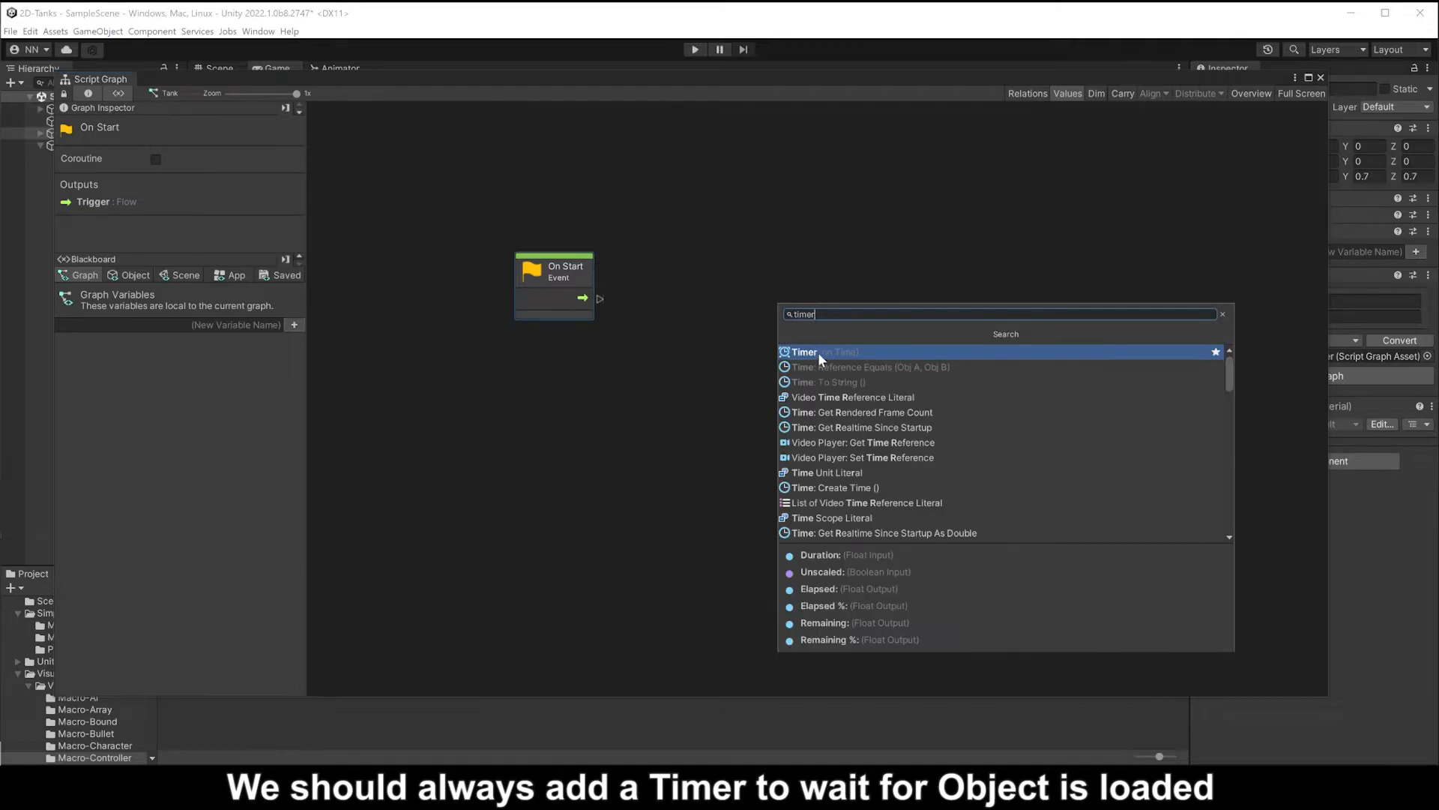
click(804, 351)
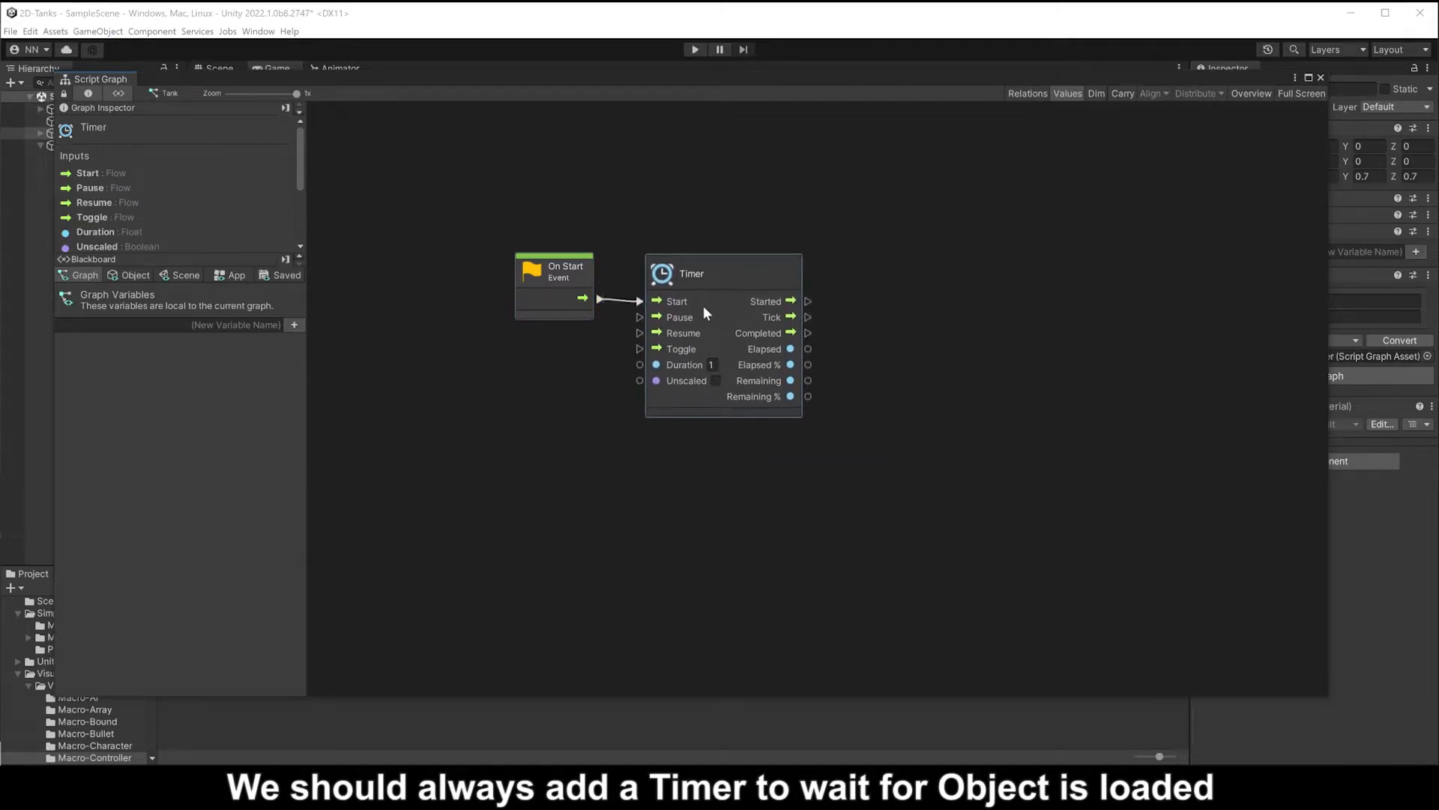
- Add a Trigger Custom Event node named 'Game Ready' from the Timer's Completed output
right_click(949, 331)
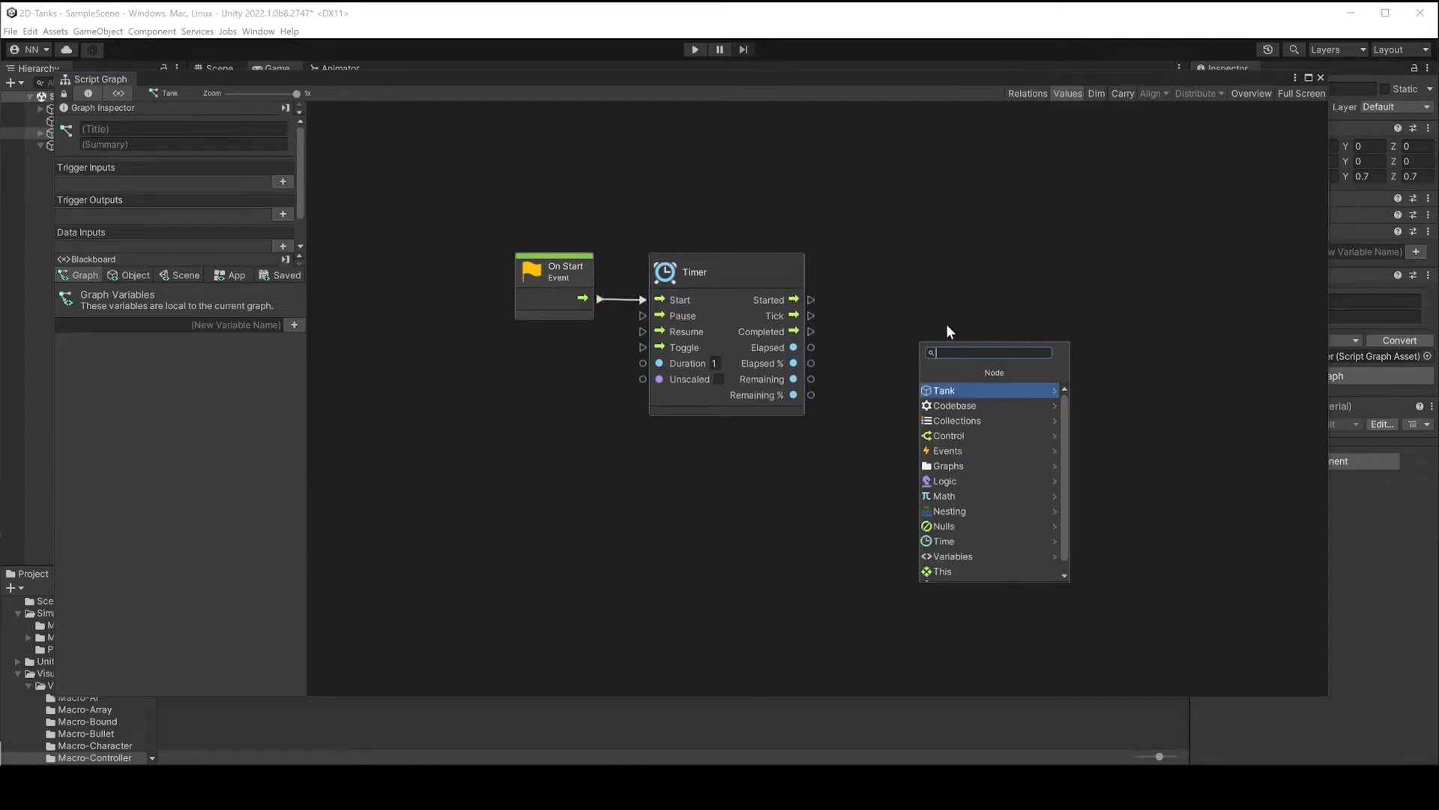
text(tri)
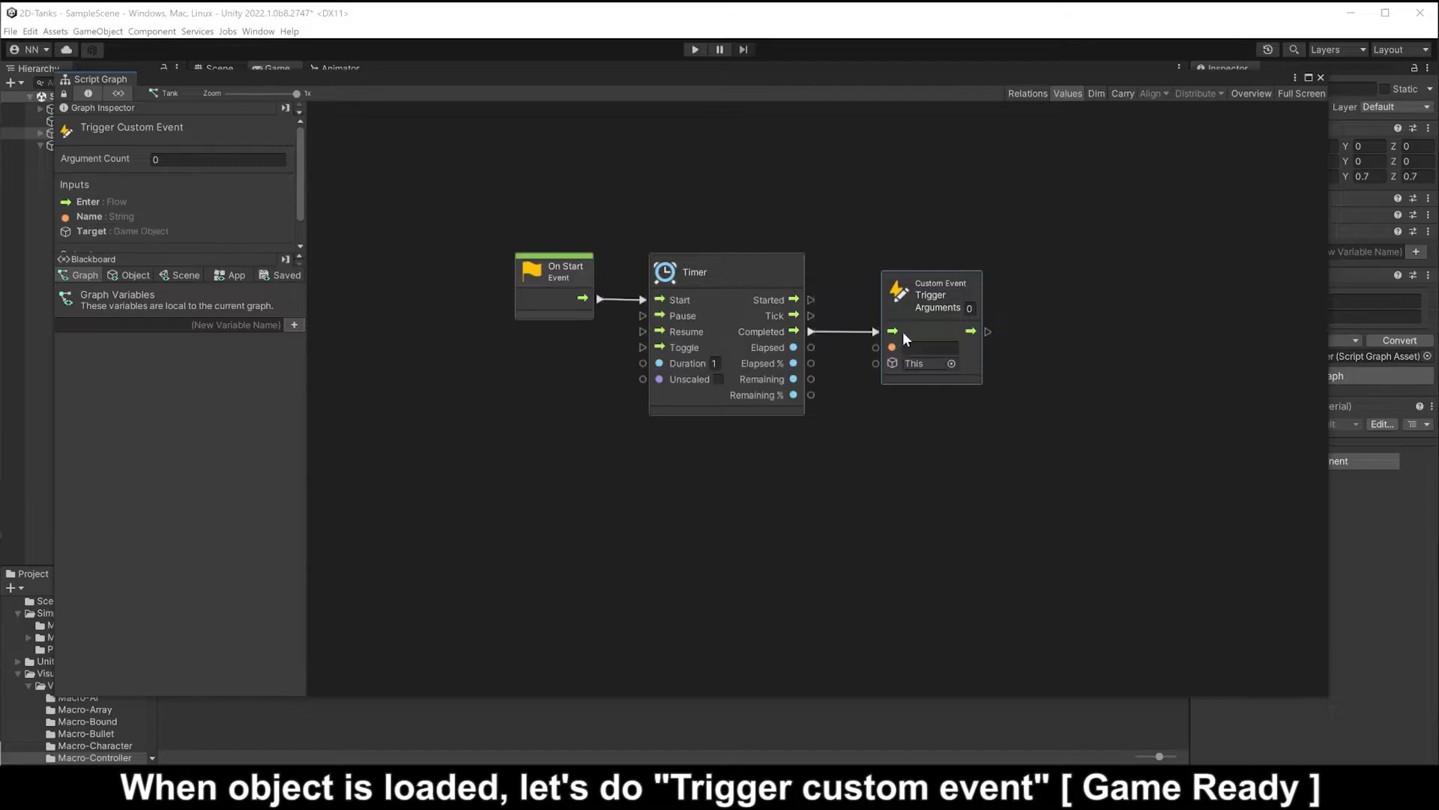
text(Game Ready)
text(cu)
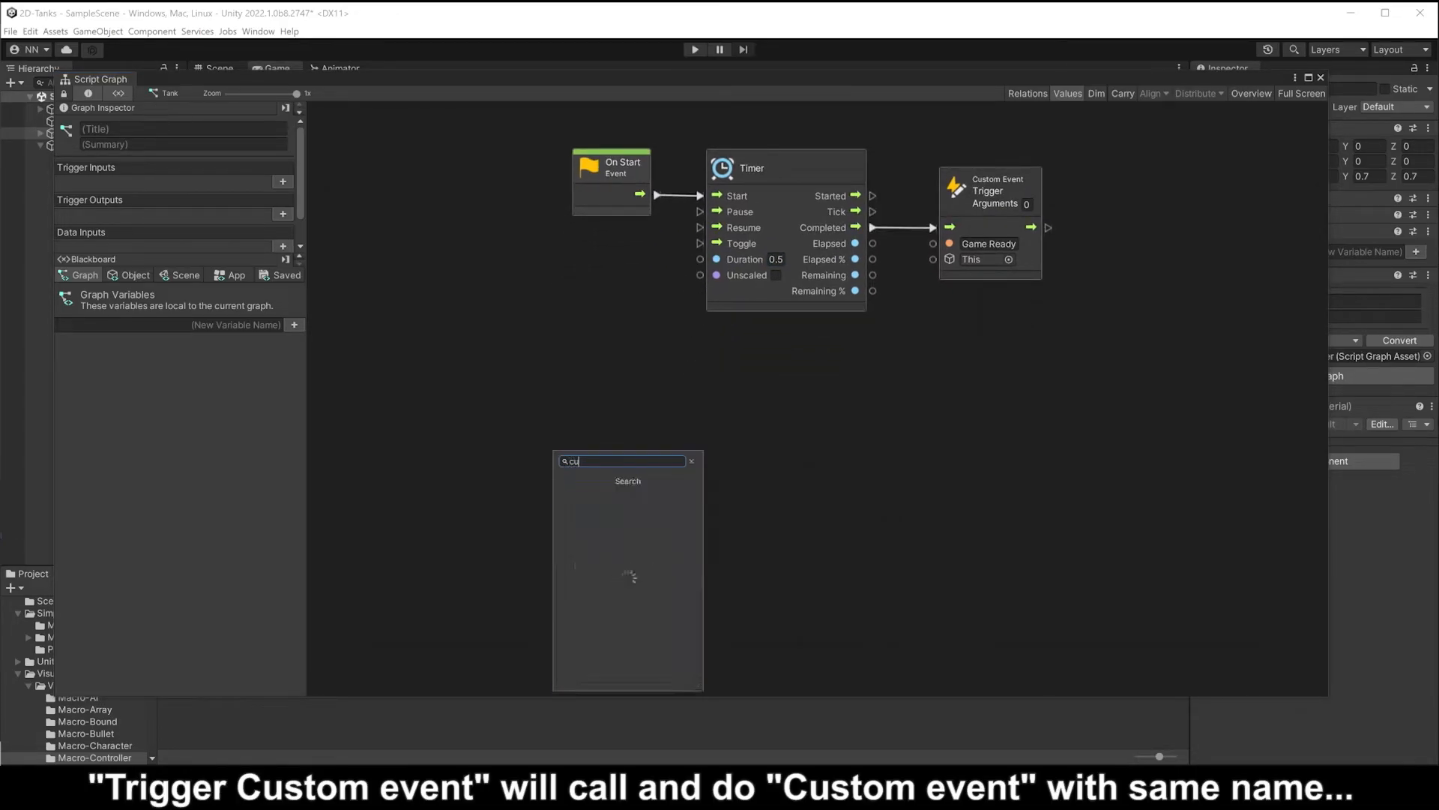
click(626, 481)
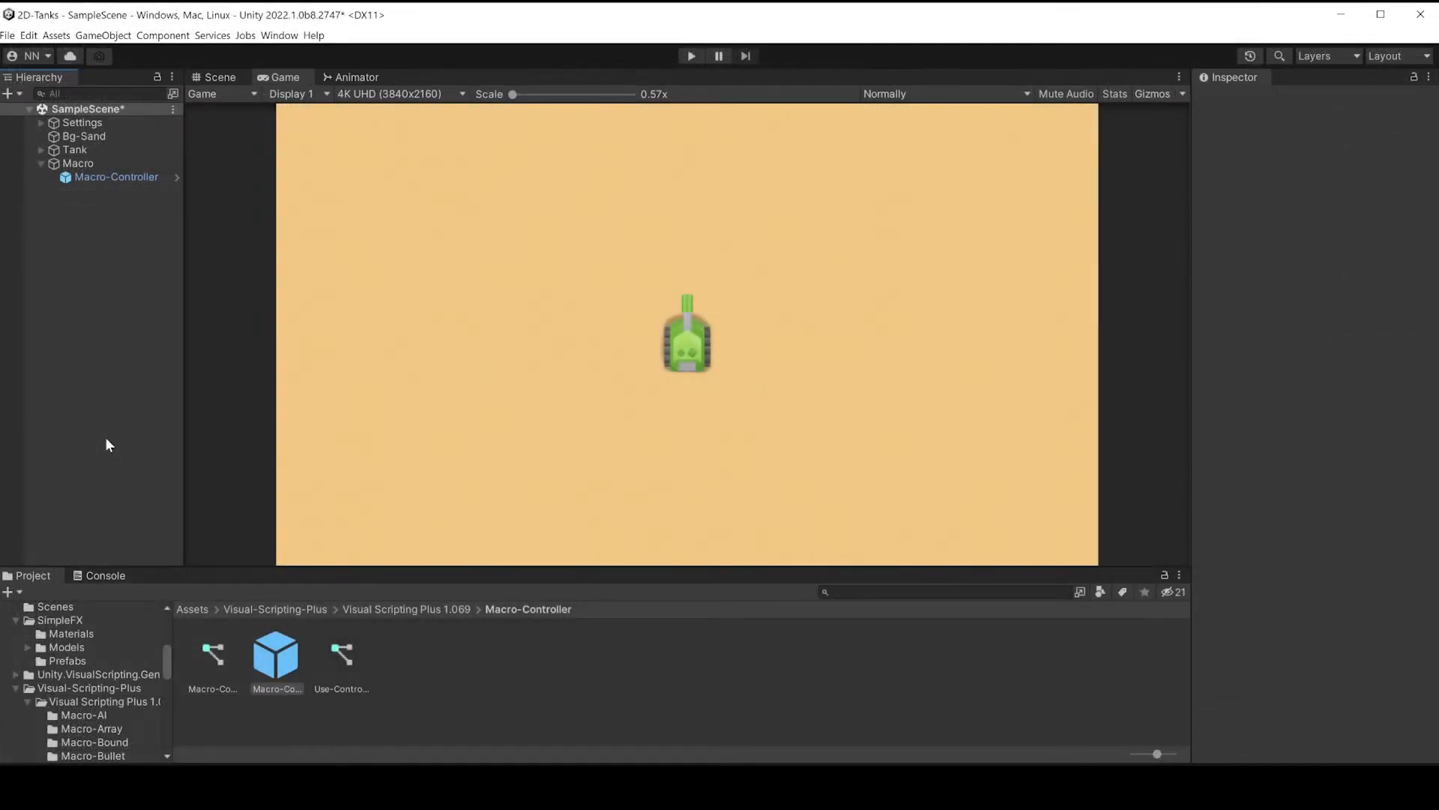
- Paste the copied Script Machine onto Tank as a new component and edit its Macro-Controller graph
click(116, 177)
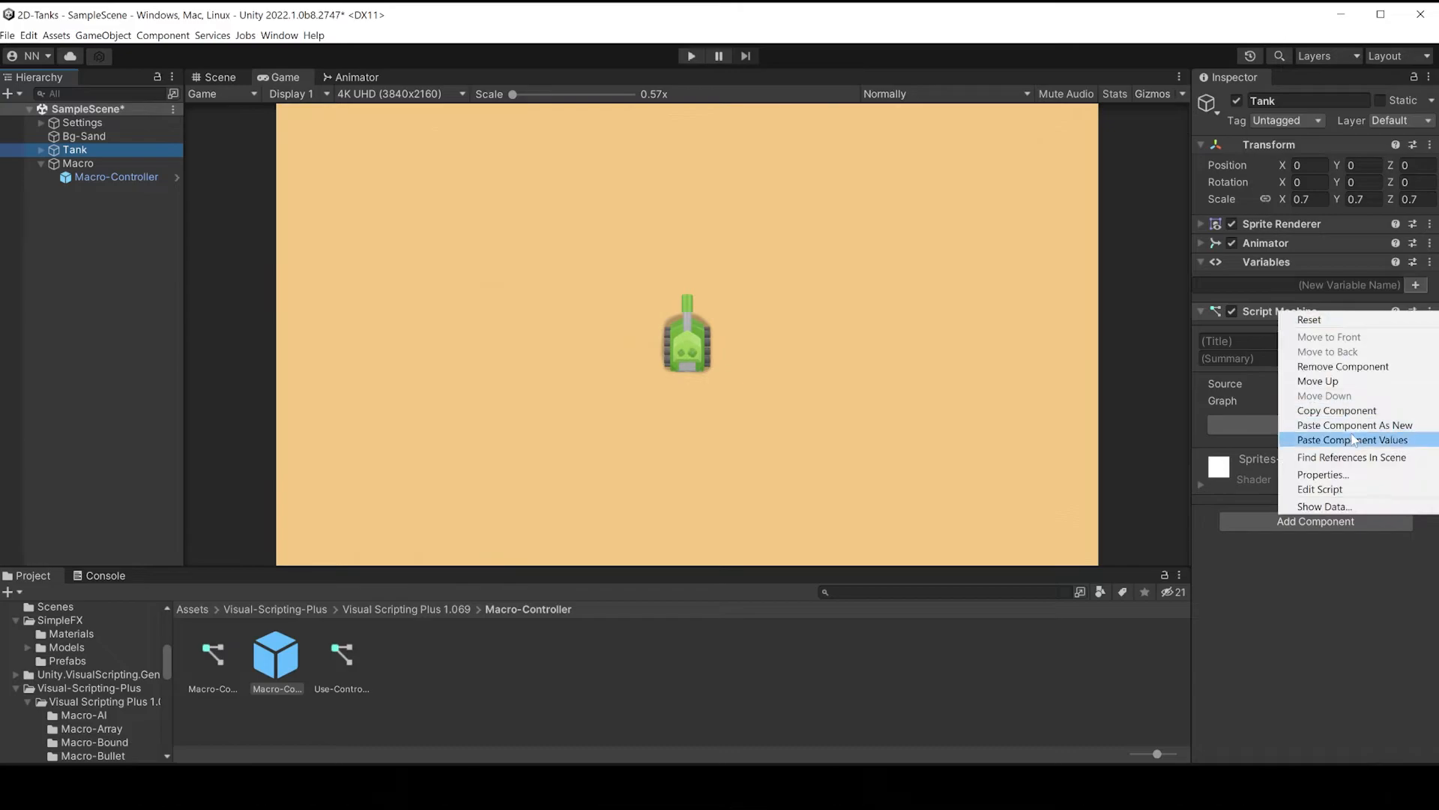
click(1352, 439)
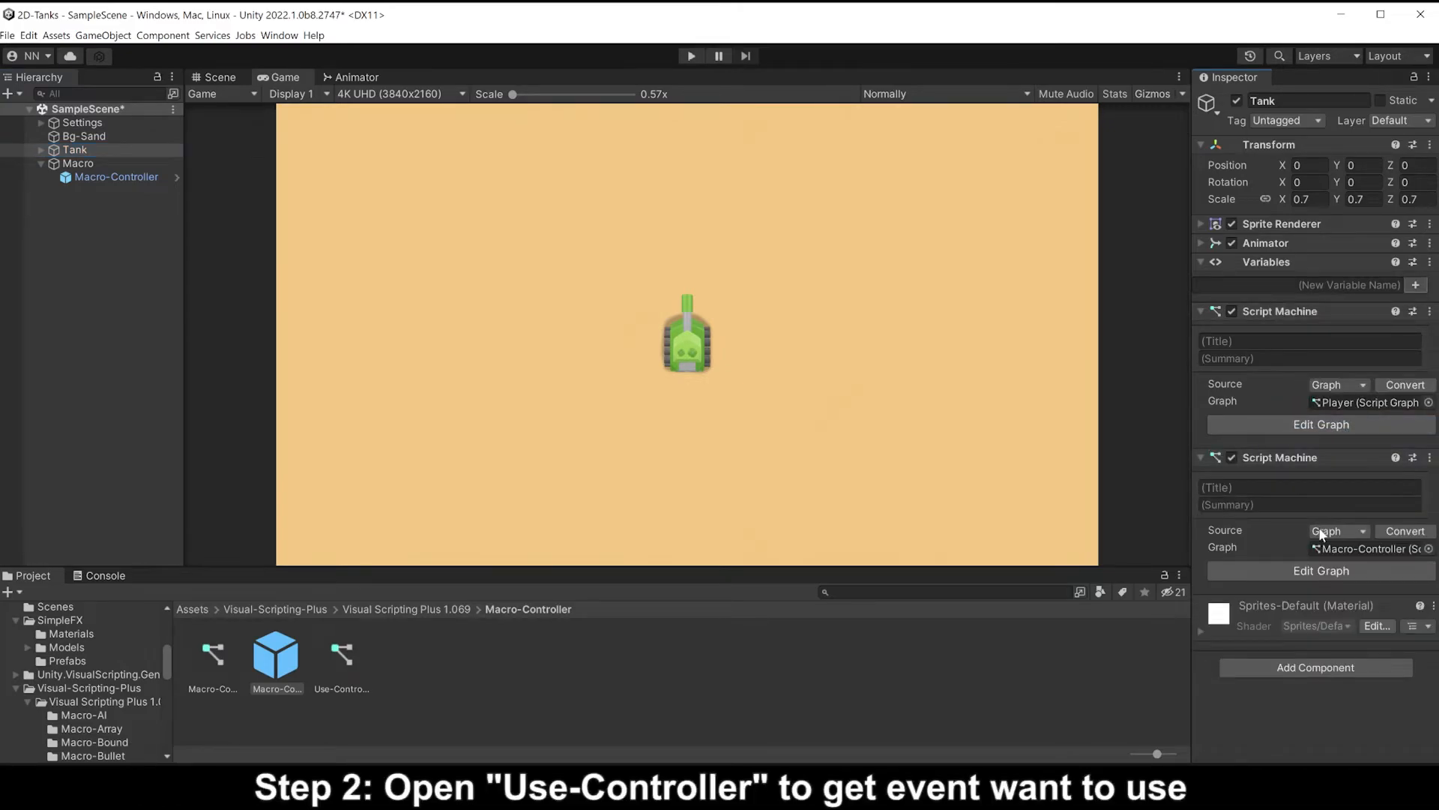
click(116, 177)
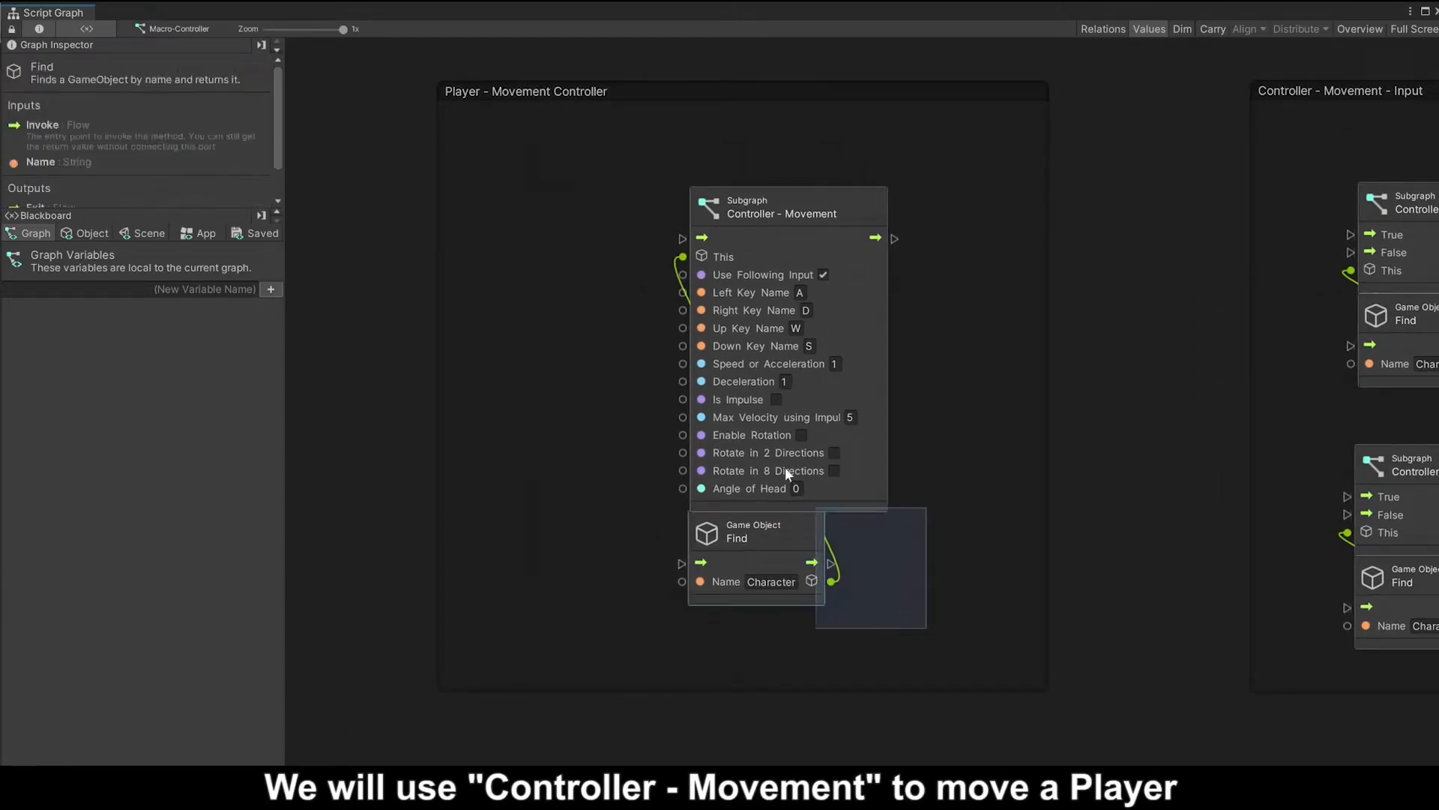
- Paste the Controller - Movement subgraph into the Tank graph and feed it from the Custom Event
right_click(786, 231)
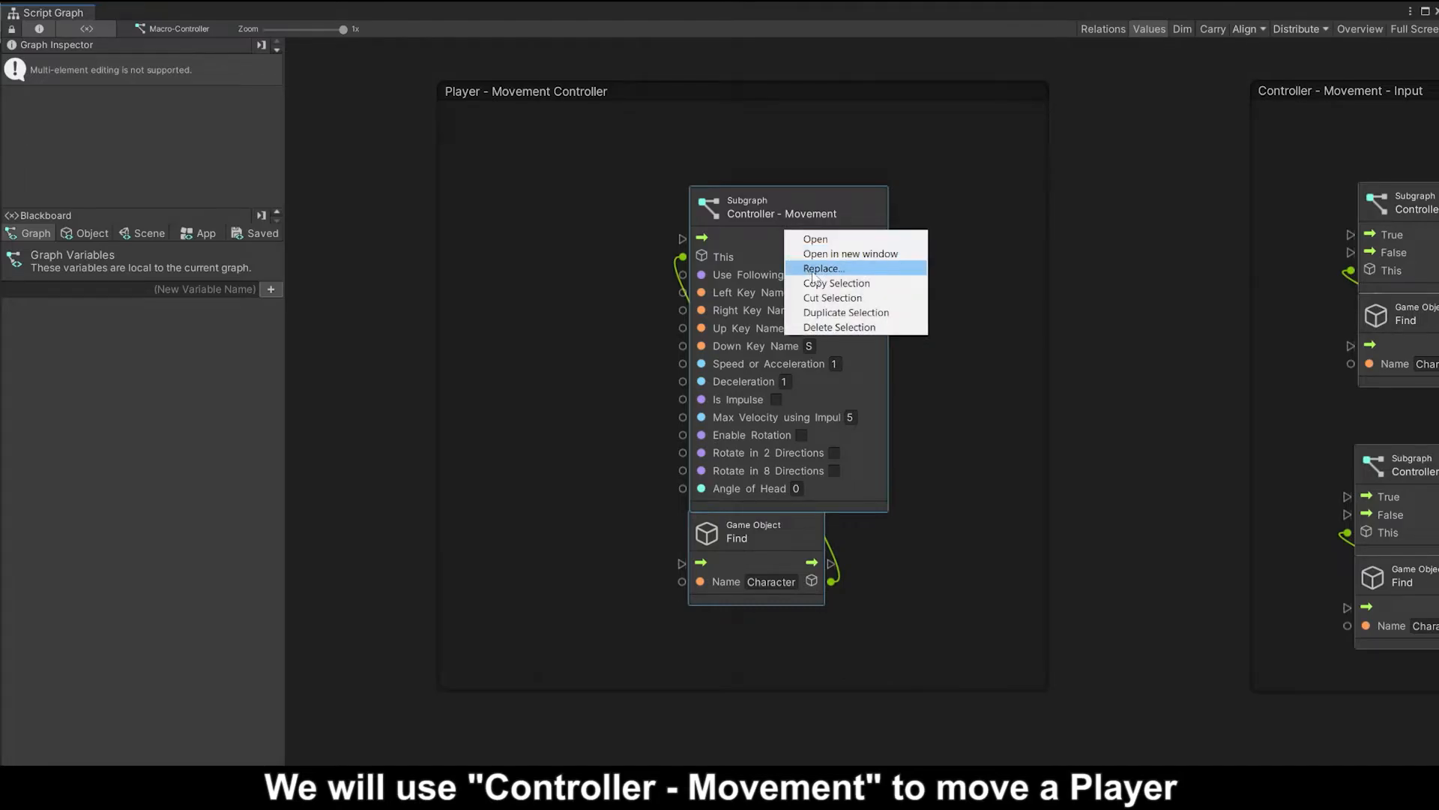
mouse_move(837, 282)
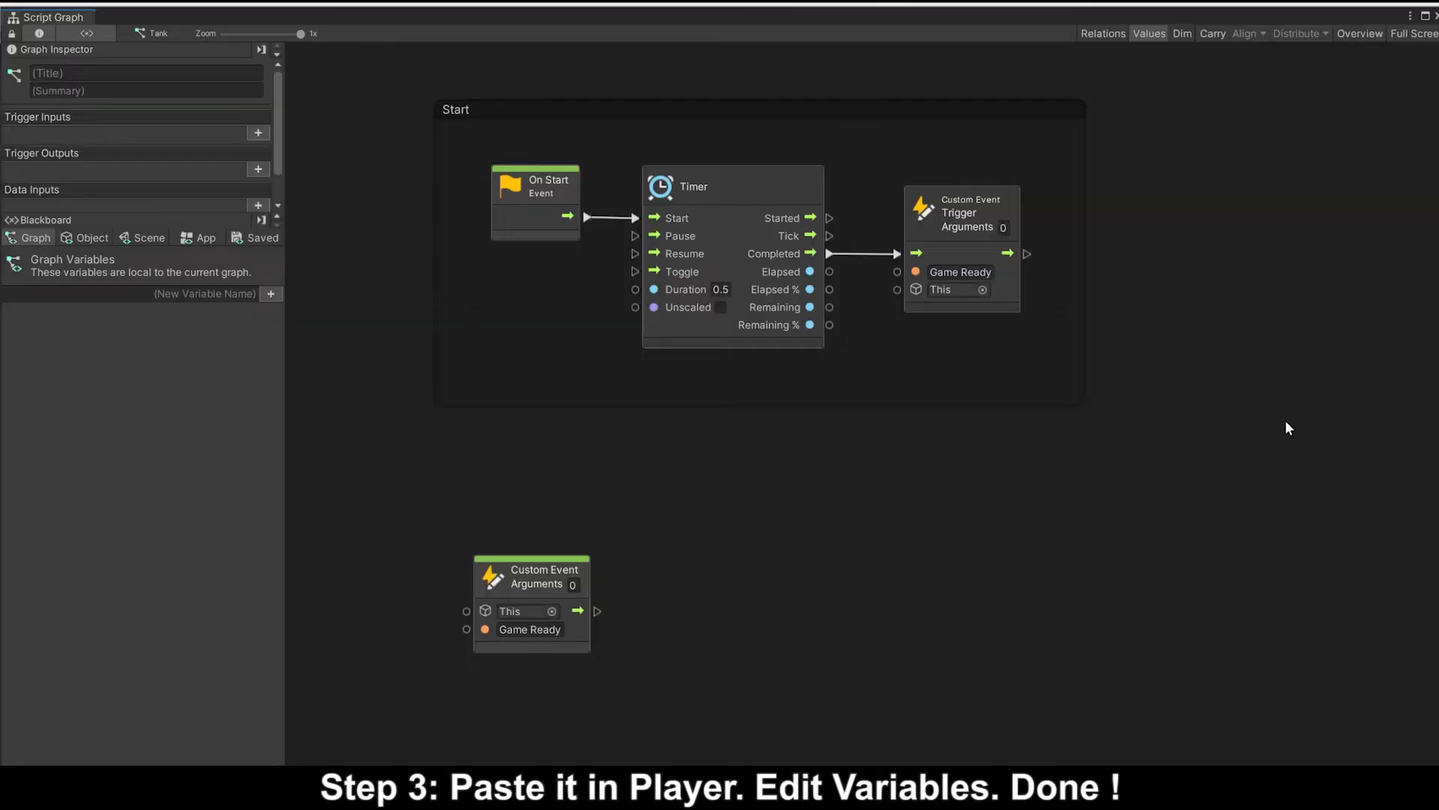
right_click(744, 426)
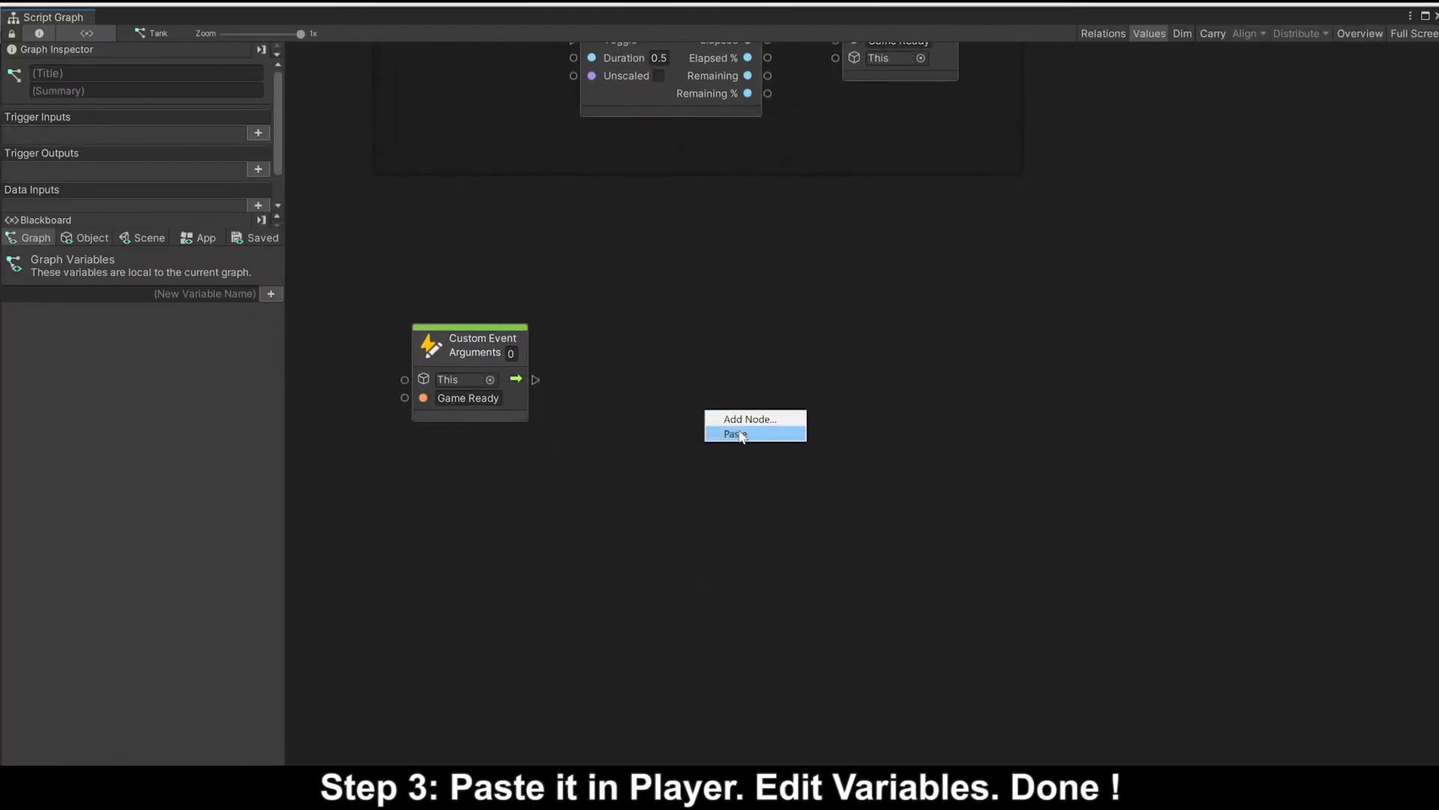
click(735, 433)
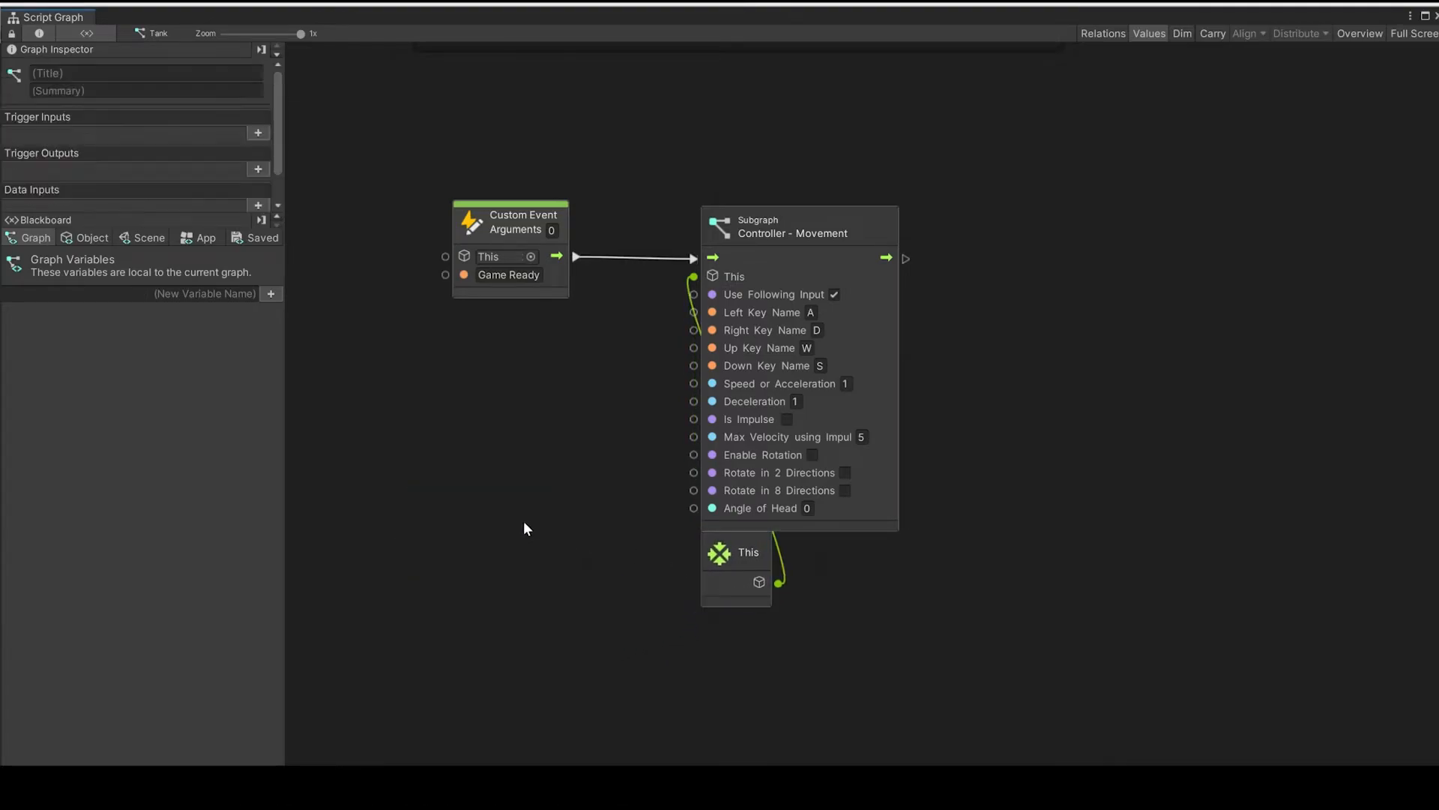
click(813, 456)
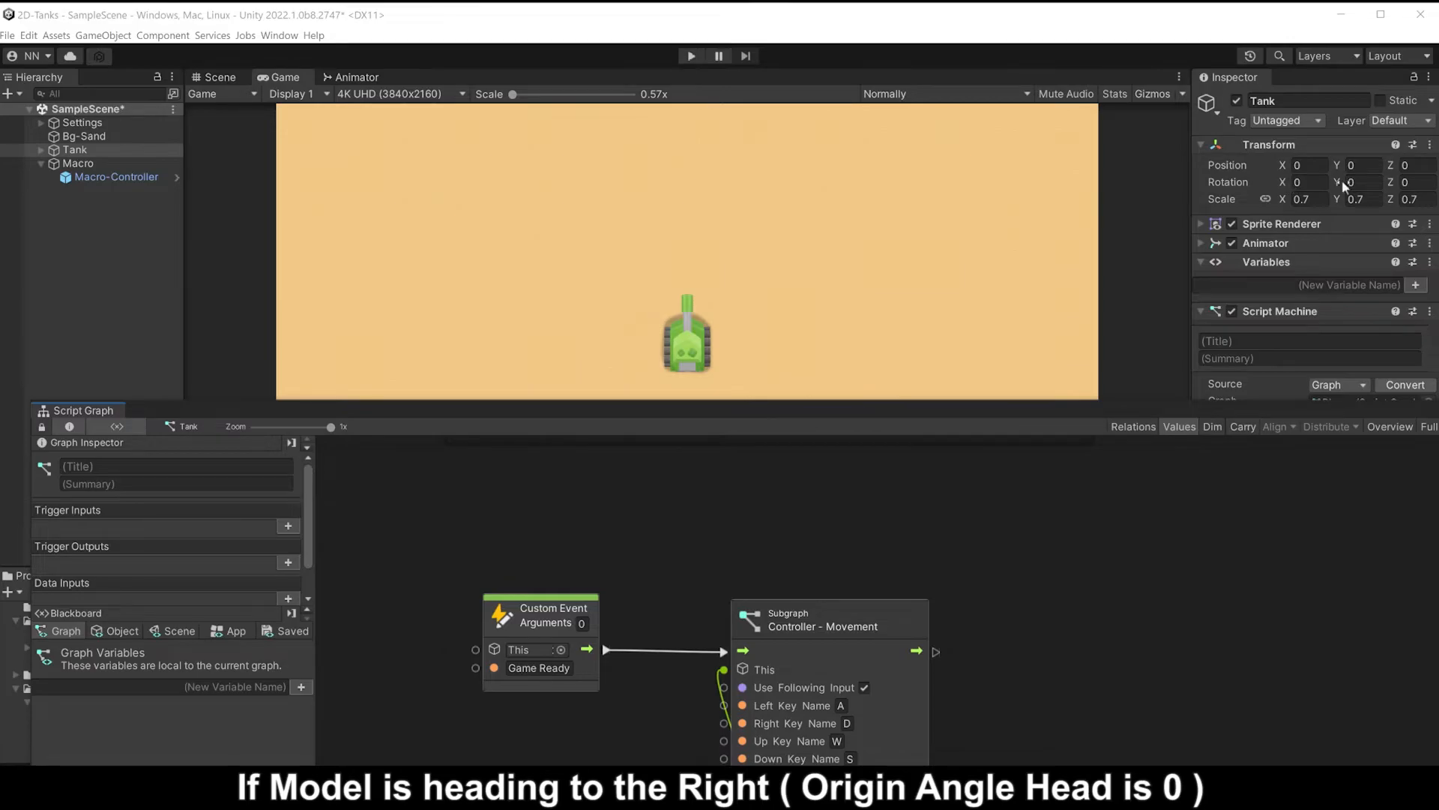
- Preview Tank's Rotation Z at -90, reset it to 0, and run the game to read the Rigidbody error
text(-90)
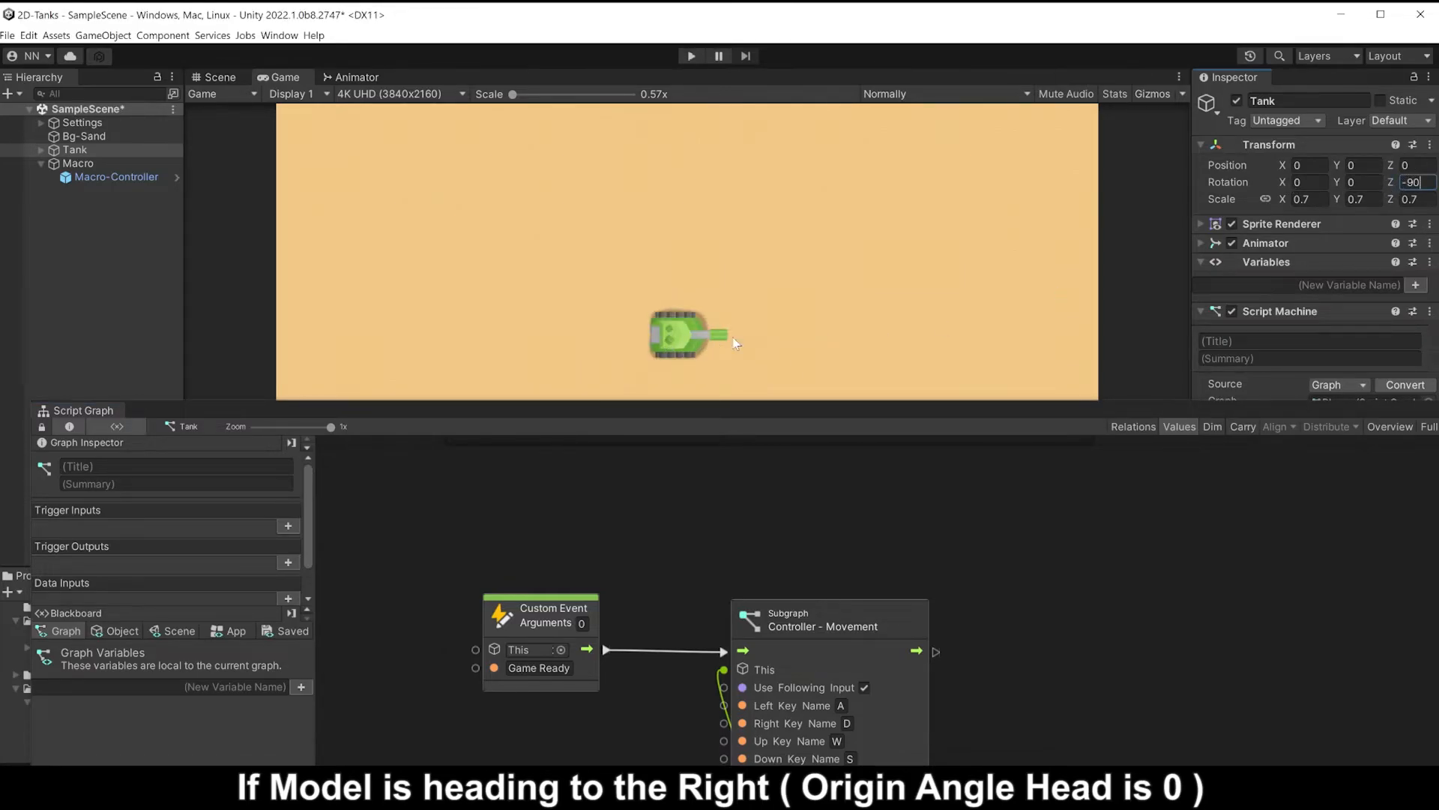
text(0)
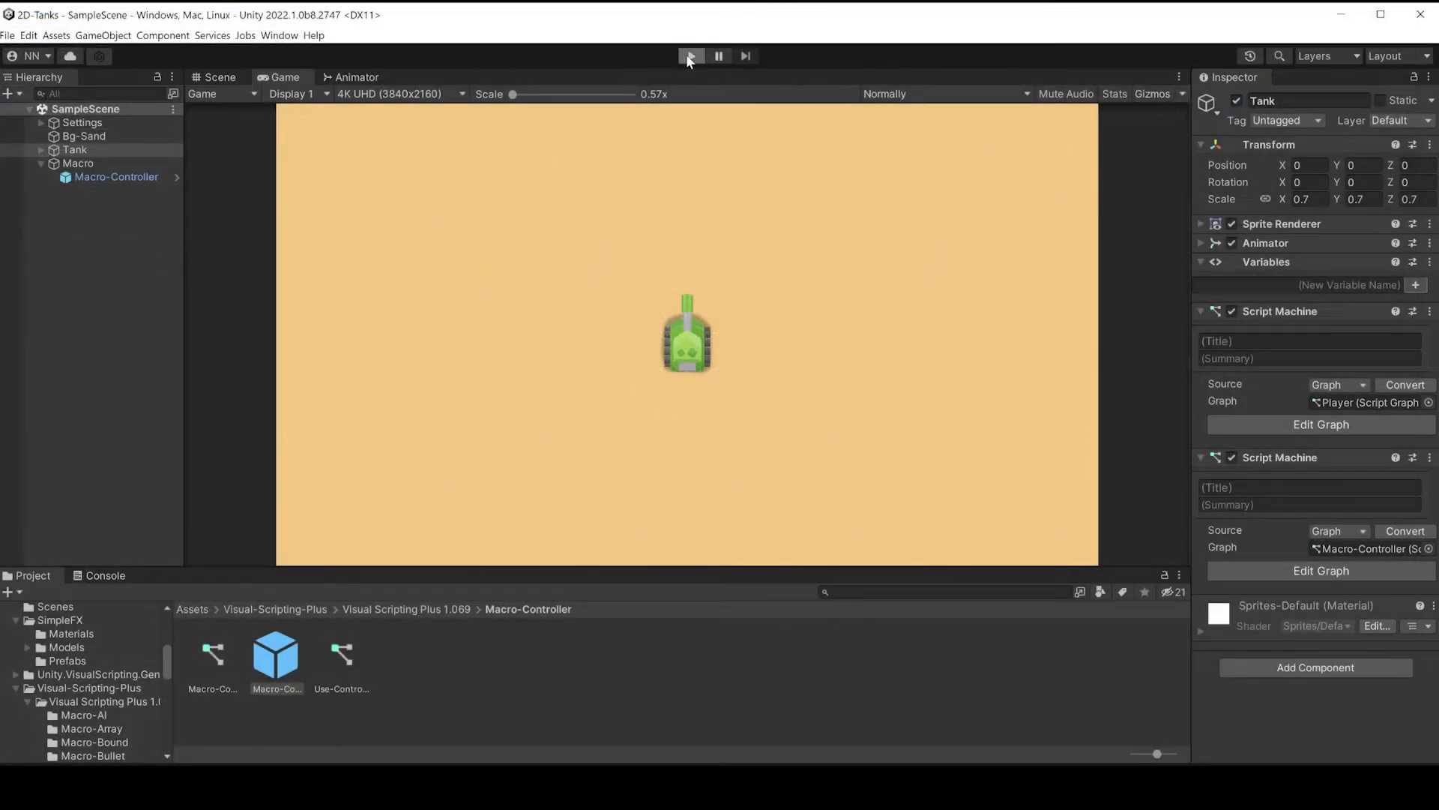
click(691, 56)
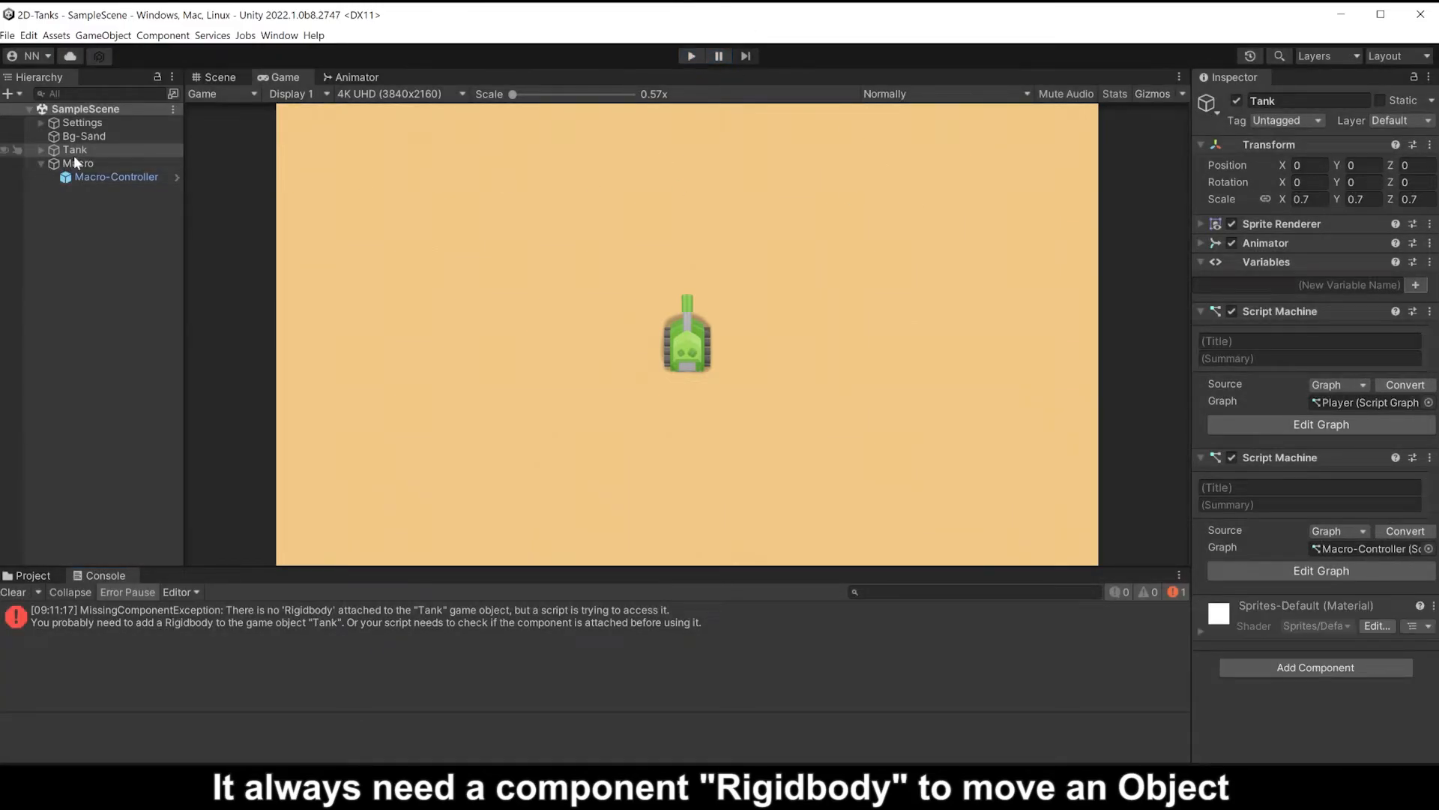
- Add a Rigidbody 2D component to the Tank
click(1316, 668)
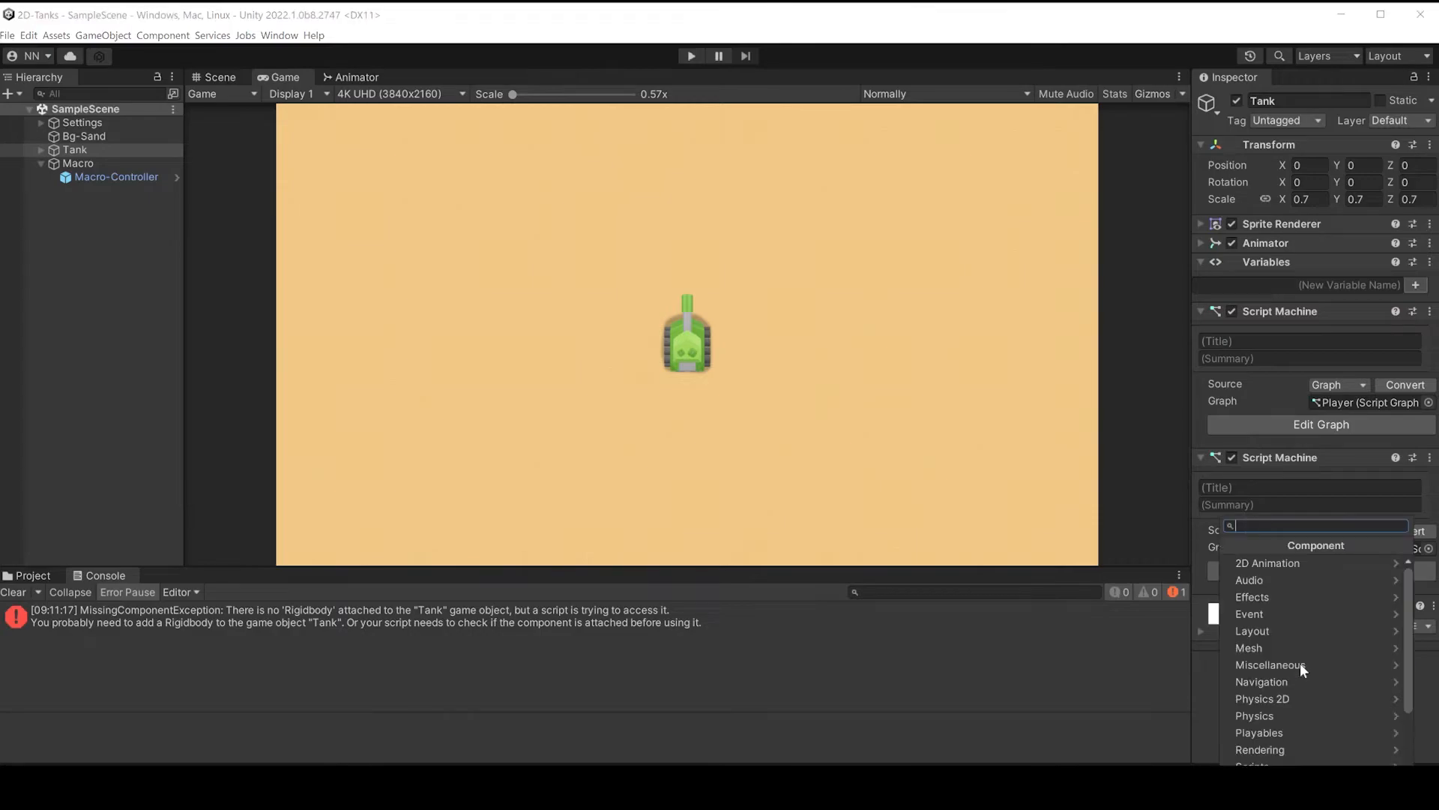
text(rigi)
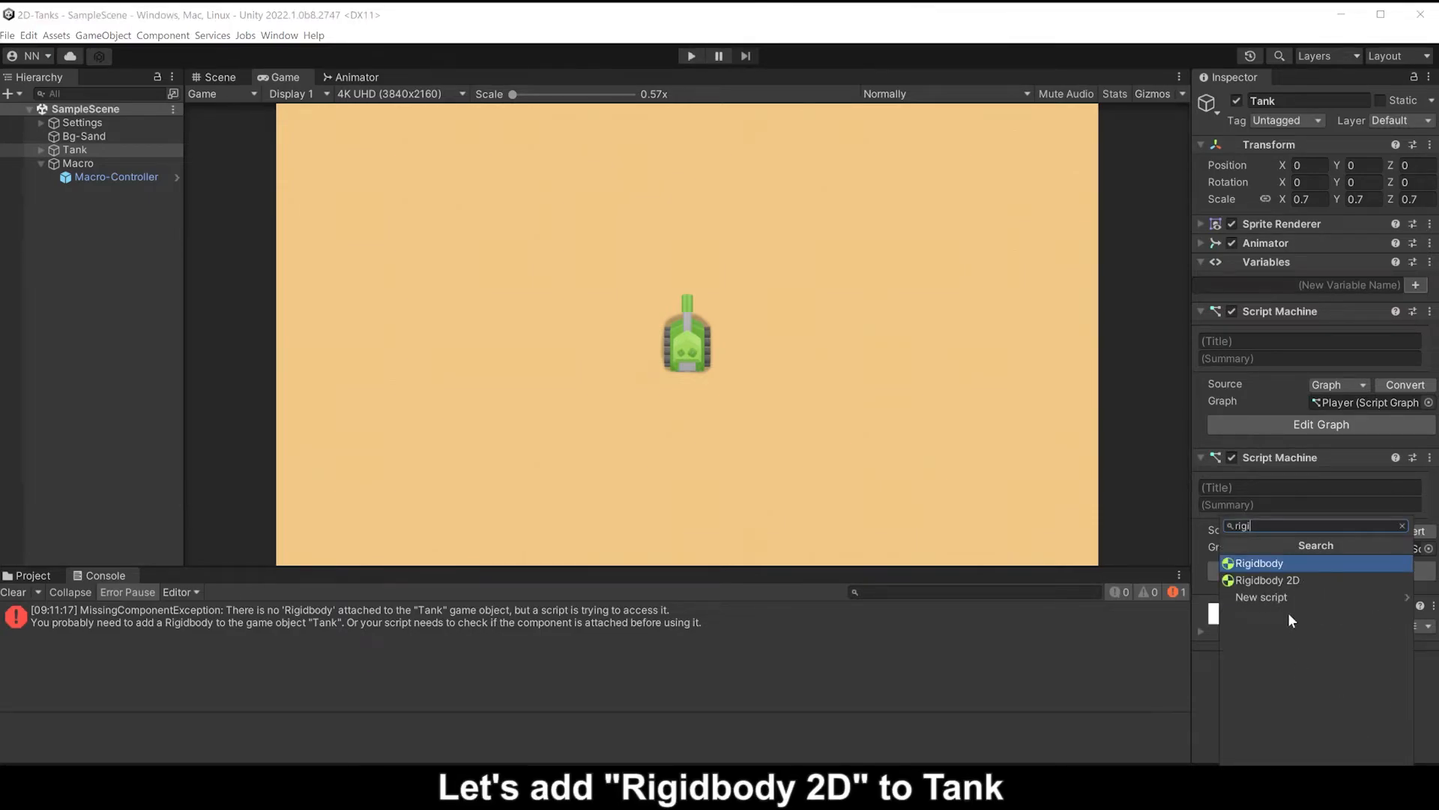
click(1265, 580)
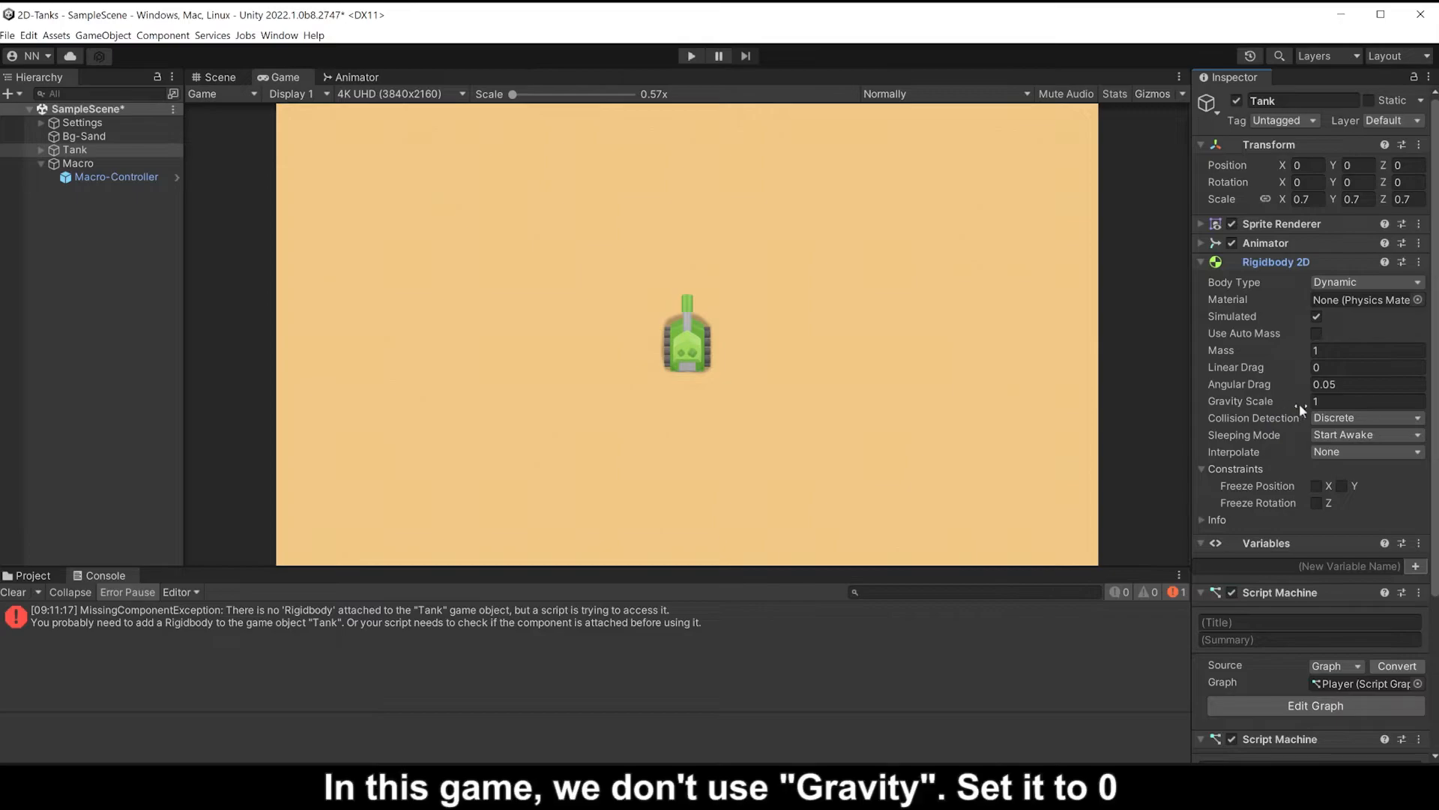
- Set Gravity Scale to 0, freeze Z rotation, and run the game to drive the tank
click(1365, 402)
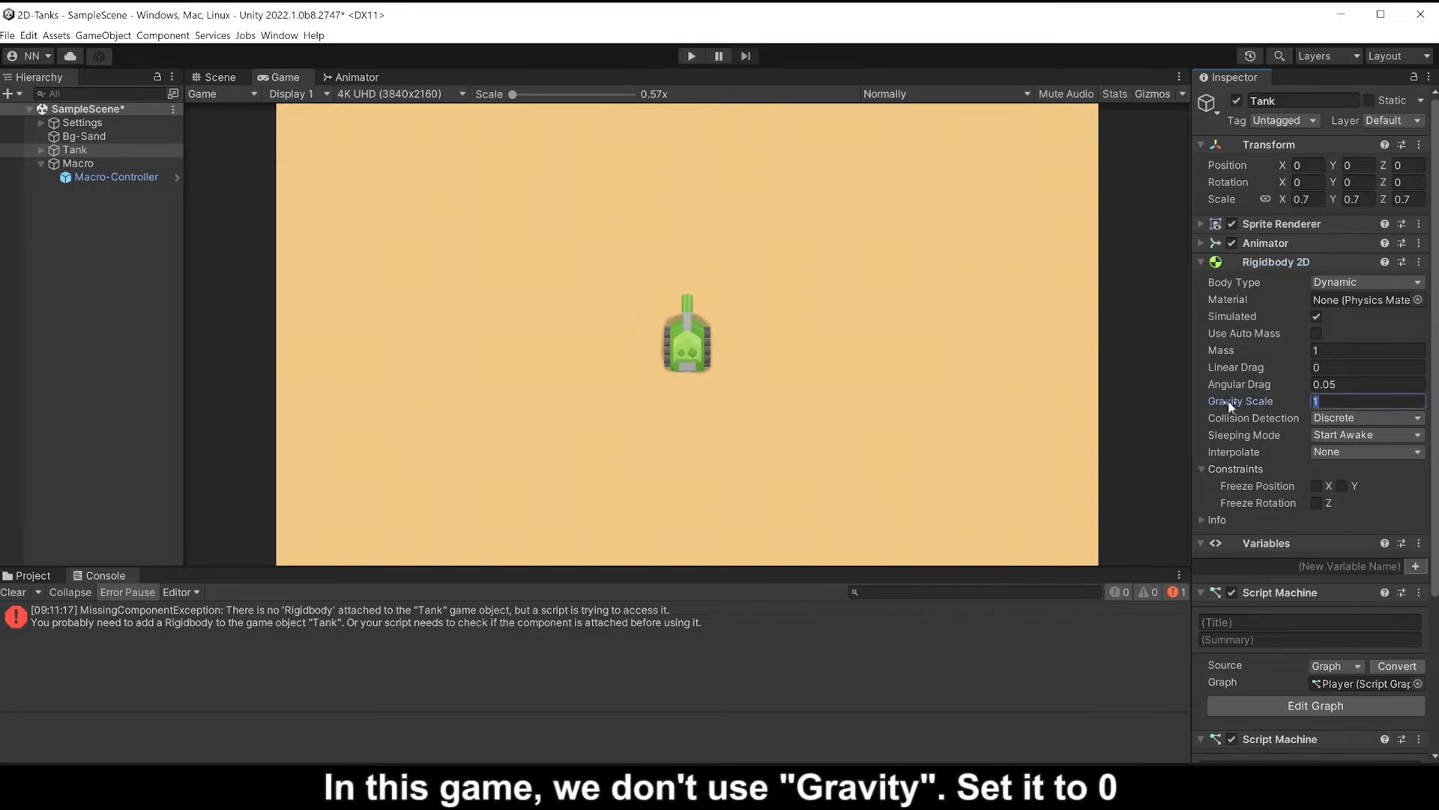
text(0)
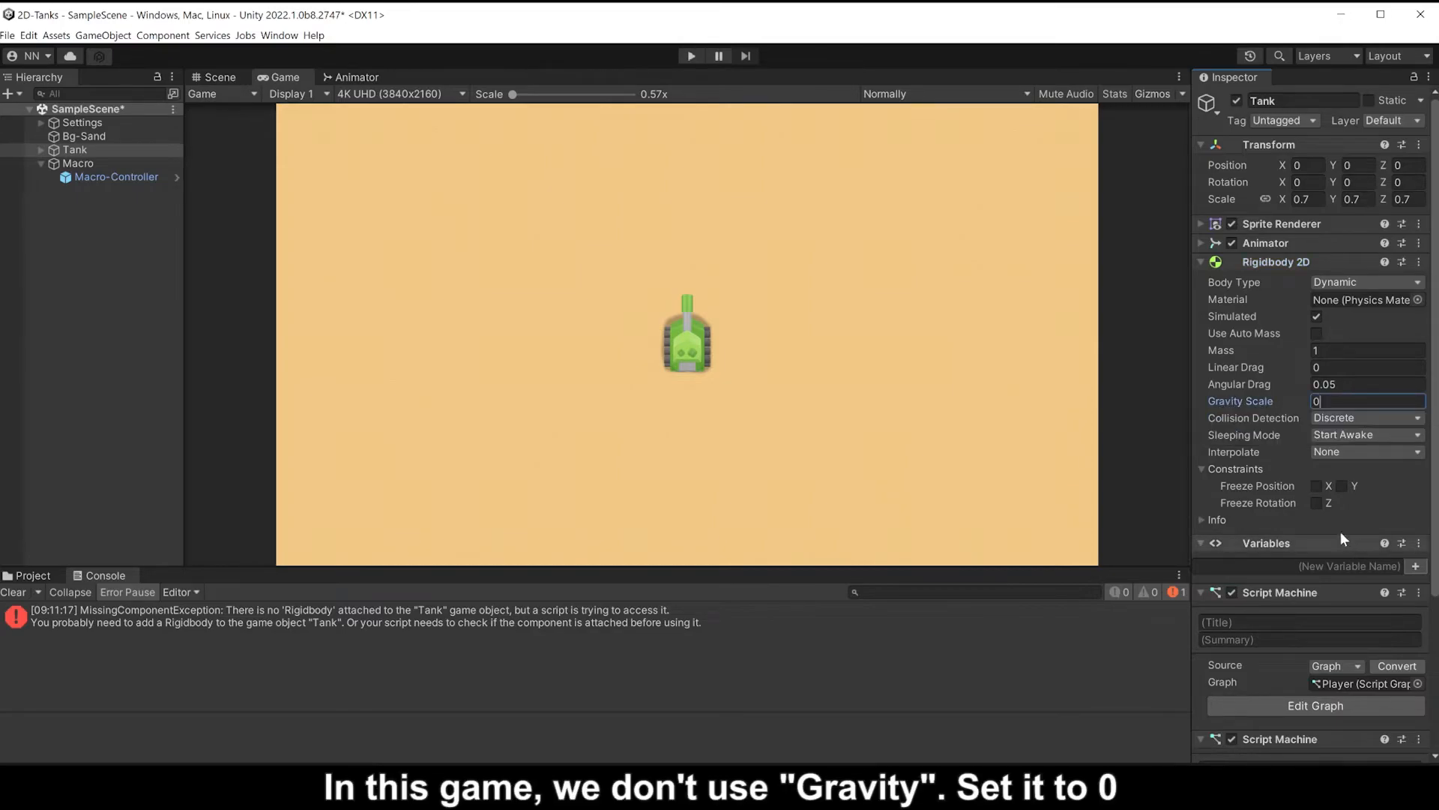
click(1316, 502)
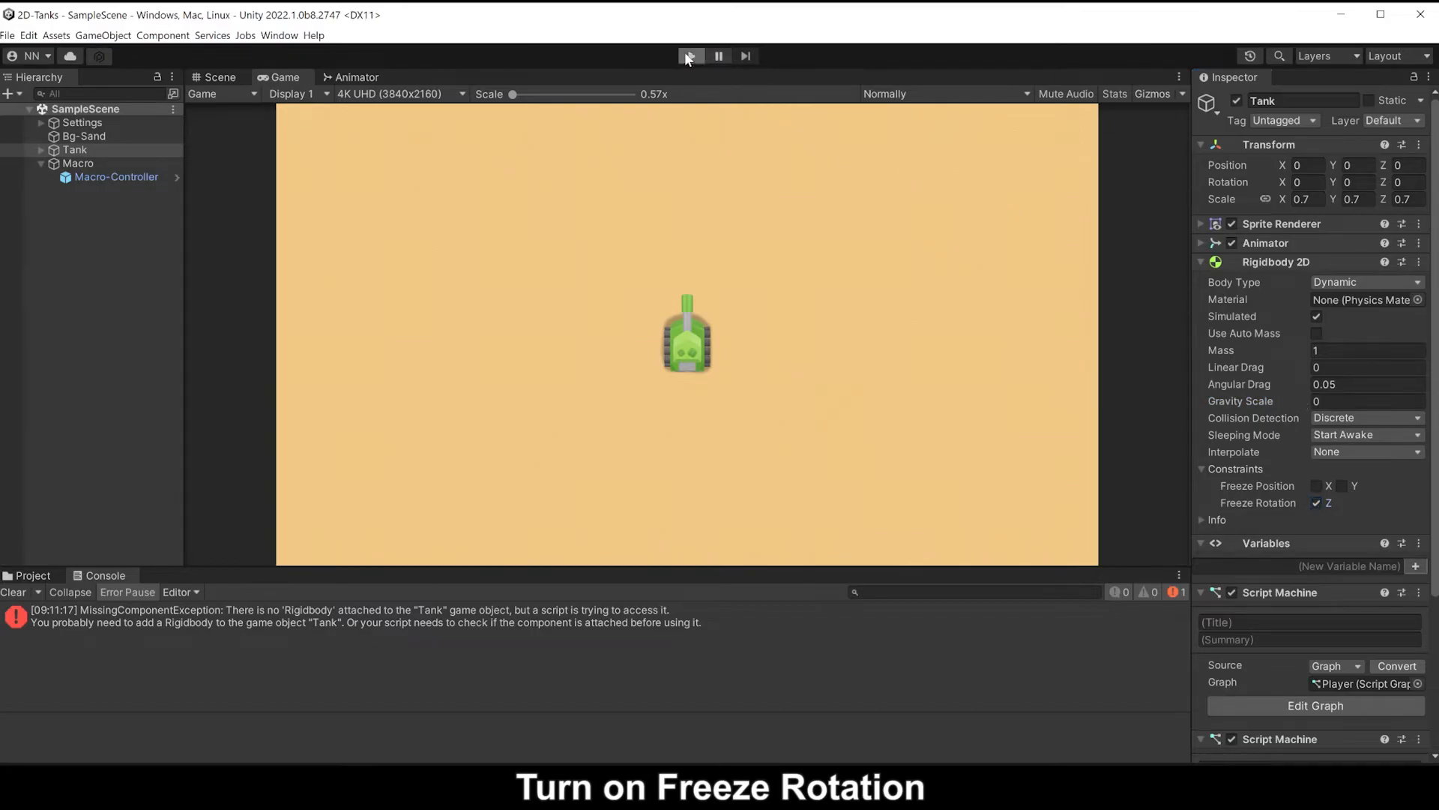
click(692, 56)
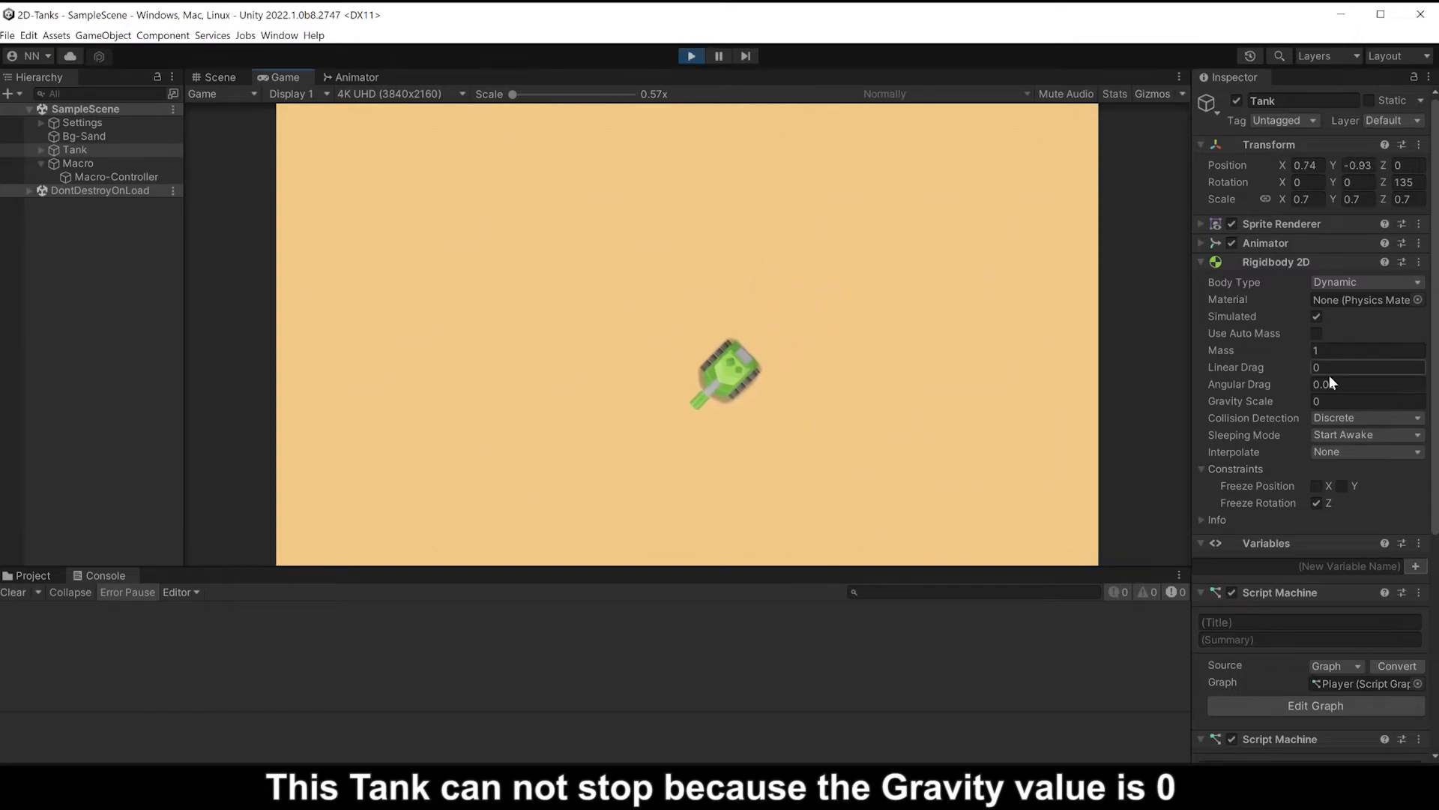
- Set the Rigidbody 2D Linear Drag to 10 and browse to the Green Tank Idle folder
click(1367, 366)
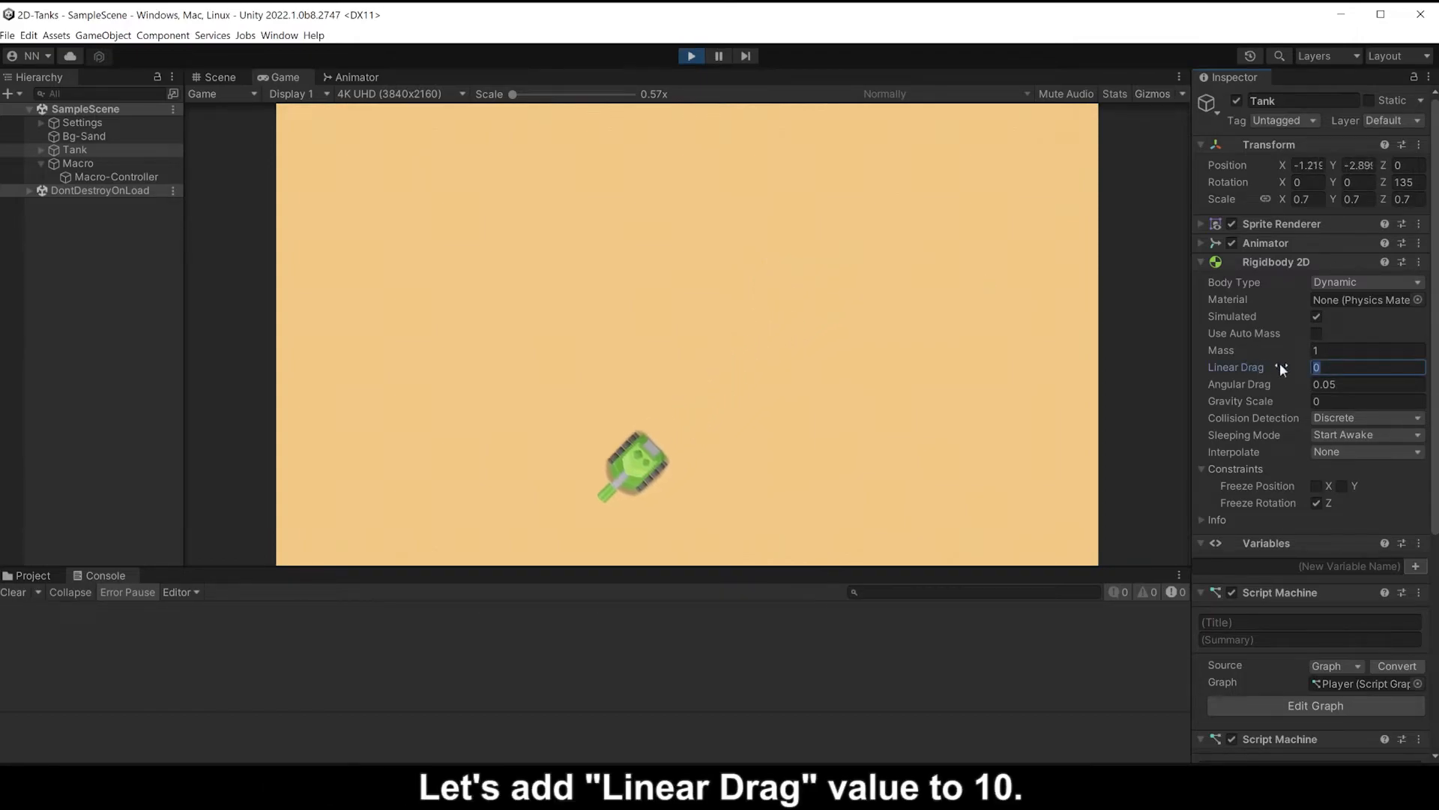
text(10)
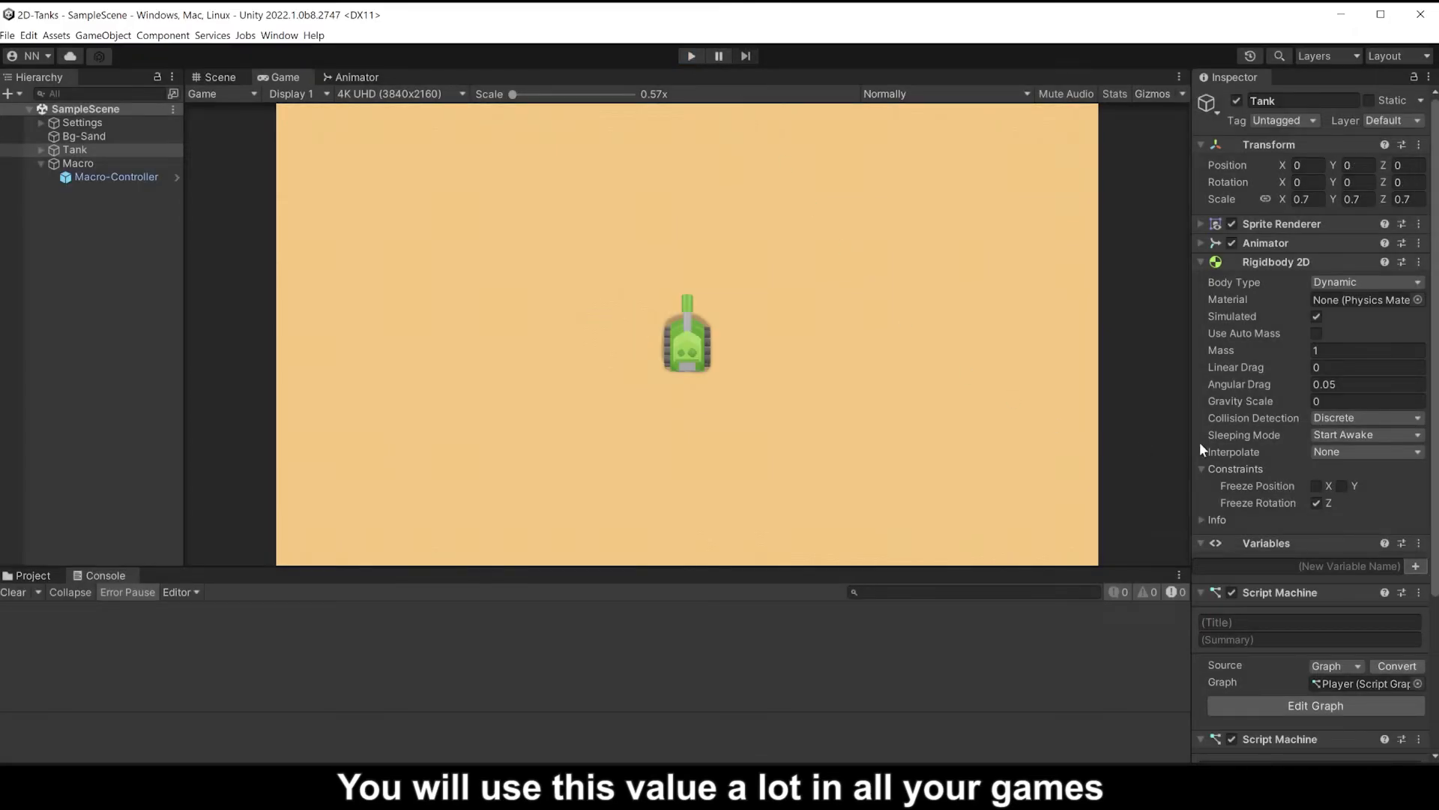
text(10)
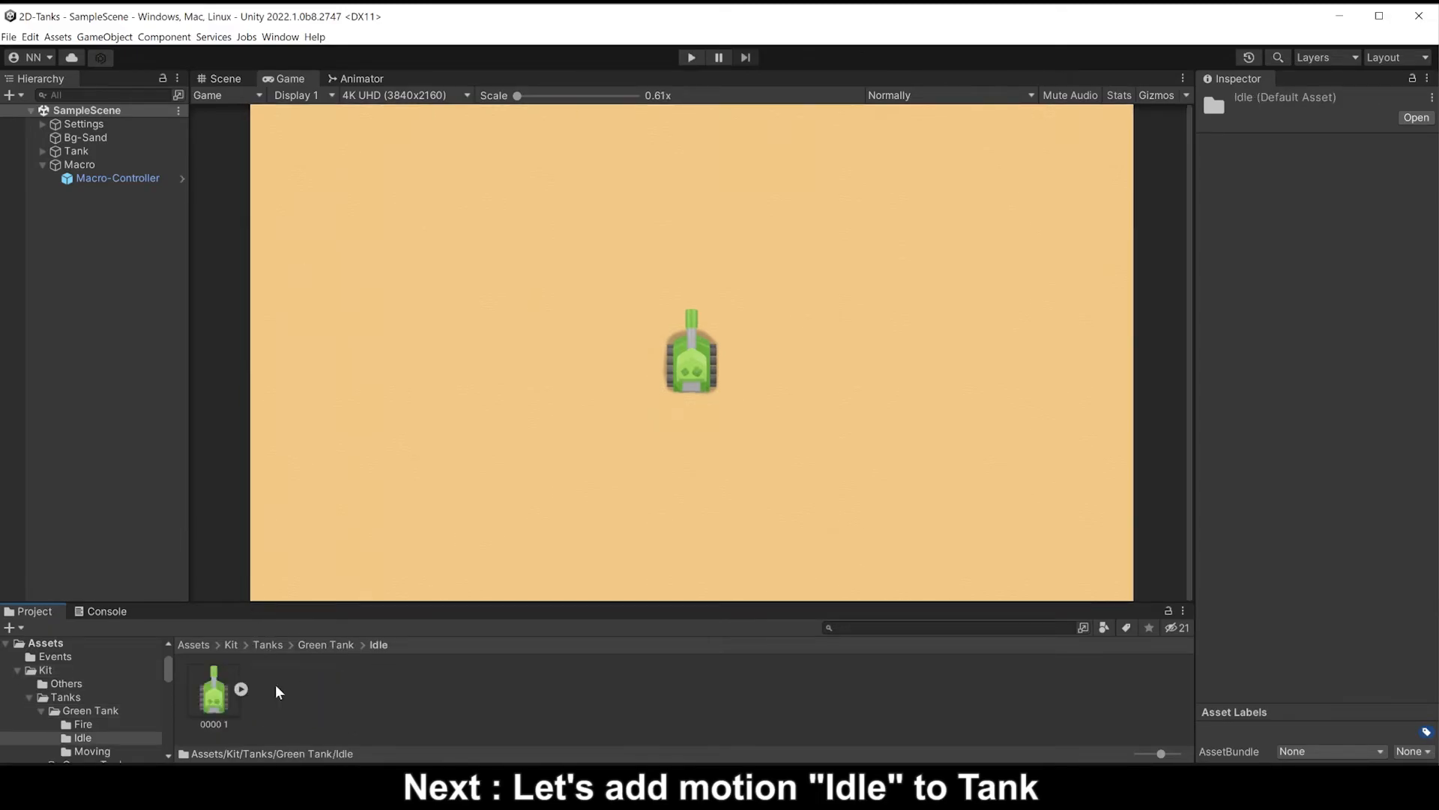
- Create a new Animation clip named Idle in the Idle folder
right_click(213, 699)
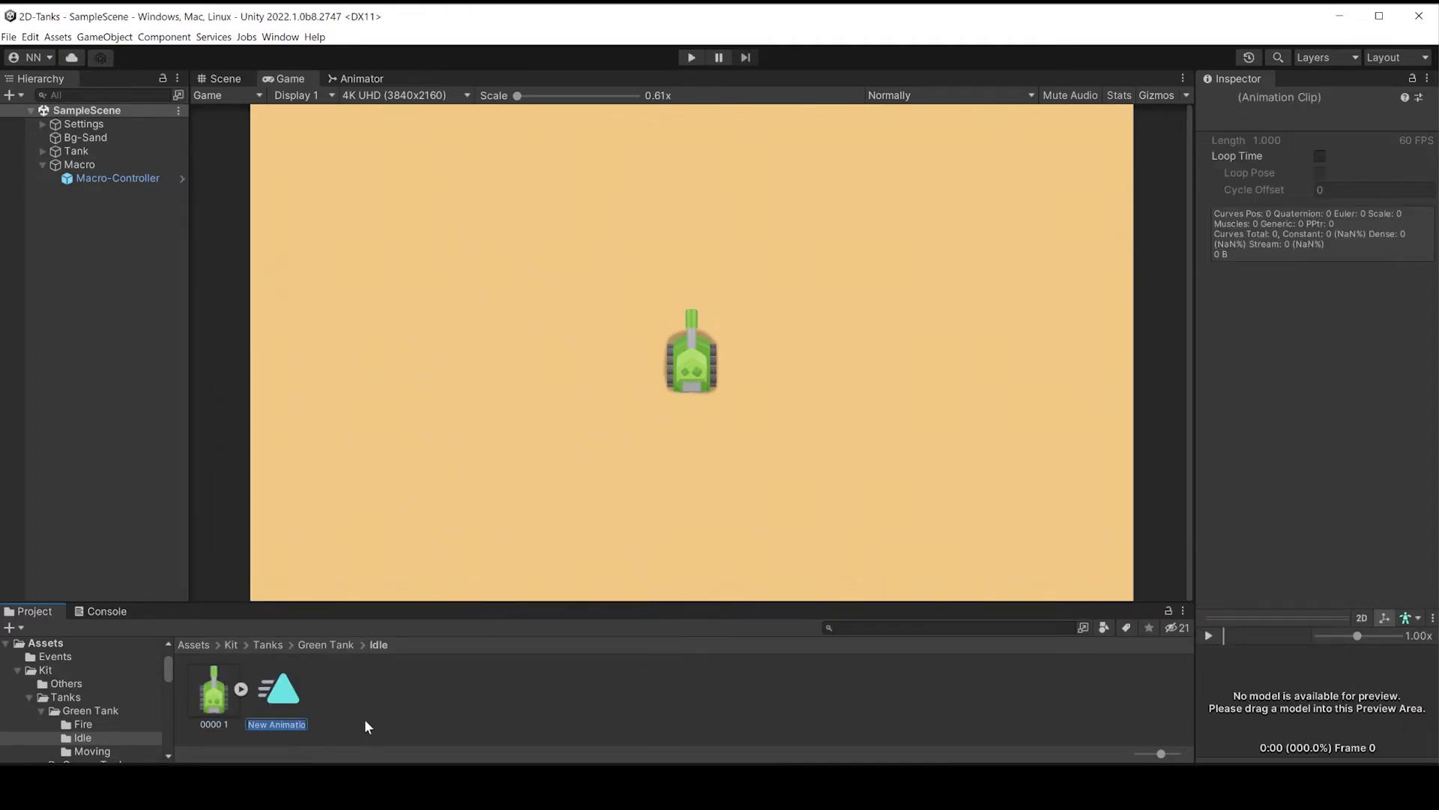
text(Idle)
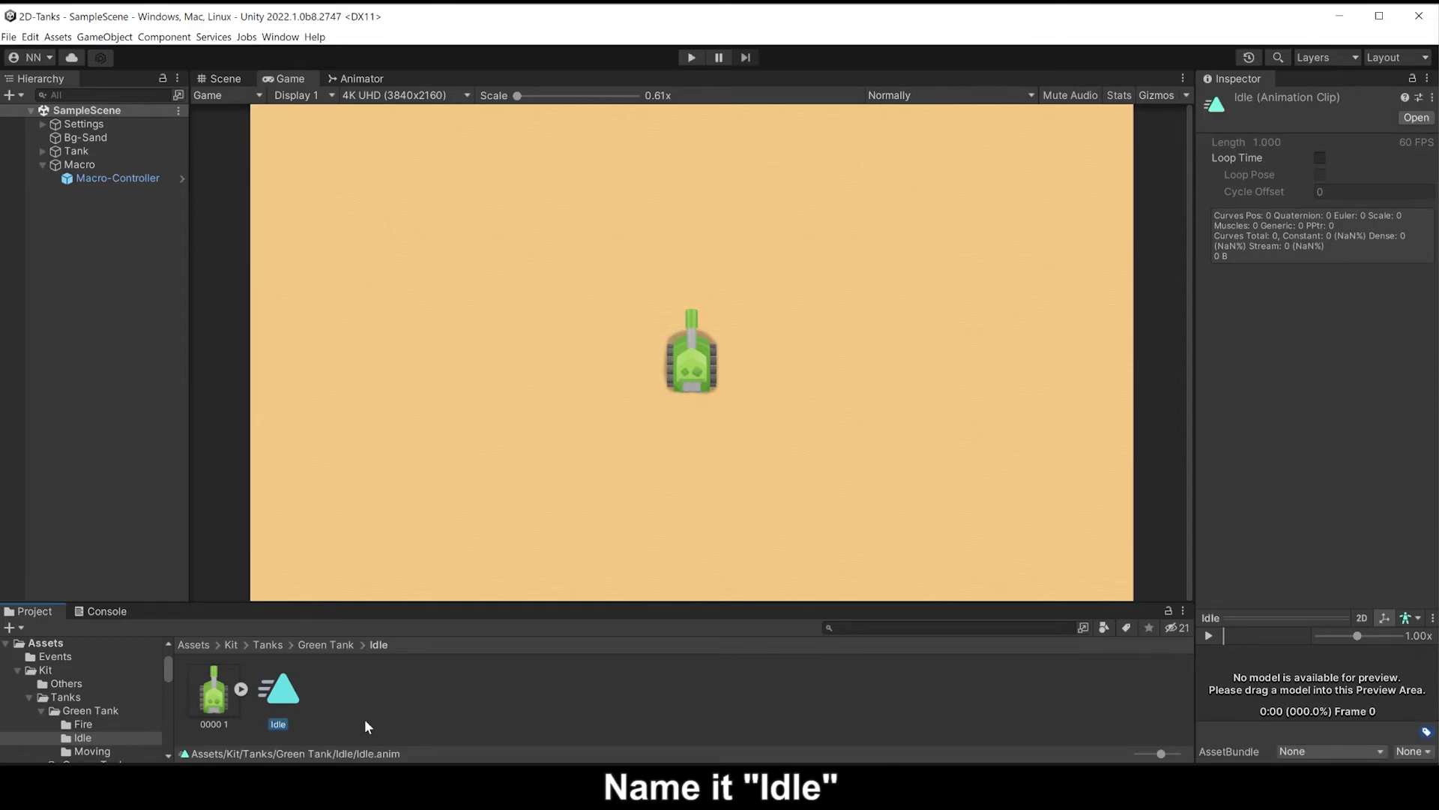
- Add the Idle clip as a state in the Tank's animator and make it the layer default state
click(75, 150)
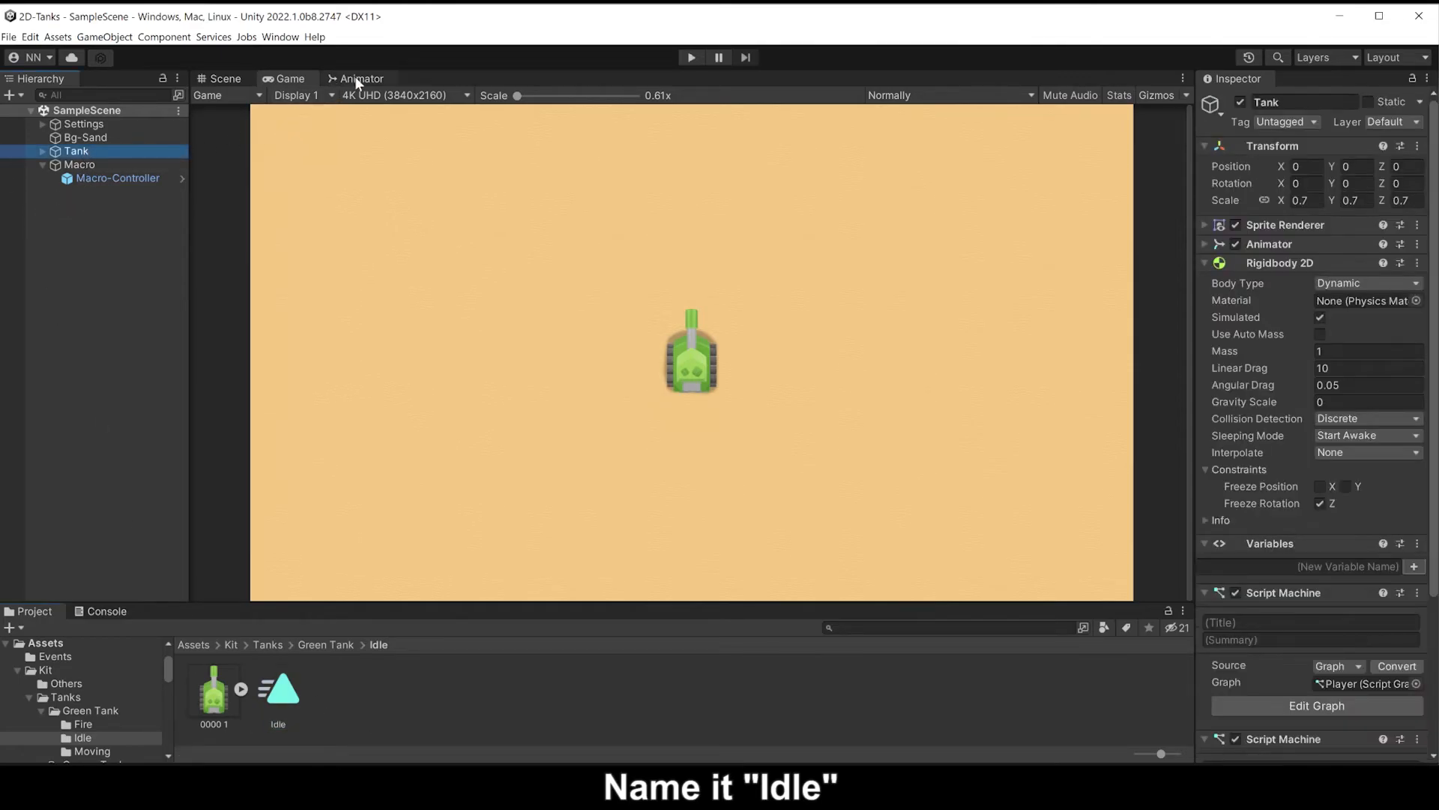
click(361, 78)
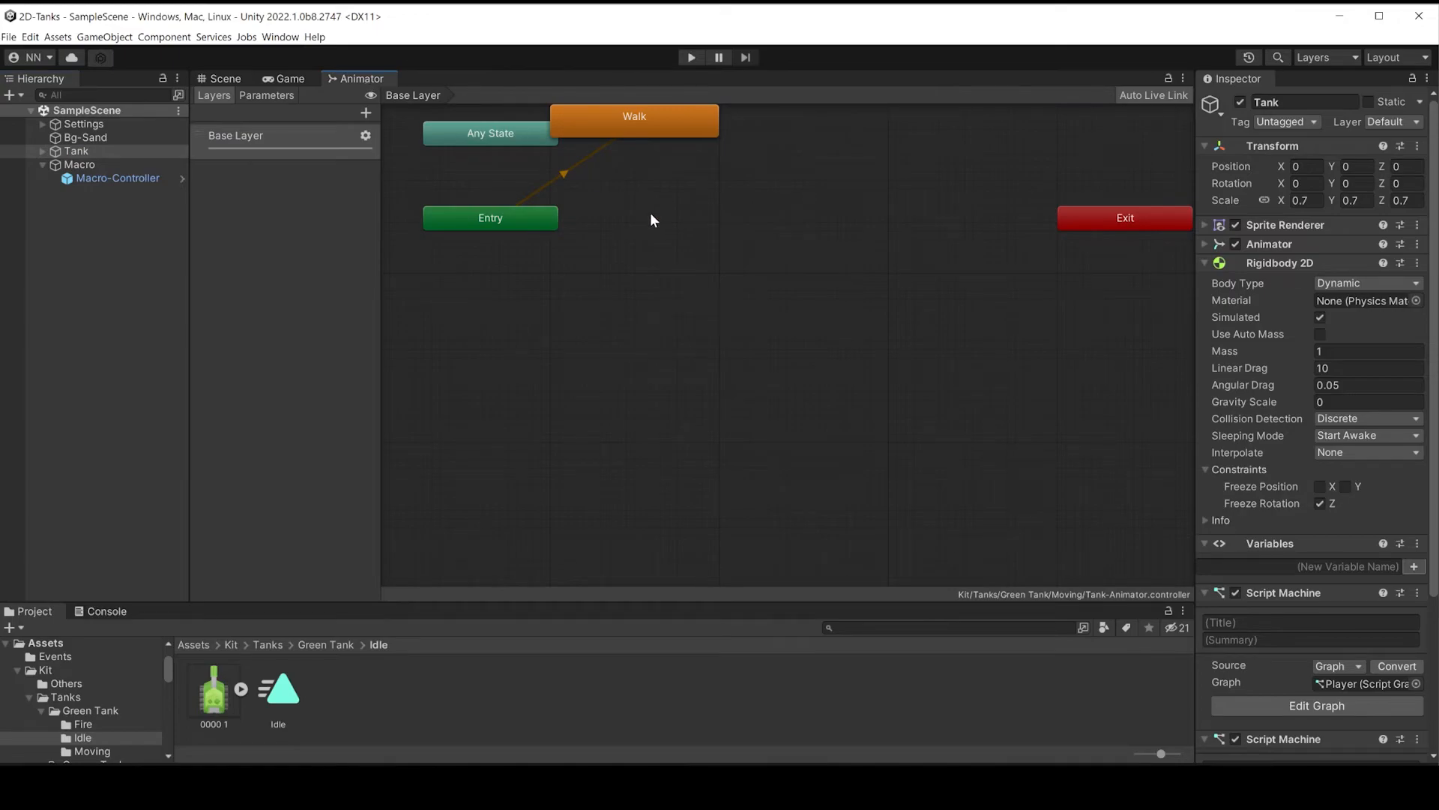
drag(488, 218, 701, 480)
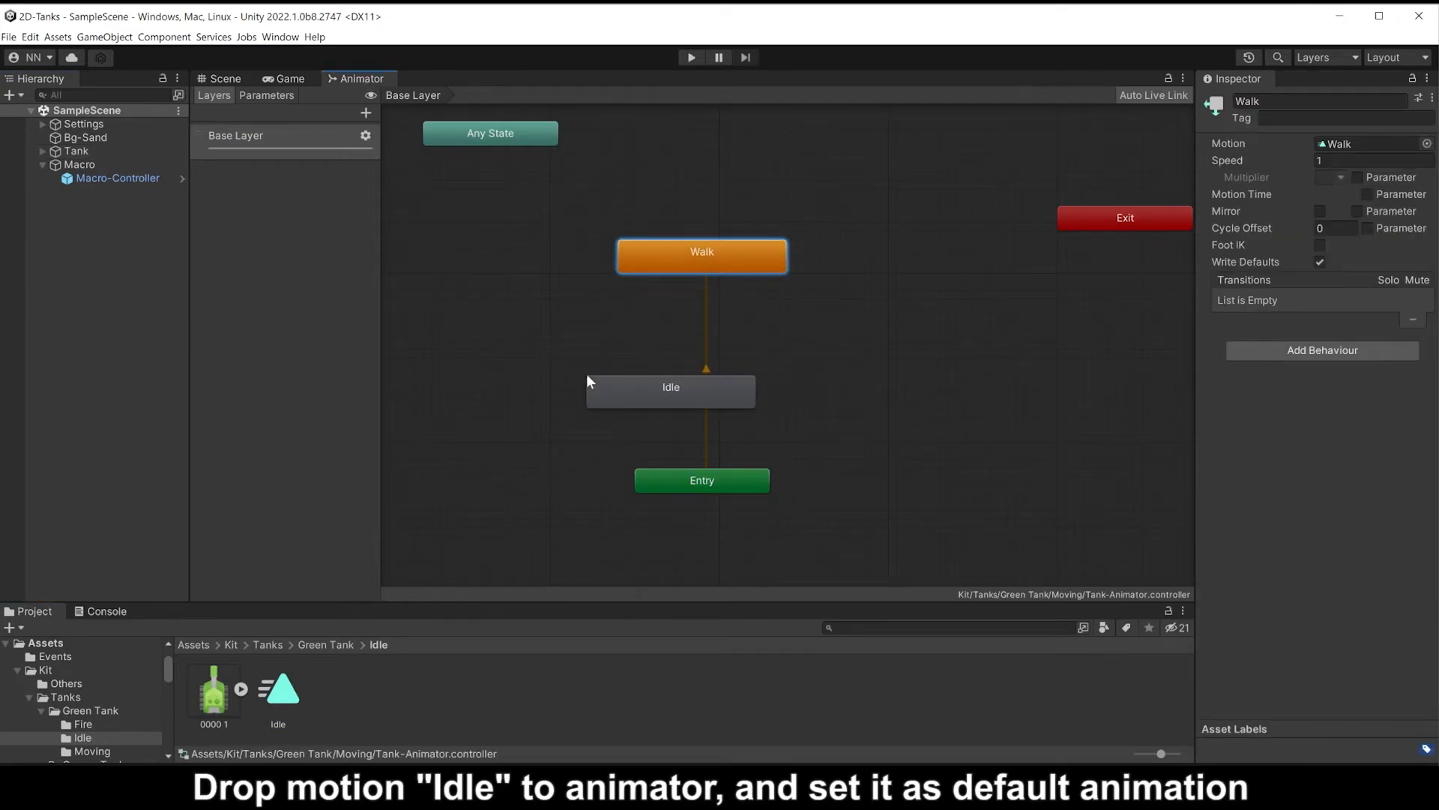
right_click(701, 479)
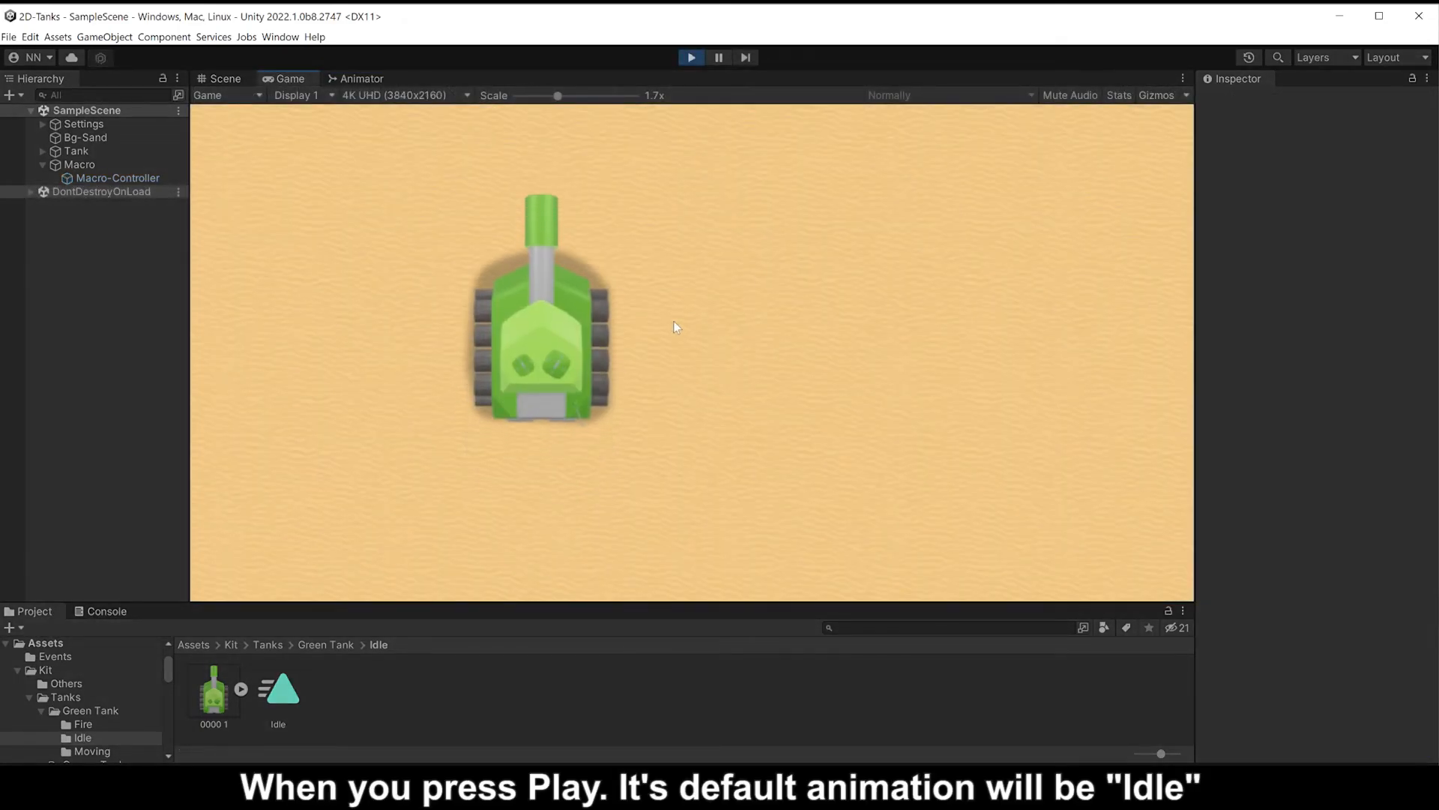
- Stop Play, view the Macro-Controller's Use-Controller graph, and reselect Tank to show its components
click(691, 57)
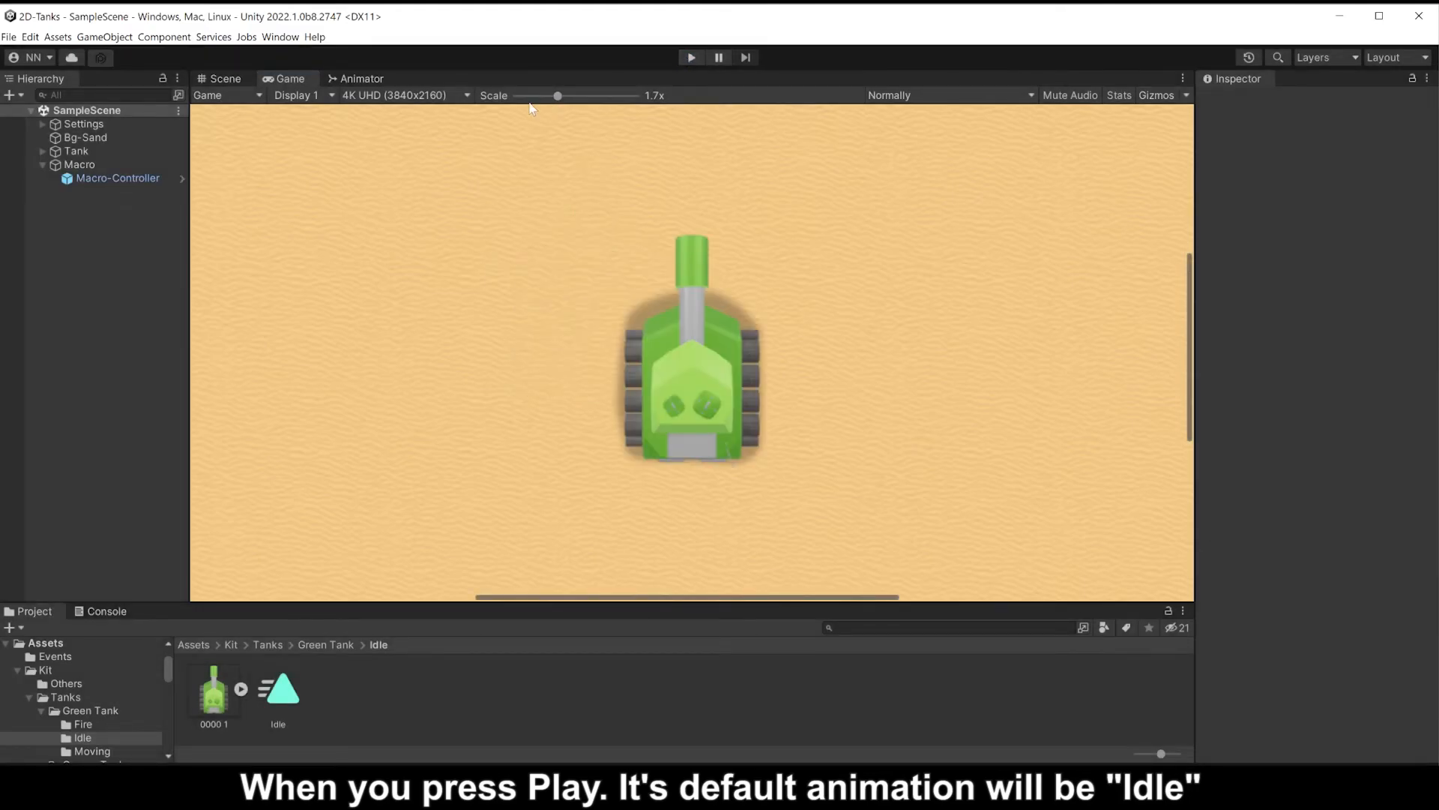
click(117, 178)
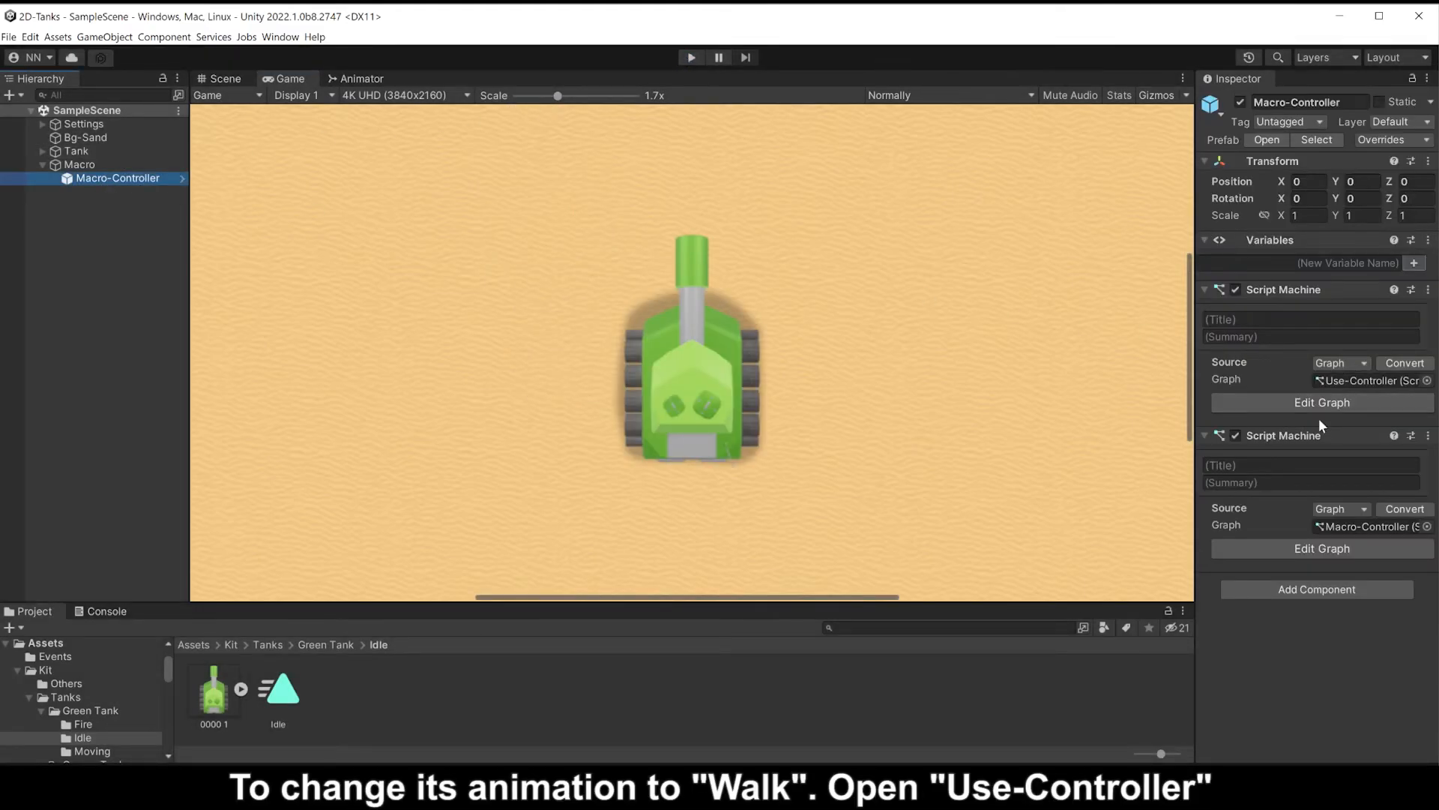
click(1322, 402)
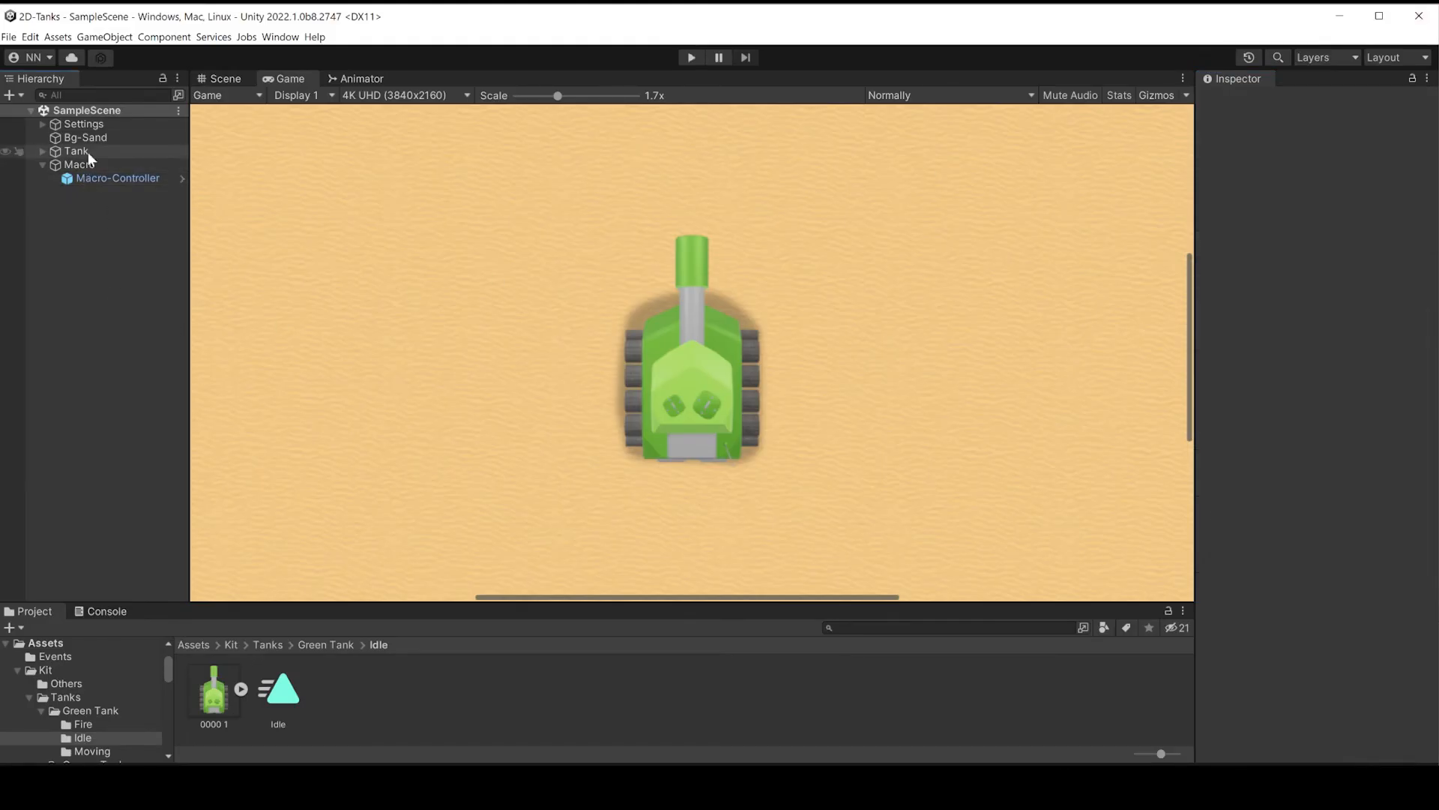
click(75, 150)
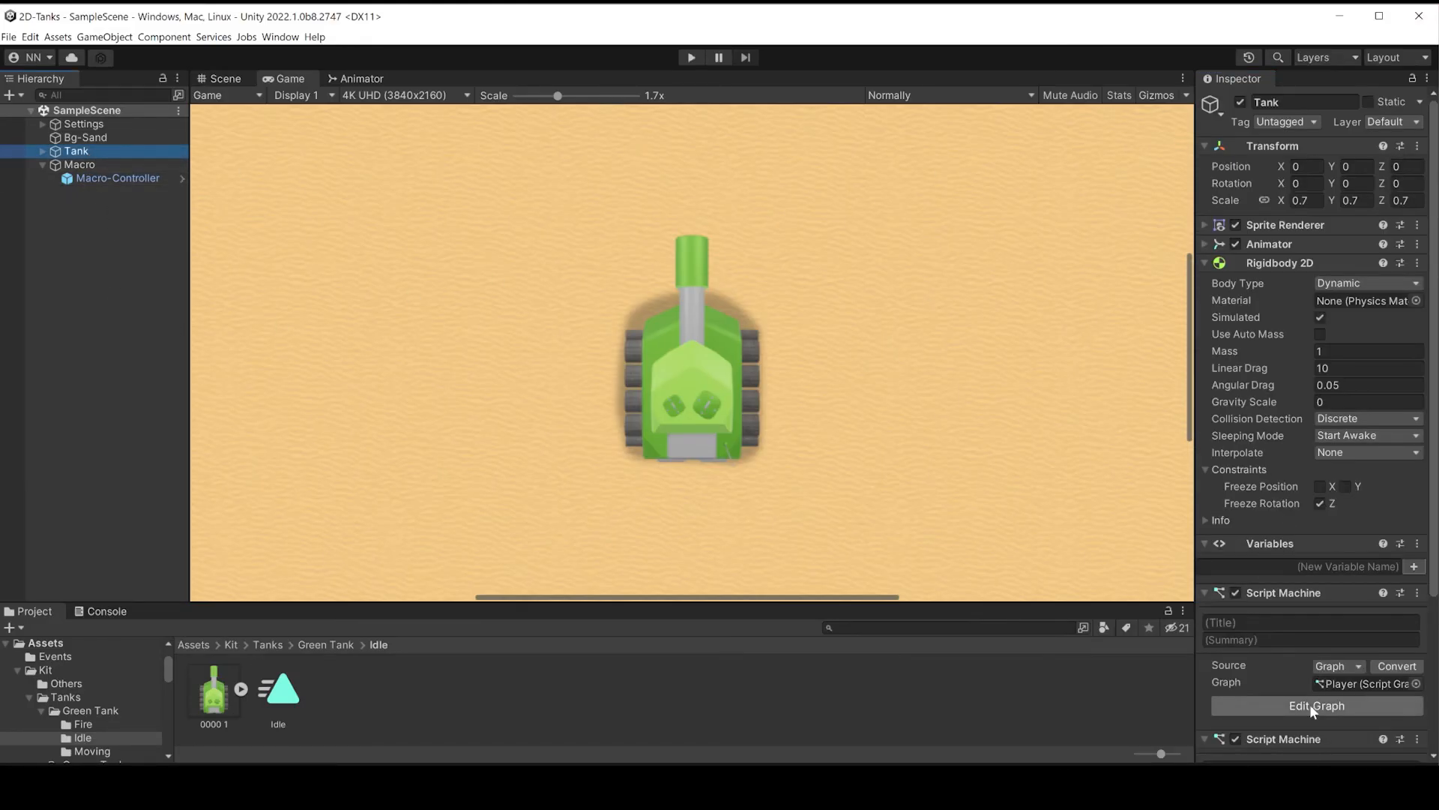
- In Tank's graph, set the Animation subgraph's Run, Jump and Falling motion names to -1
click(1317, 705)
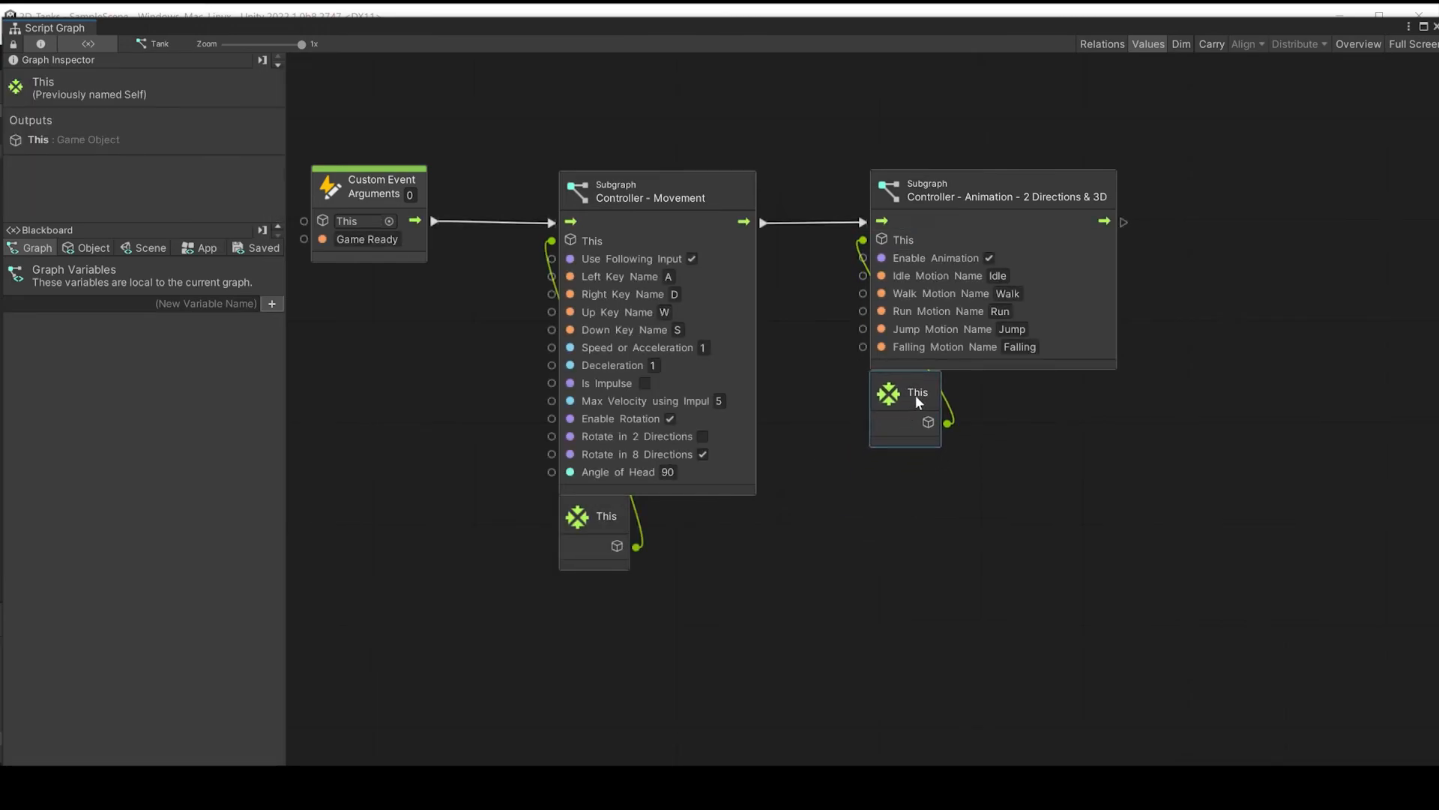
click(991, 191)
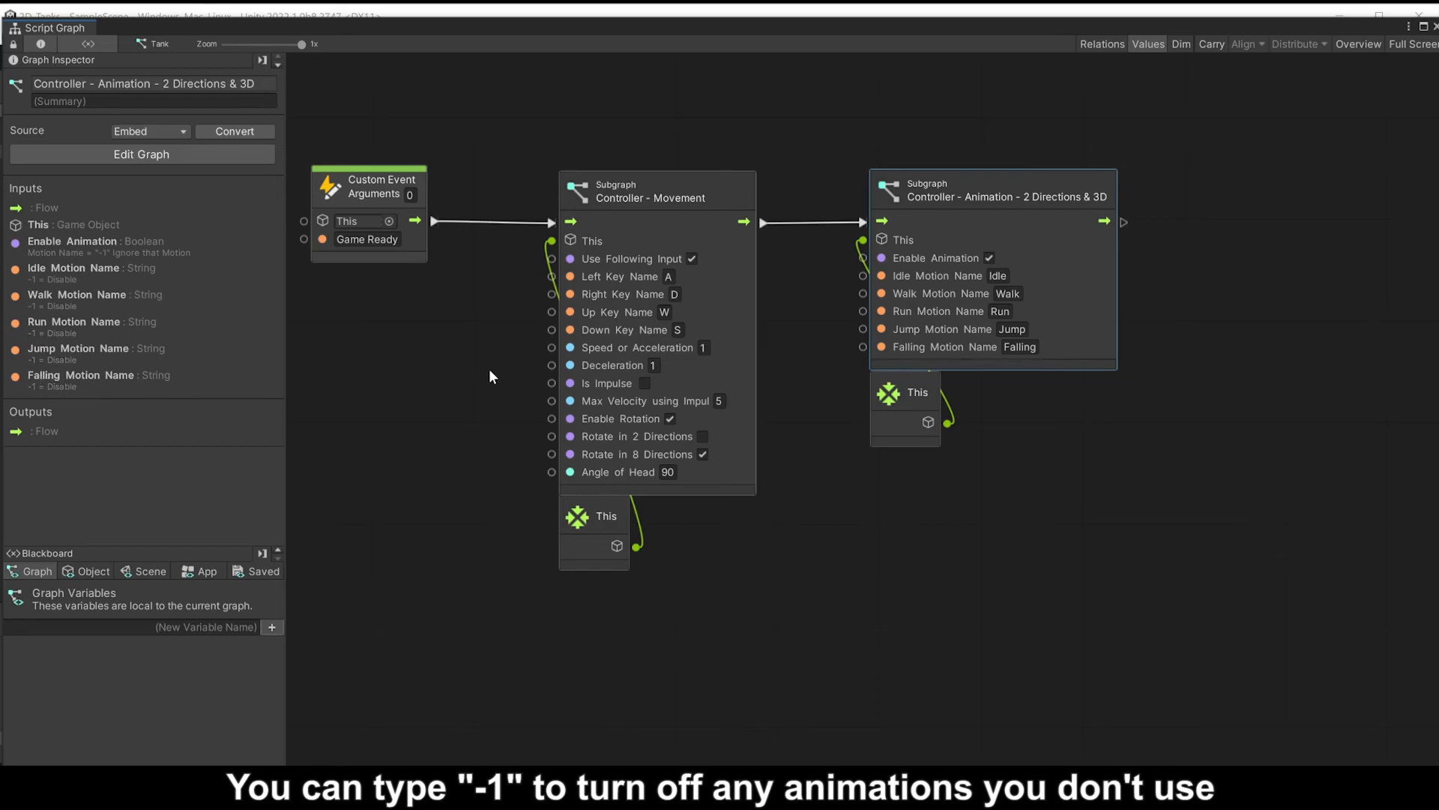
click(1019, 348)
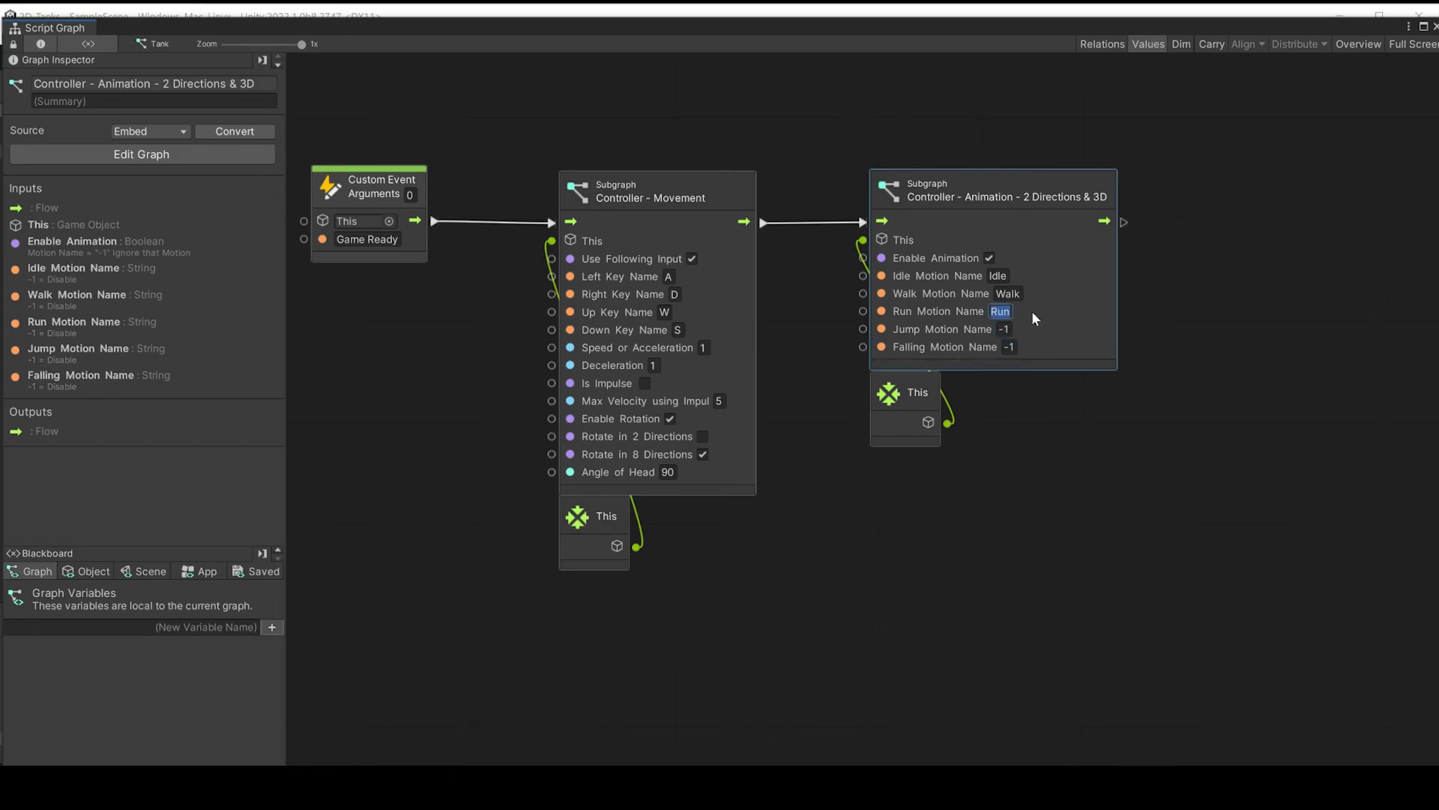
text(-1)
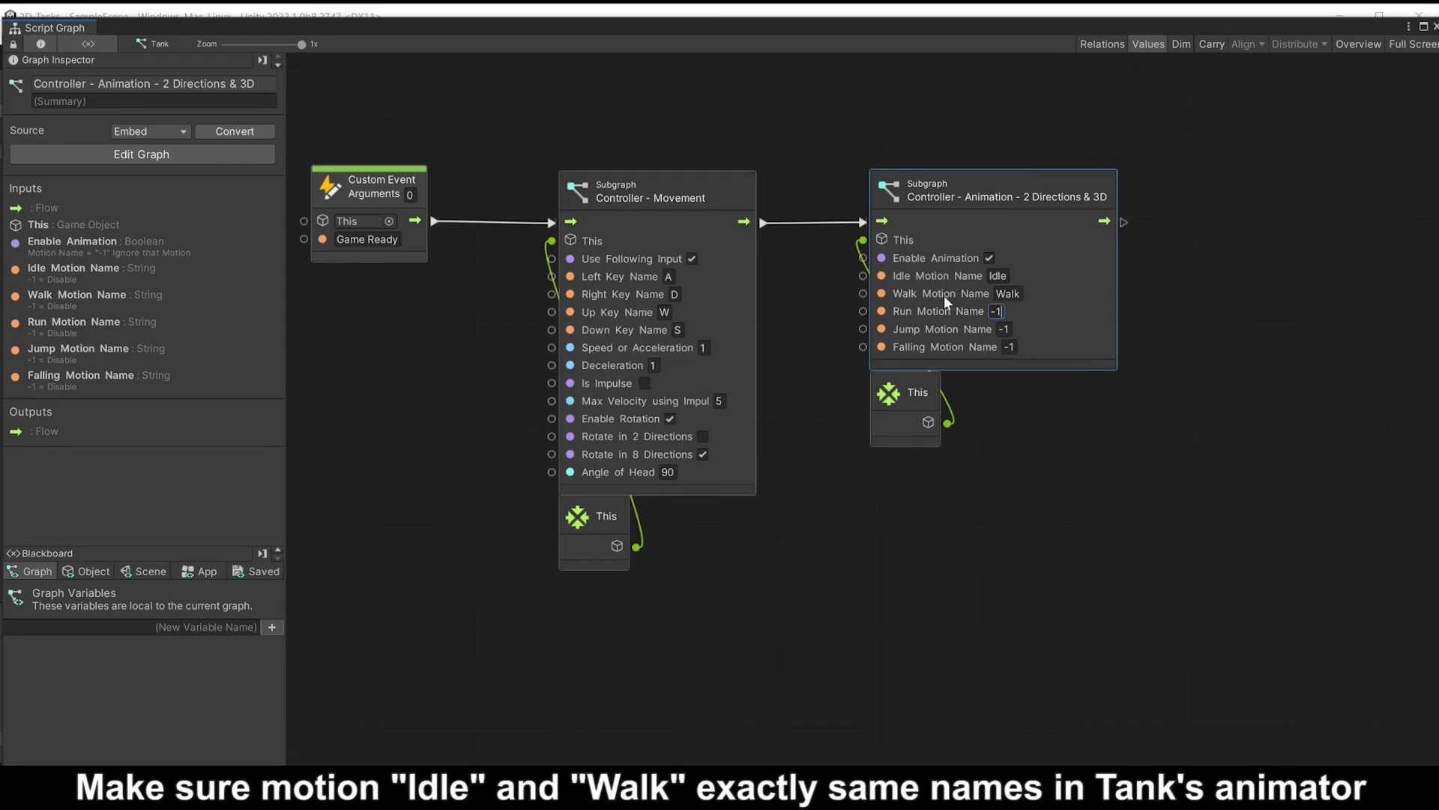